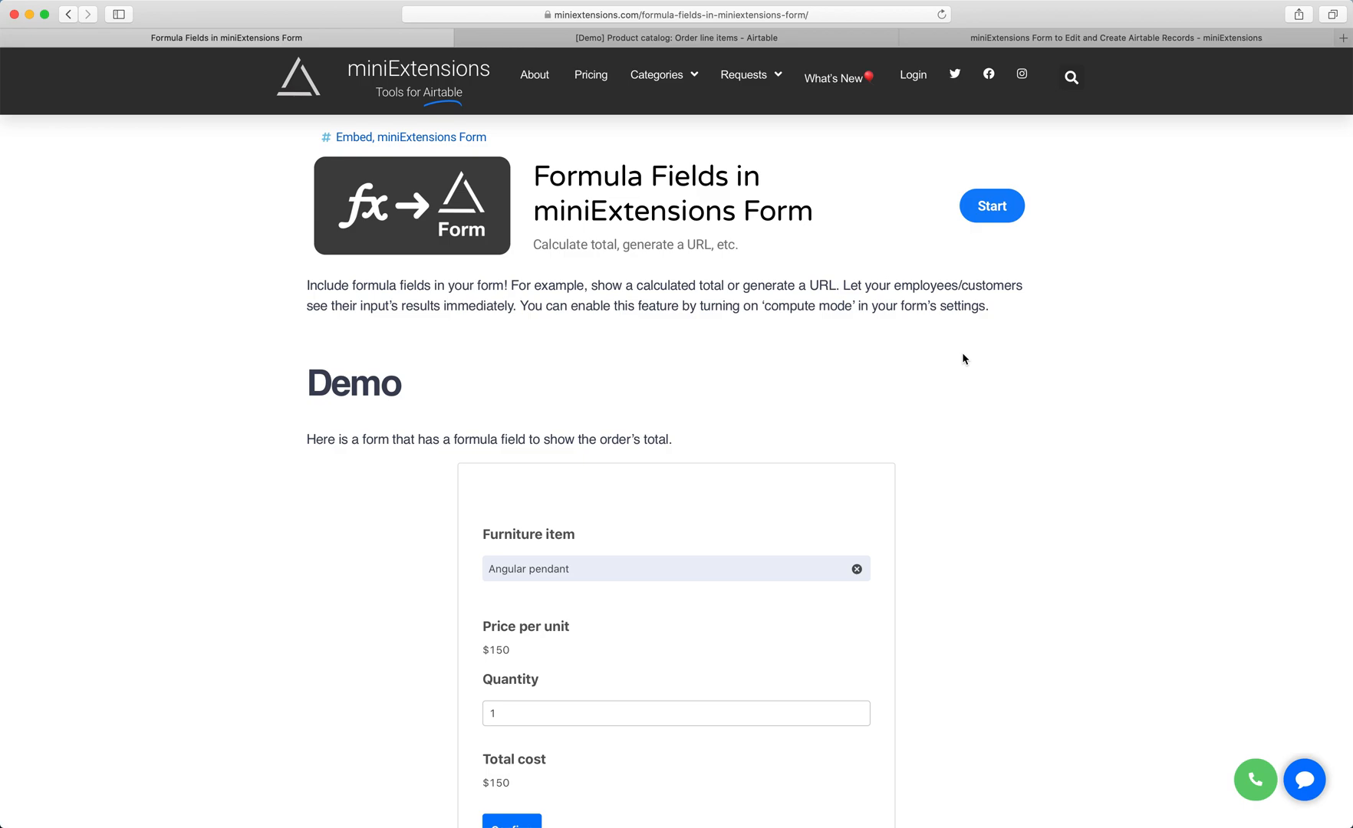
Step: Review the compute-mode demo with its $150 price per unit and the order line items in Airtable
double_click(806, 305)
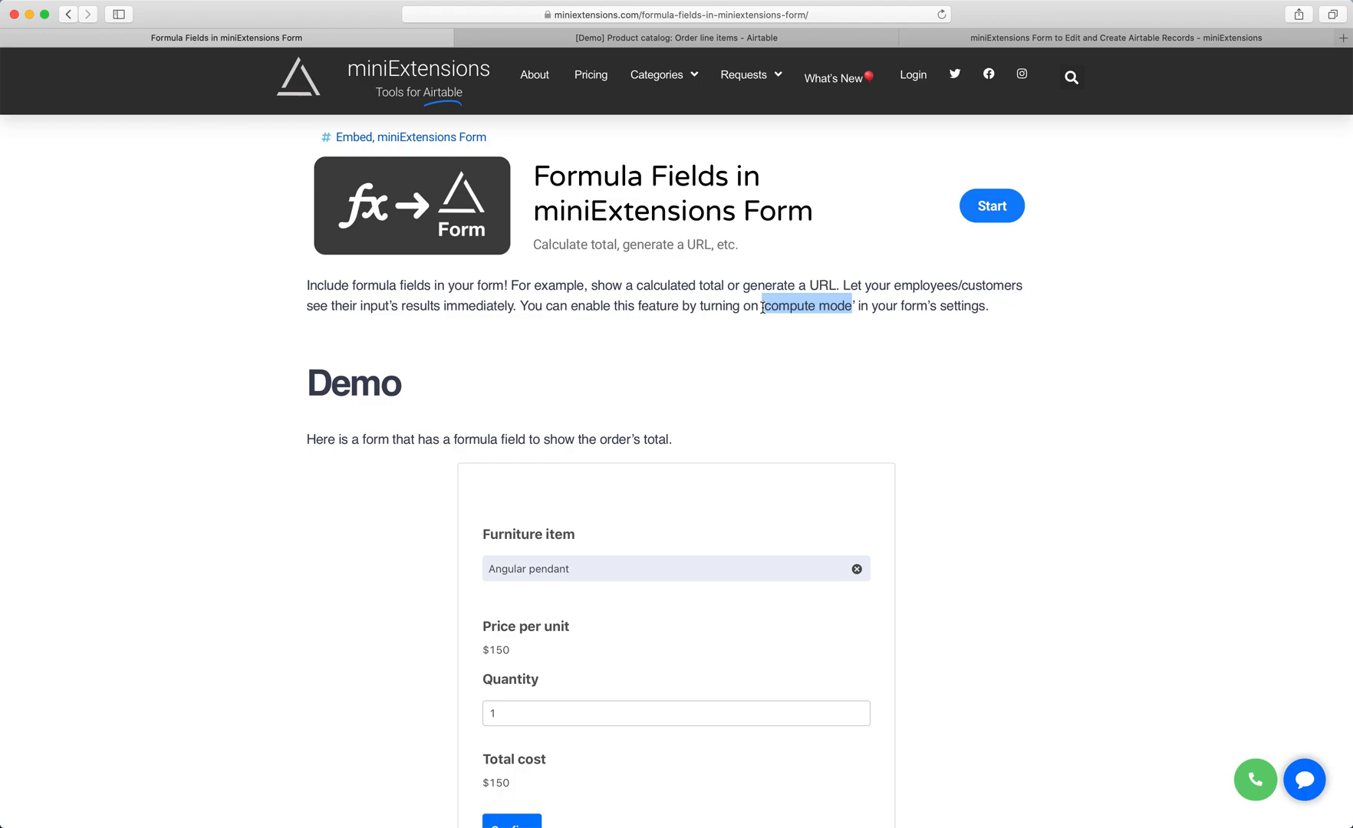
scroll("down", 3)
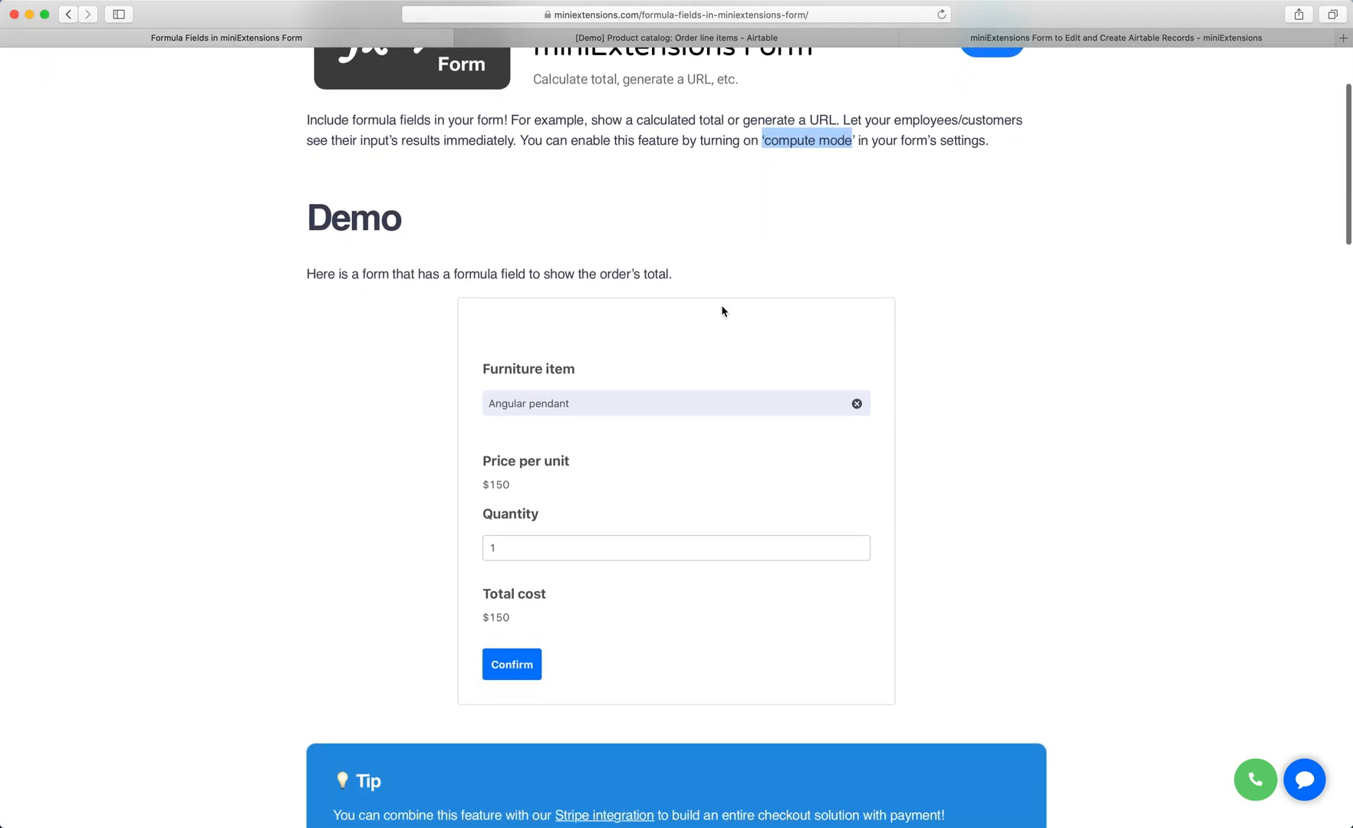
mouse_move(619, 408)
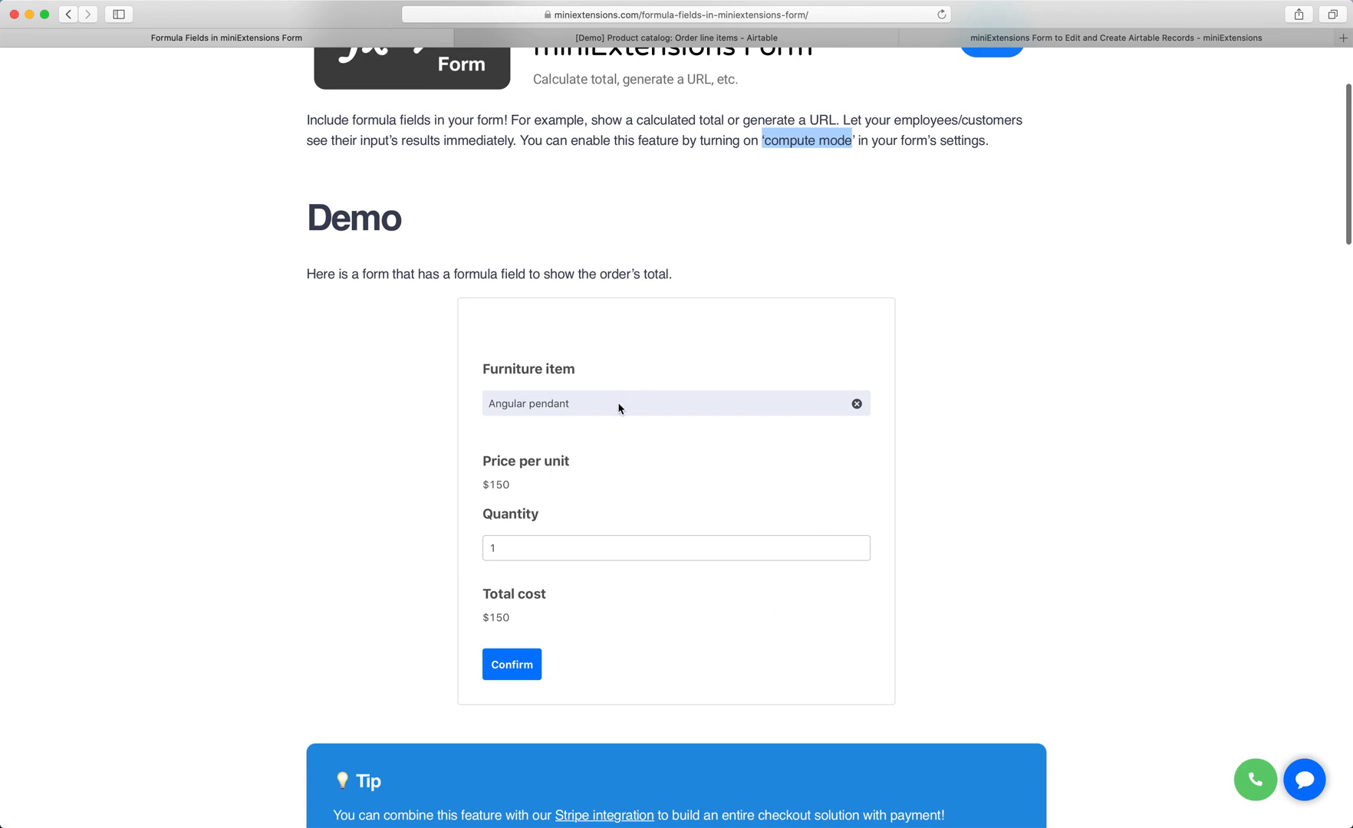
double_click(528, 404)
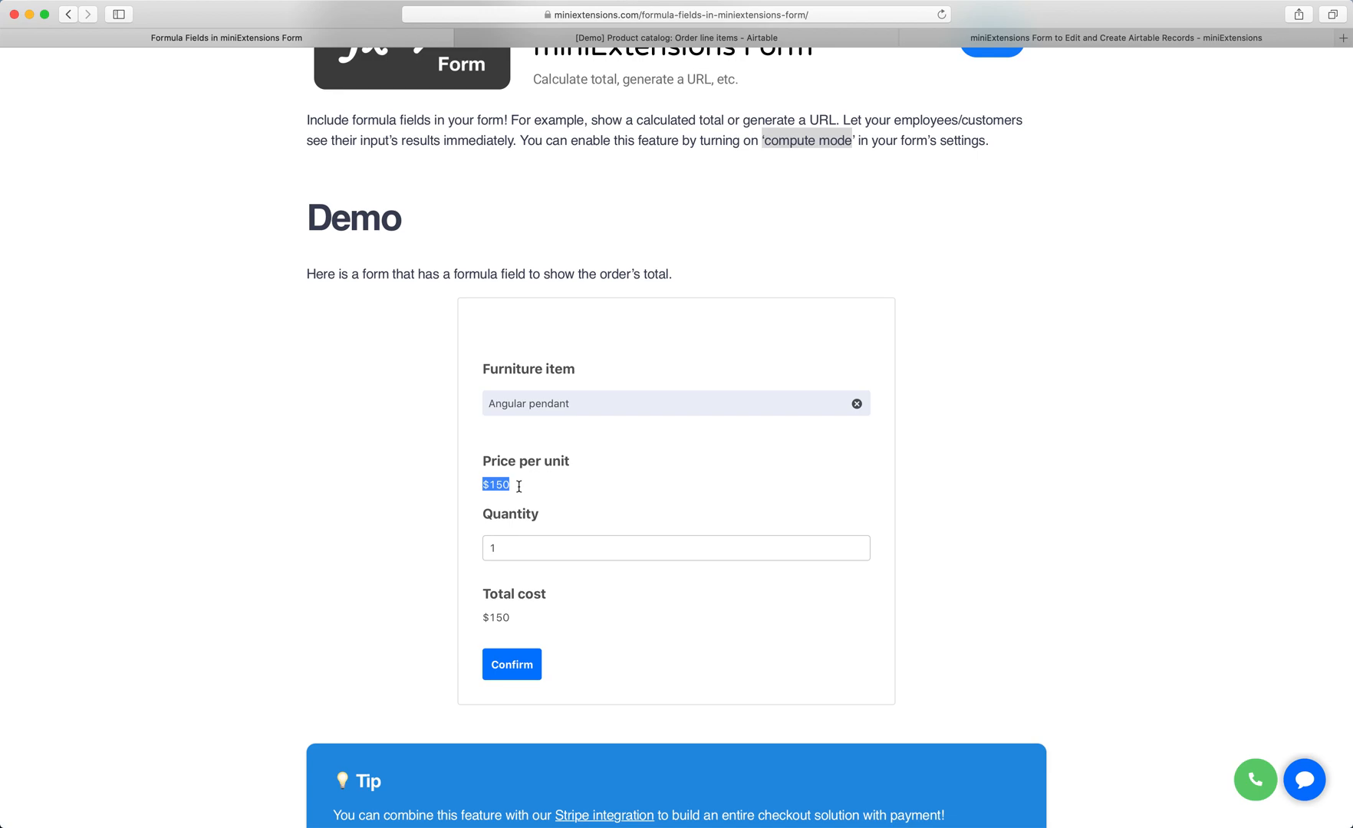
mouse_move(513, 548)
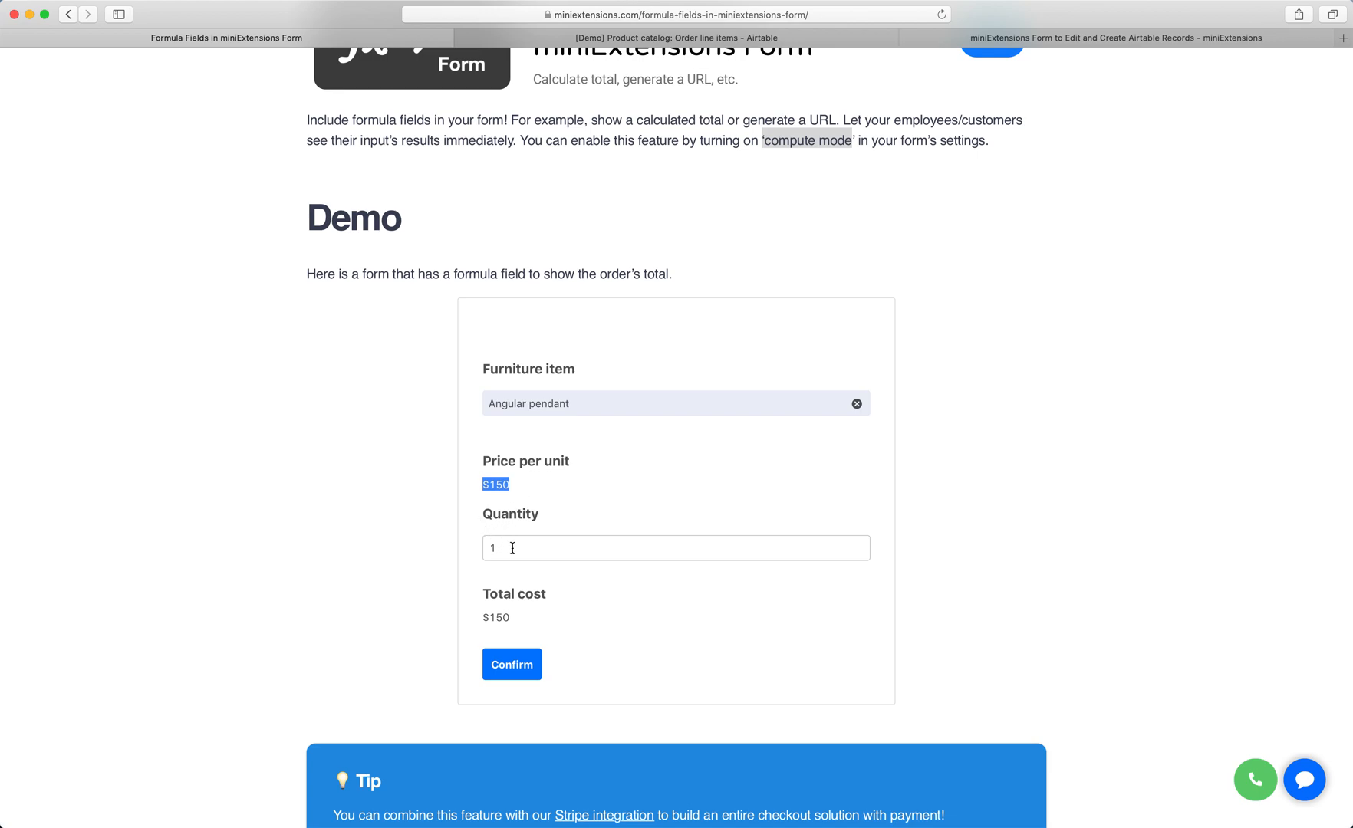
mouse_move(543, 617)
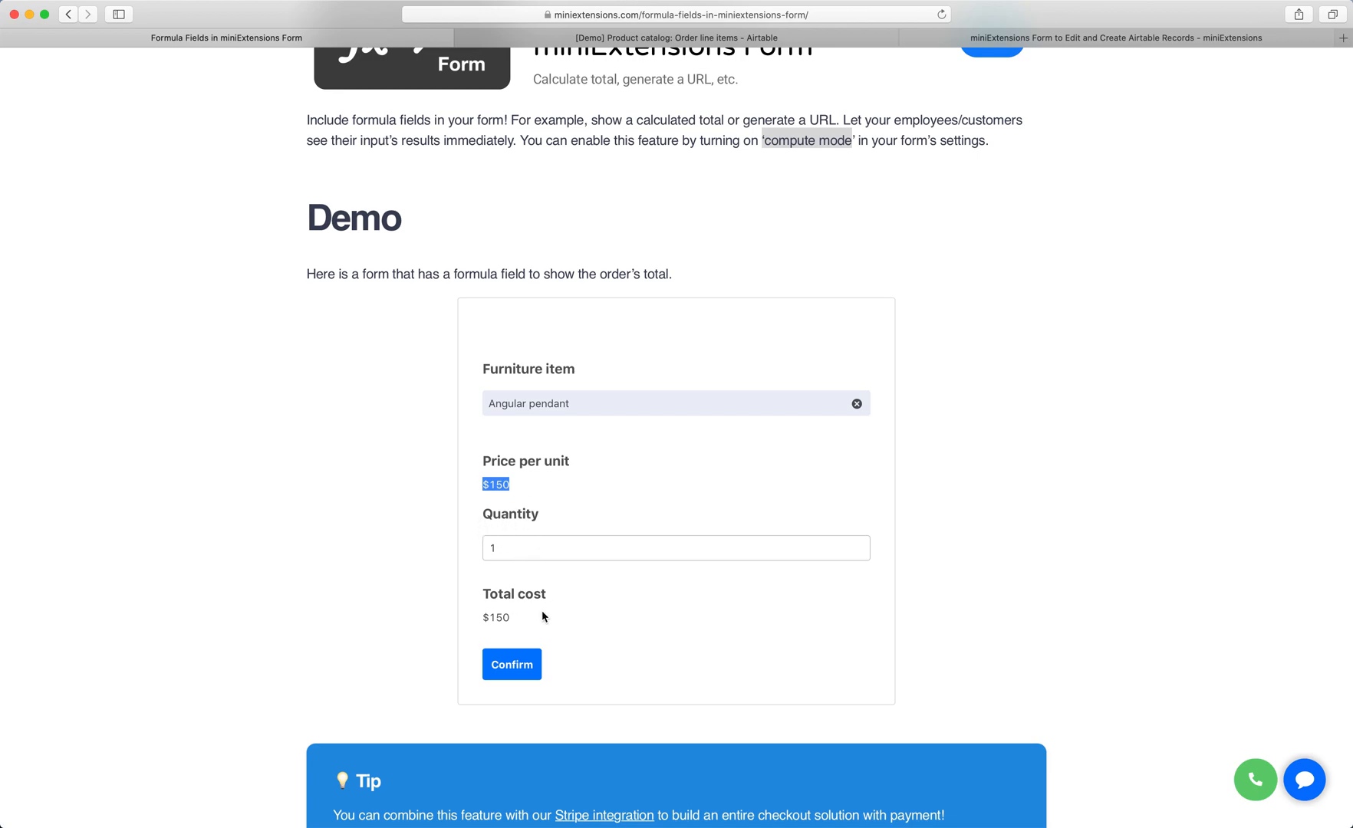
left_click(652, 37)
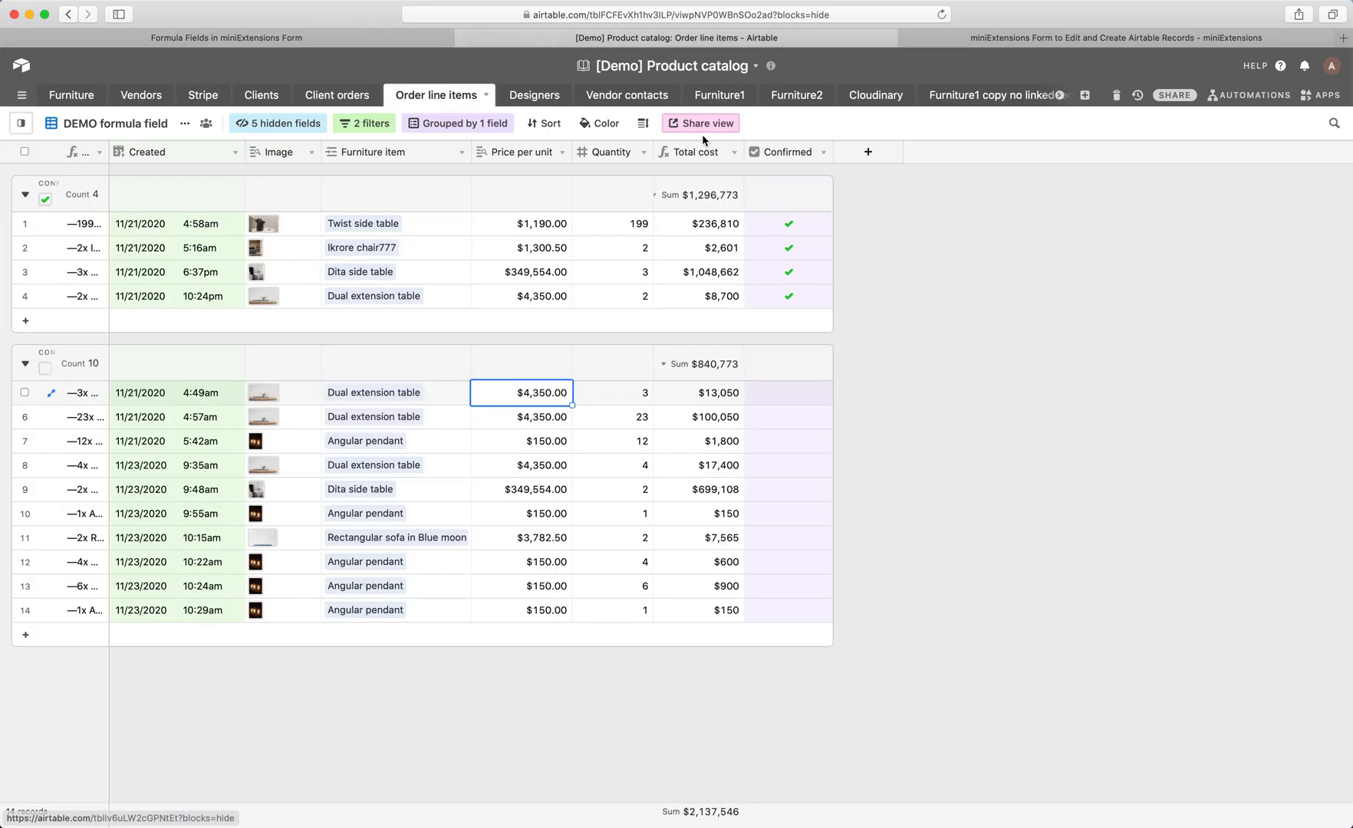
left_click(697, 152)
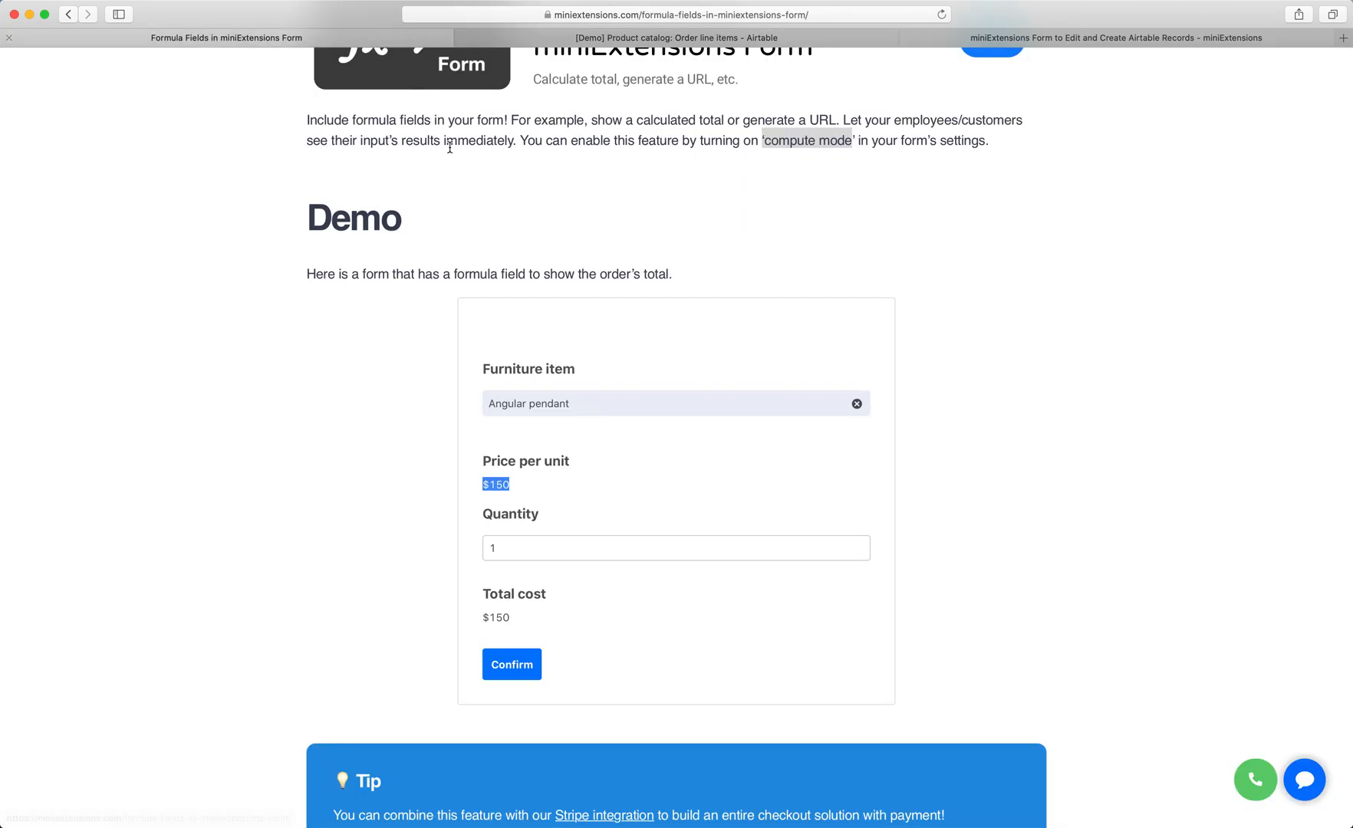
scroll("down", 3)
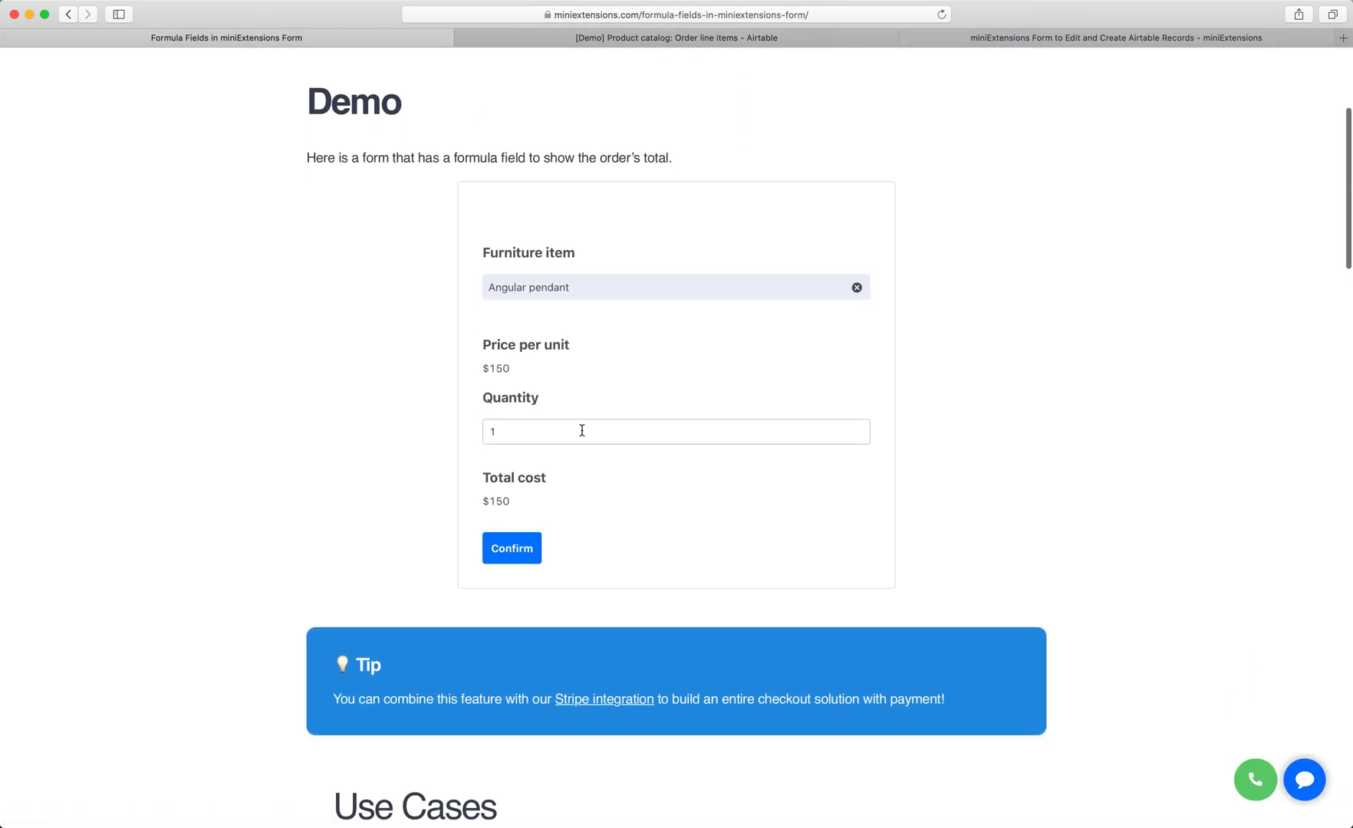
Step: Set quantity 2, recalculate the total to $300, confirm the order and check it in Airtable
left_click(675, 431)
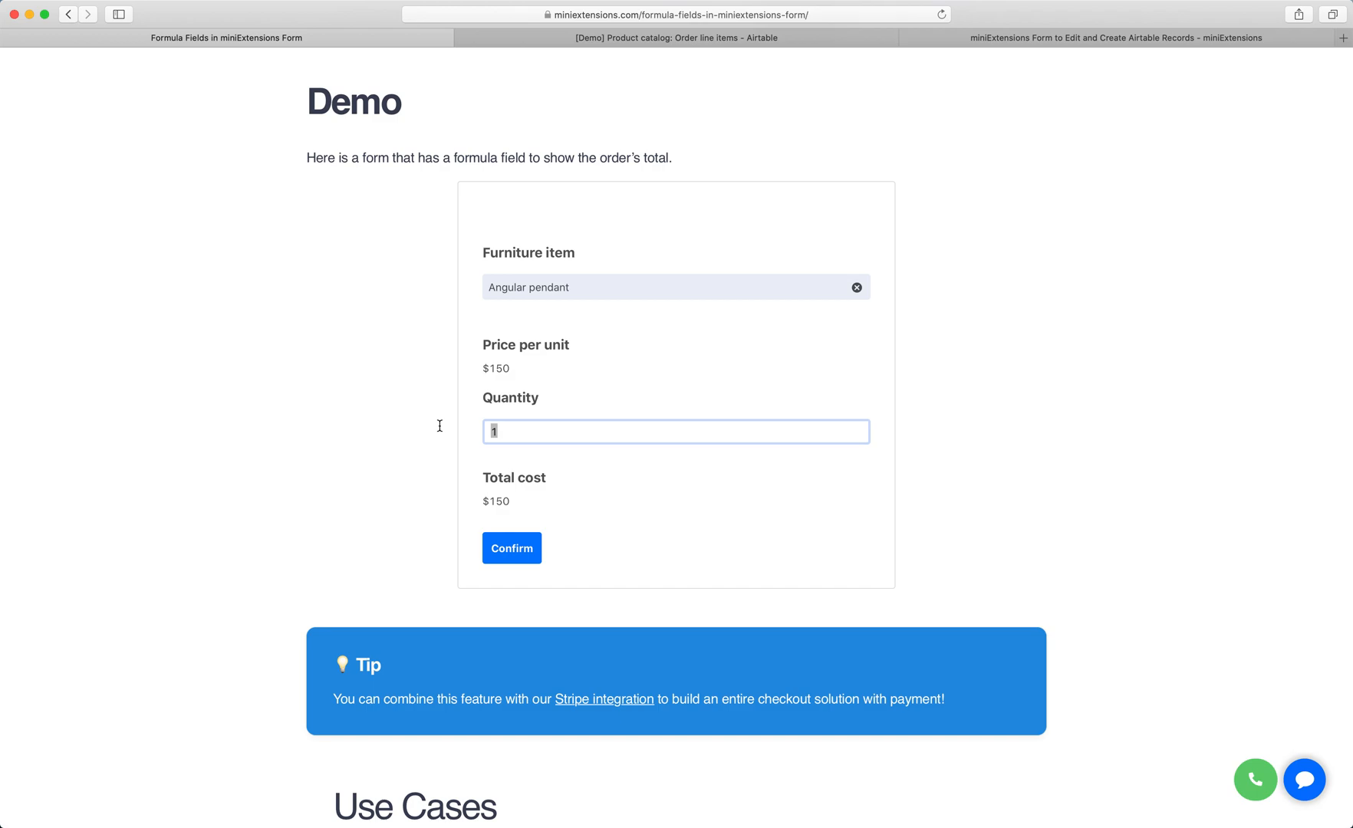
type("2")
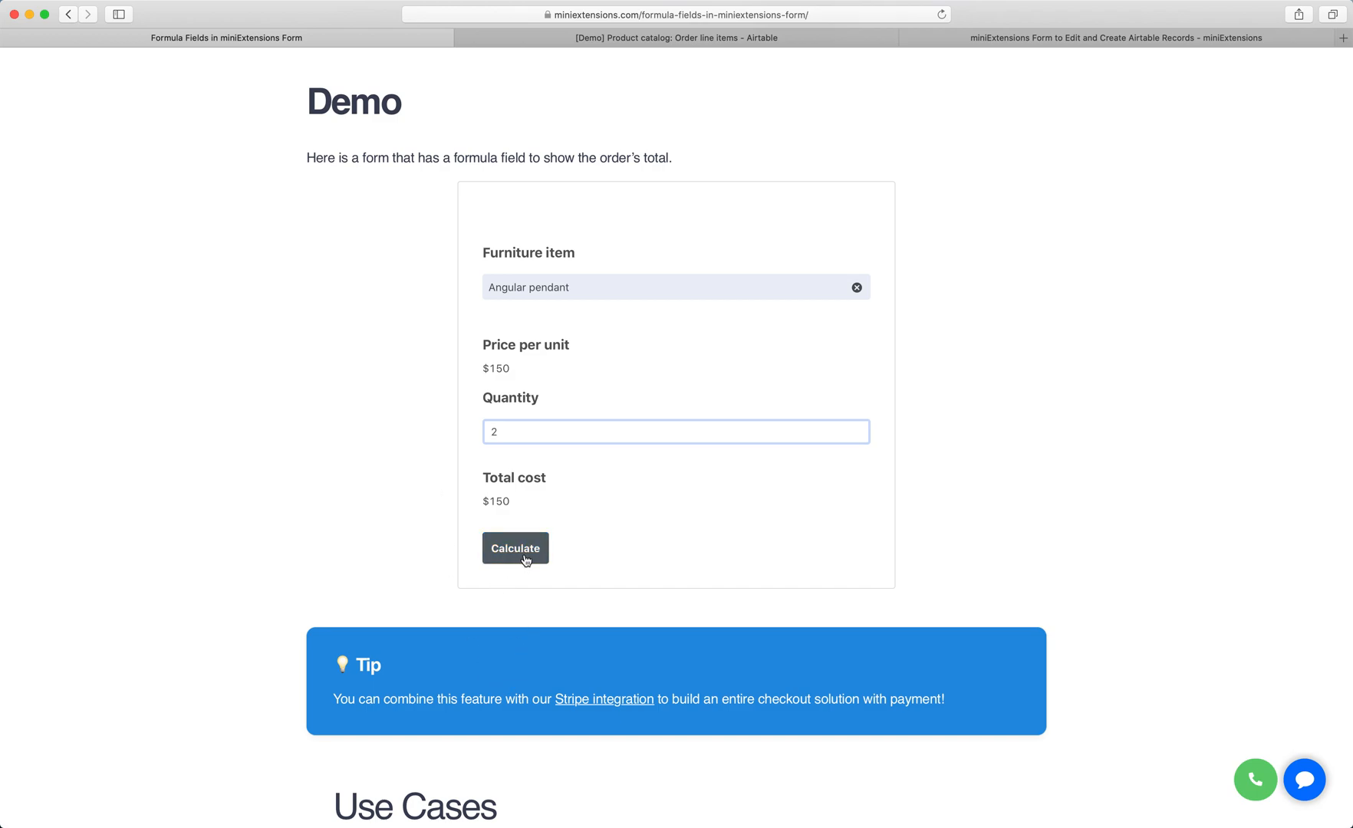
left_click(515, 547)
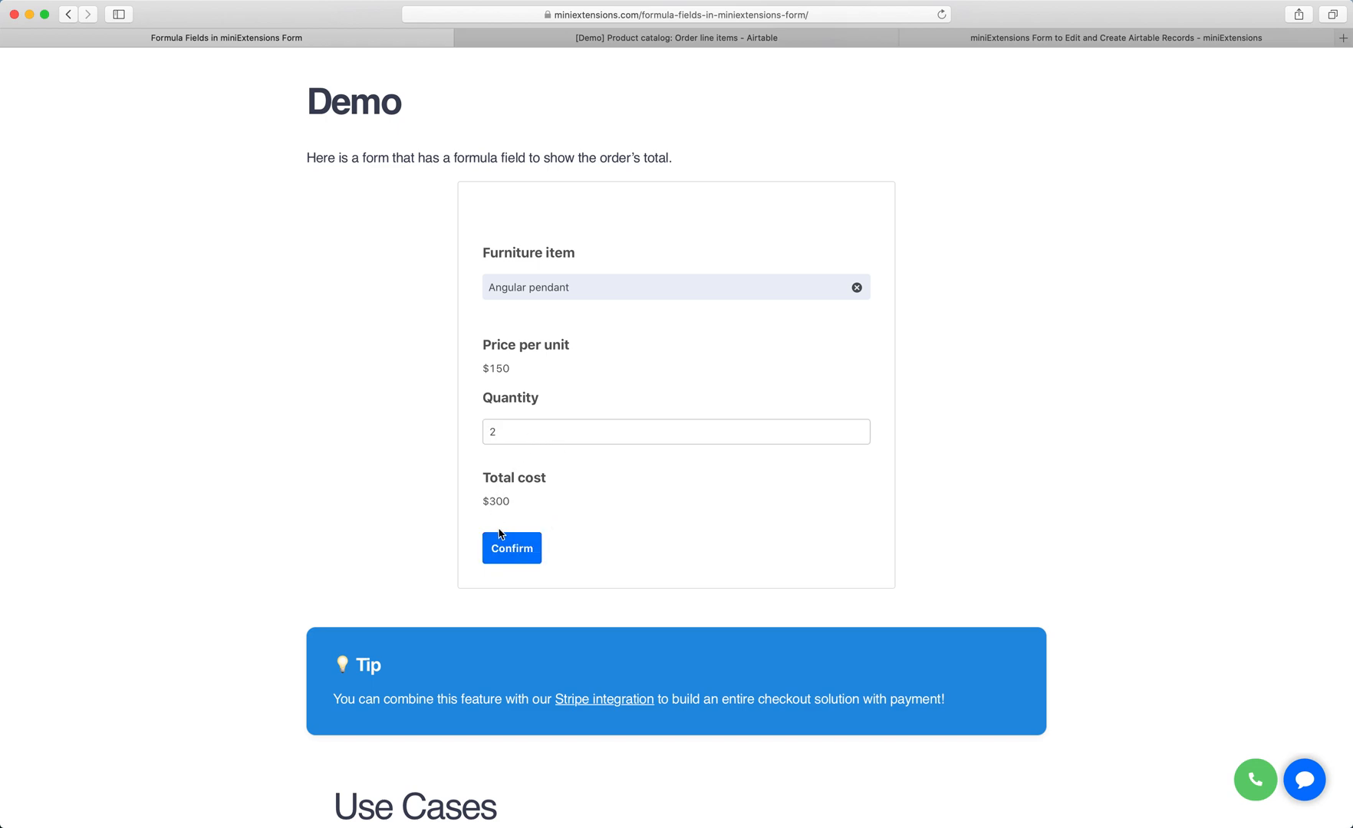
left_click(511, 548)
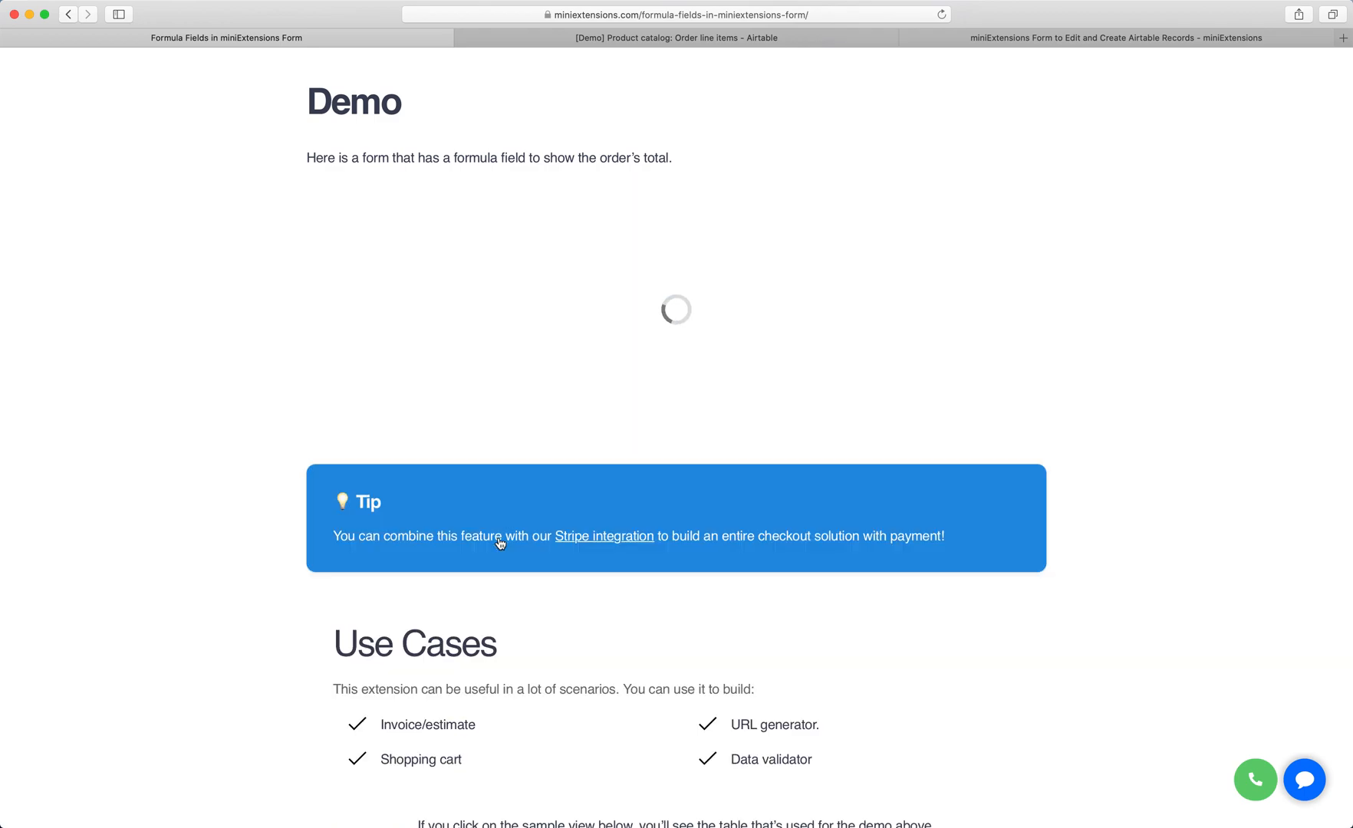
left_click(675, 37)
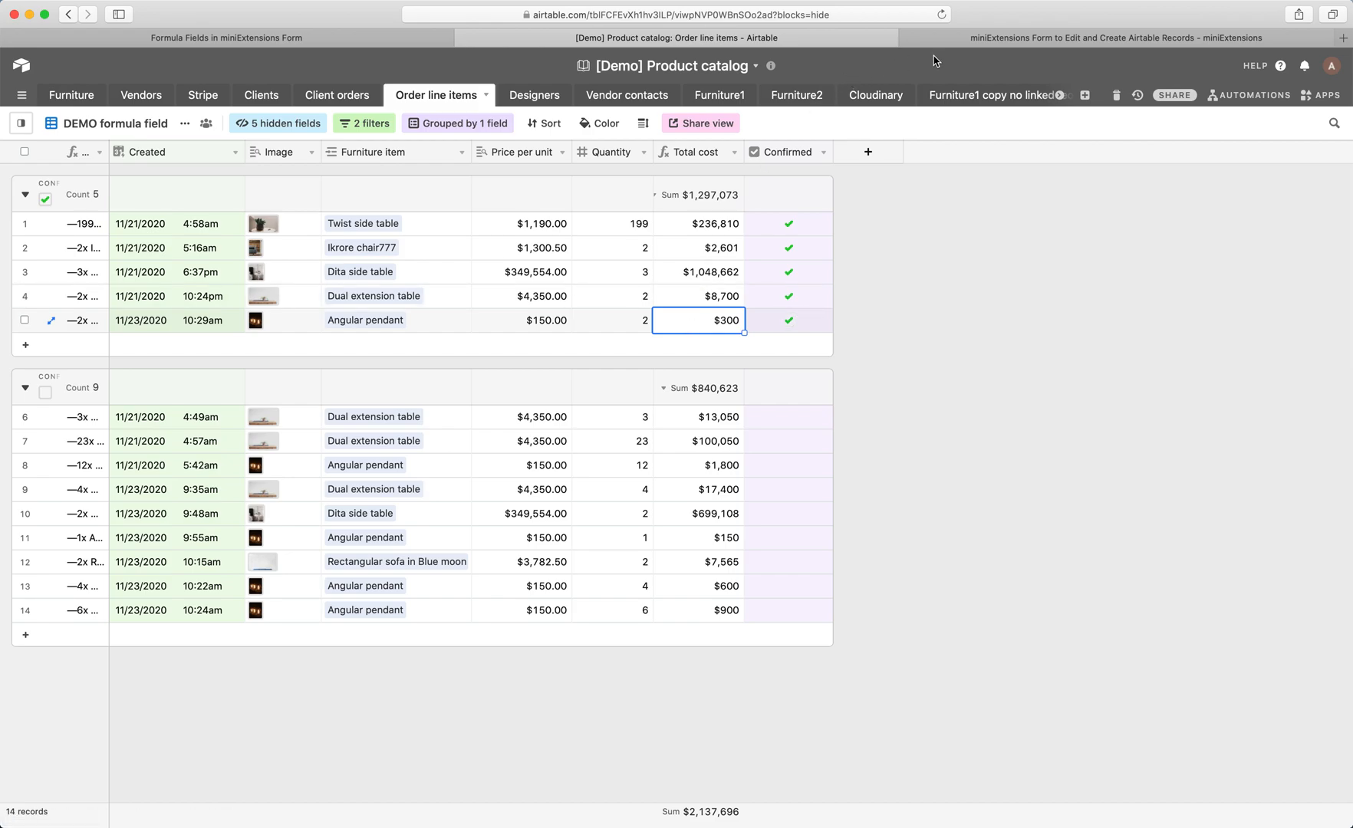
Step: Configure the Order line items form with Furniture item, Price per unit, Quantity and Total cost
left_click(1114, 36)
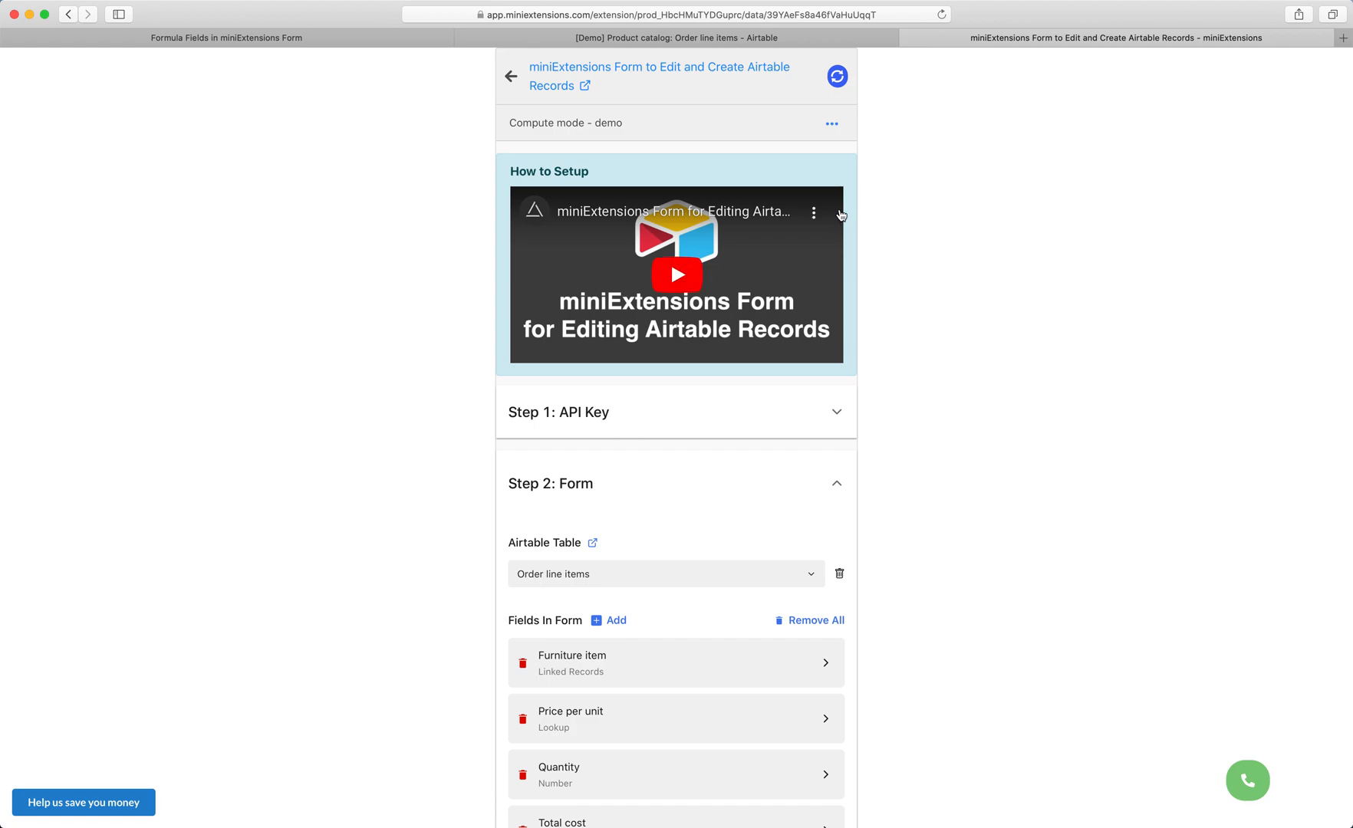
mouse_move(581, 276)
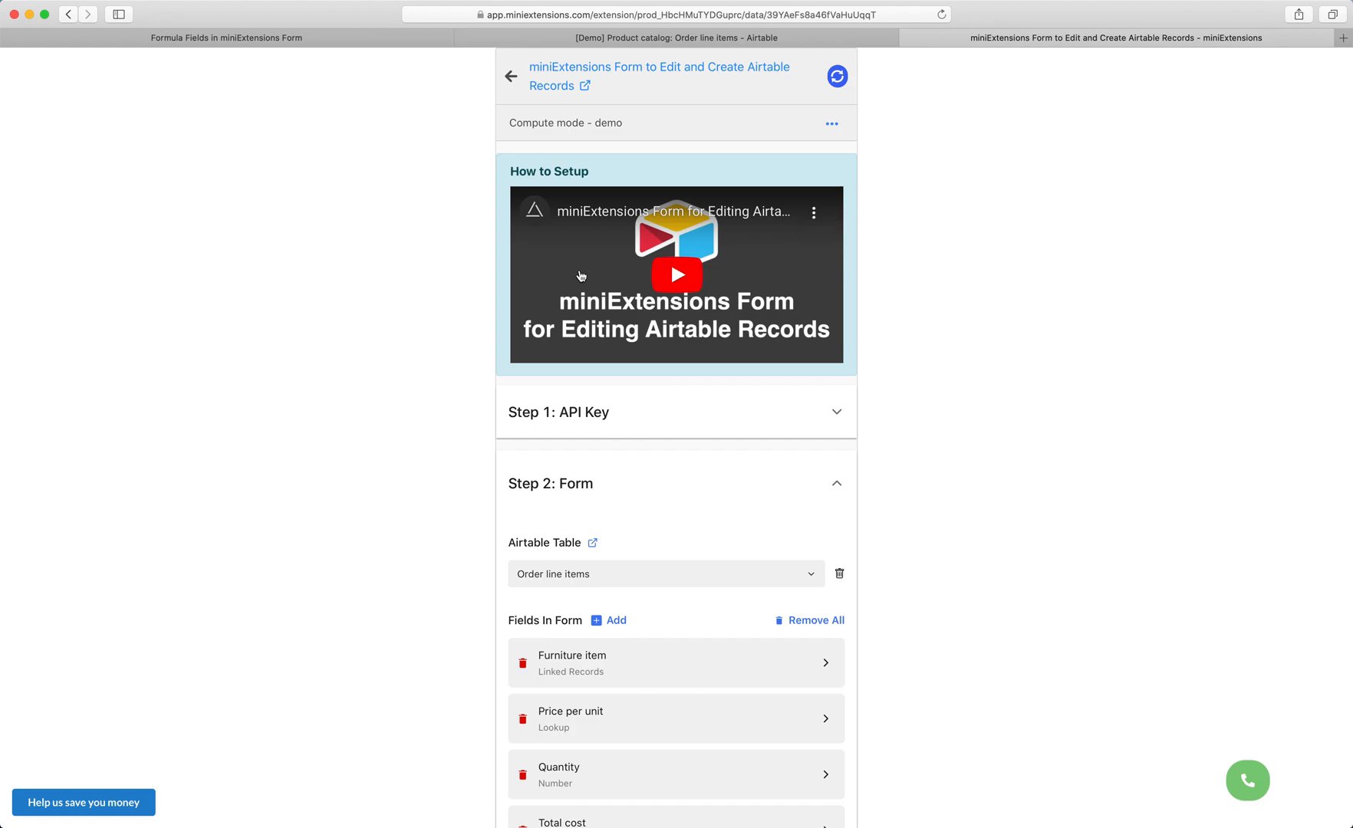
mouse_move(661, 317)
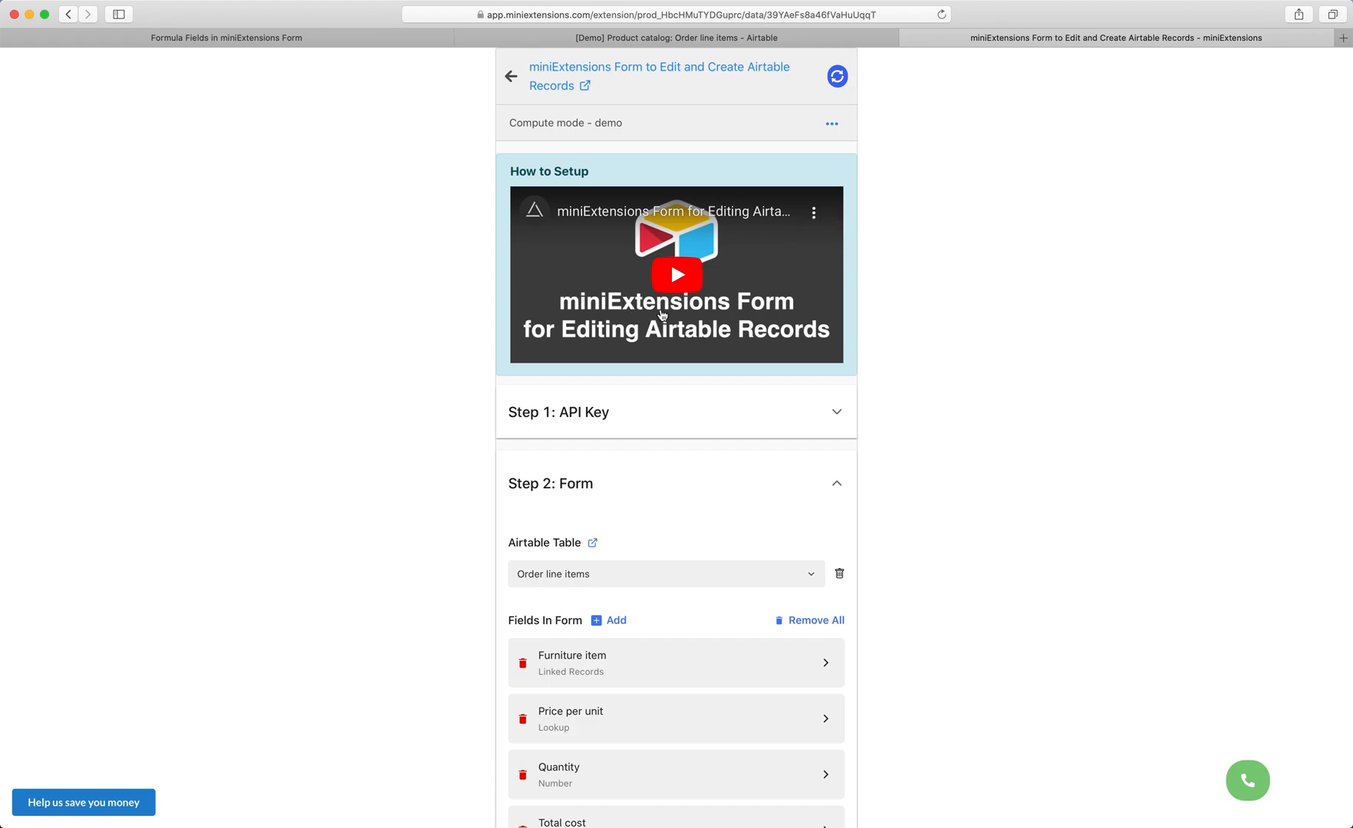
scroll("down", 3)
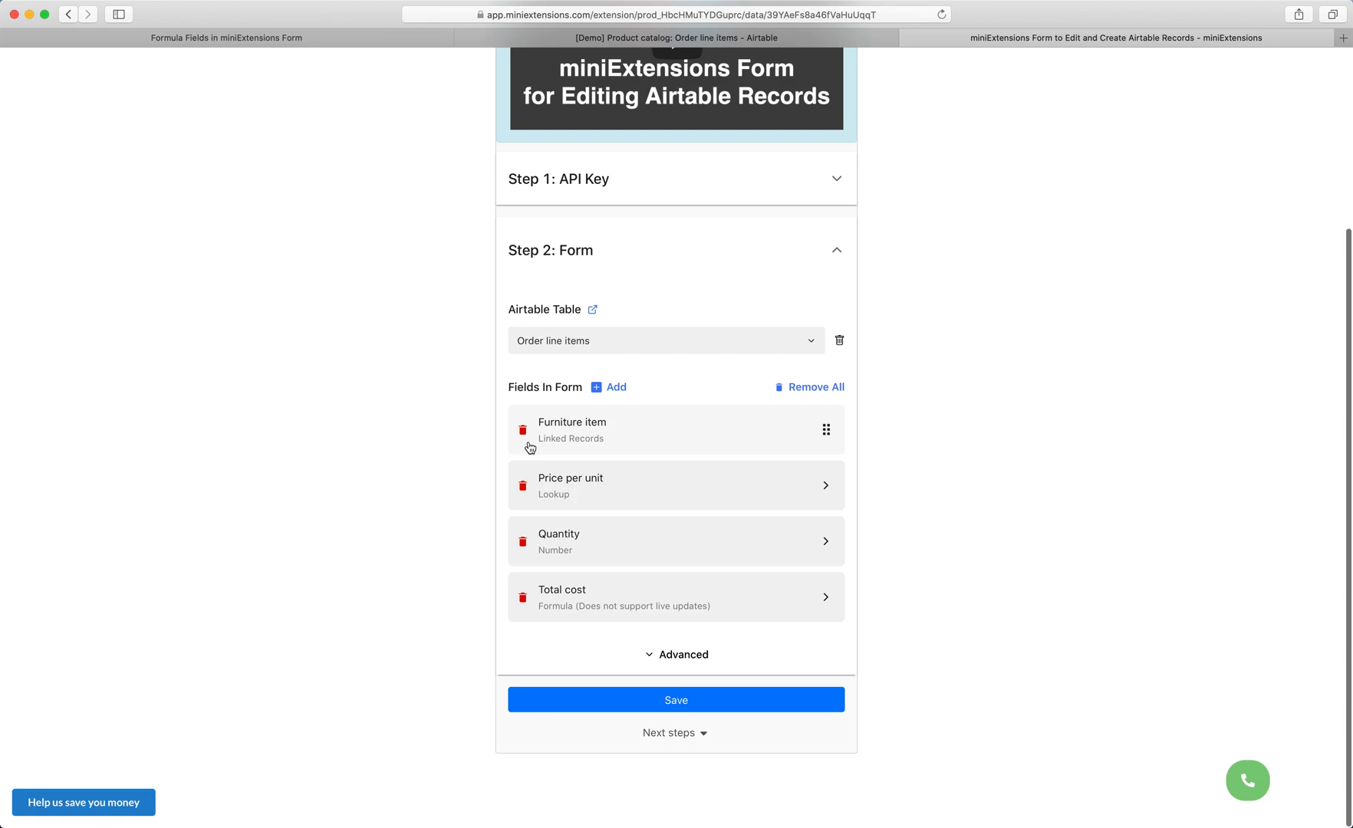
mouse_move(549, 499)
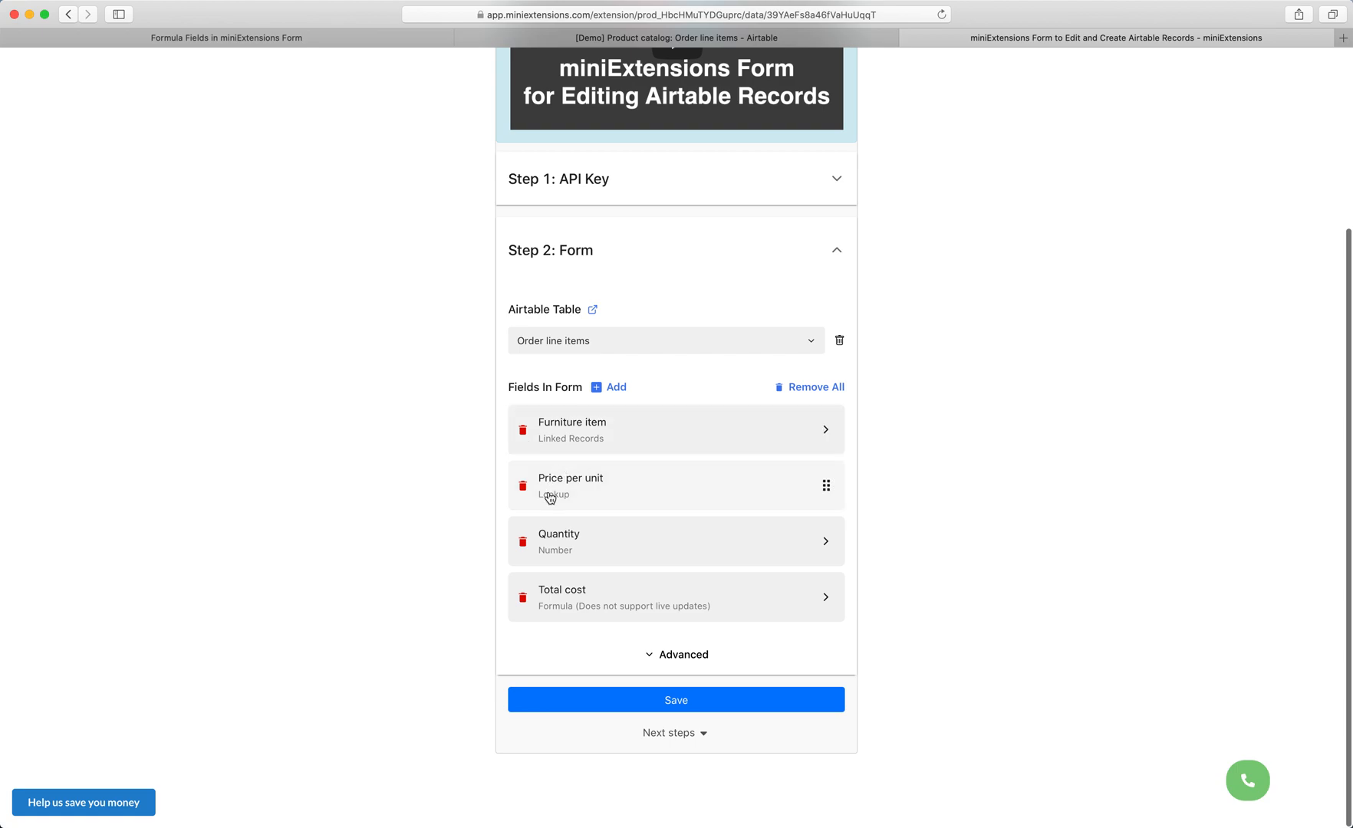
mouse_move(585, 528)
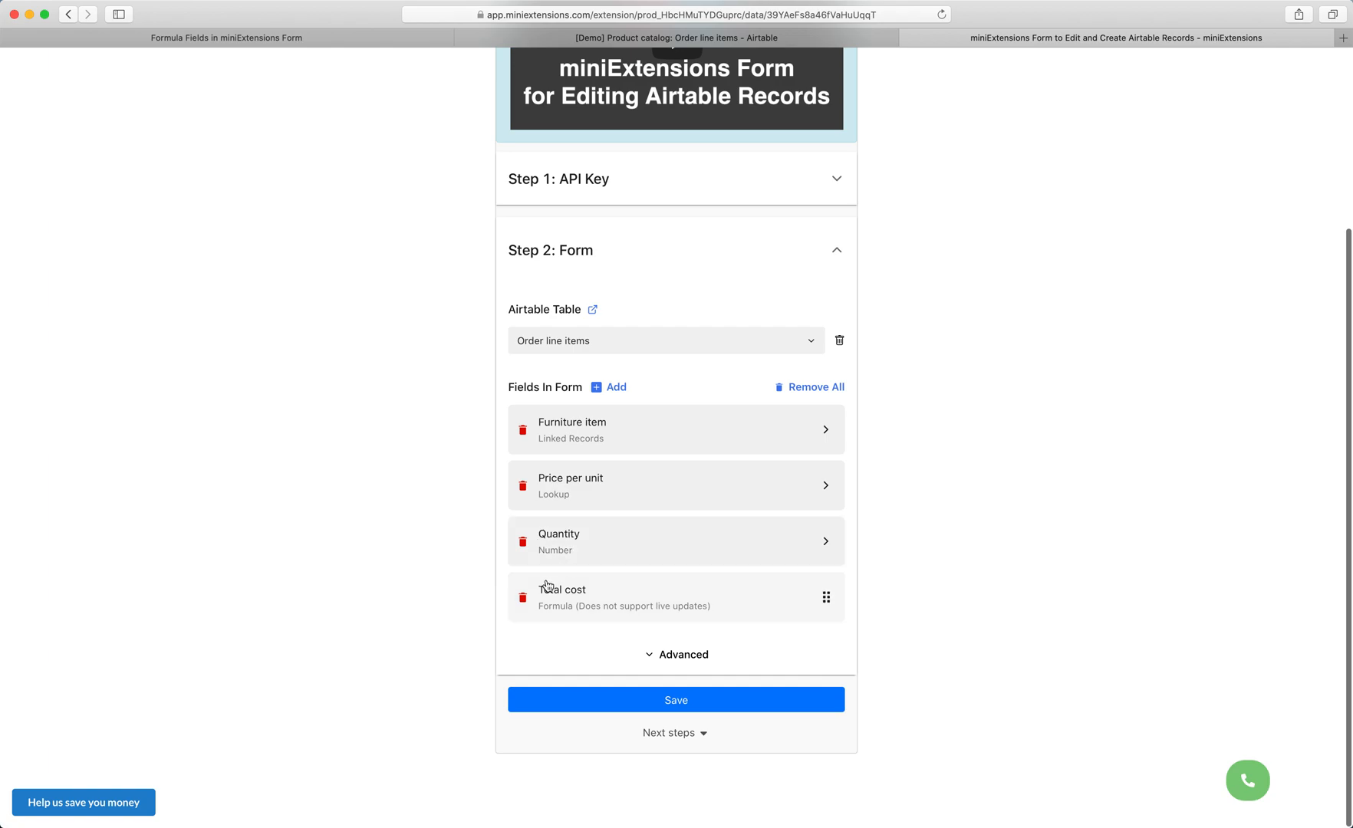
mouse_move(642, 612)
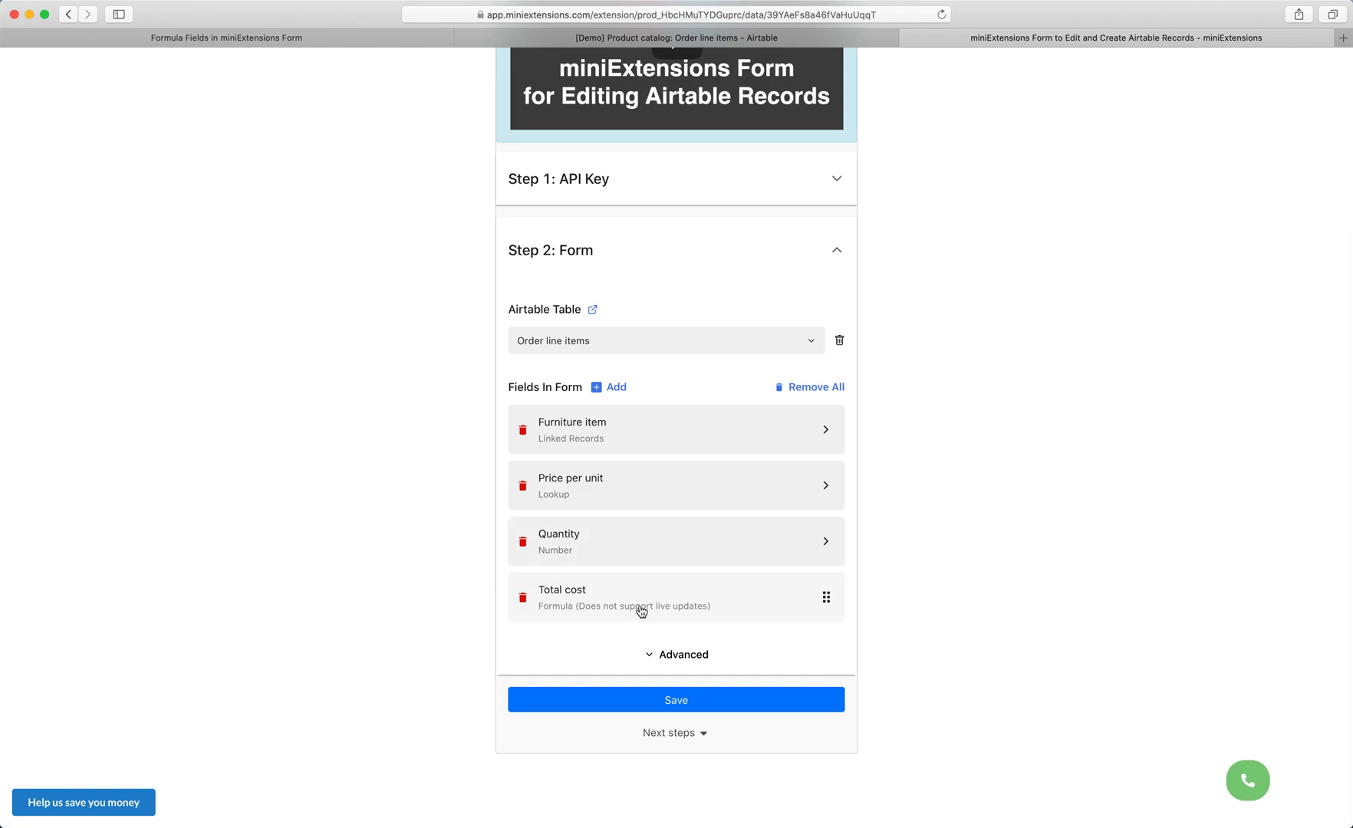
left_click(676, 655)
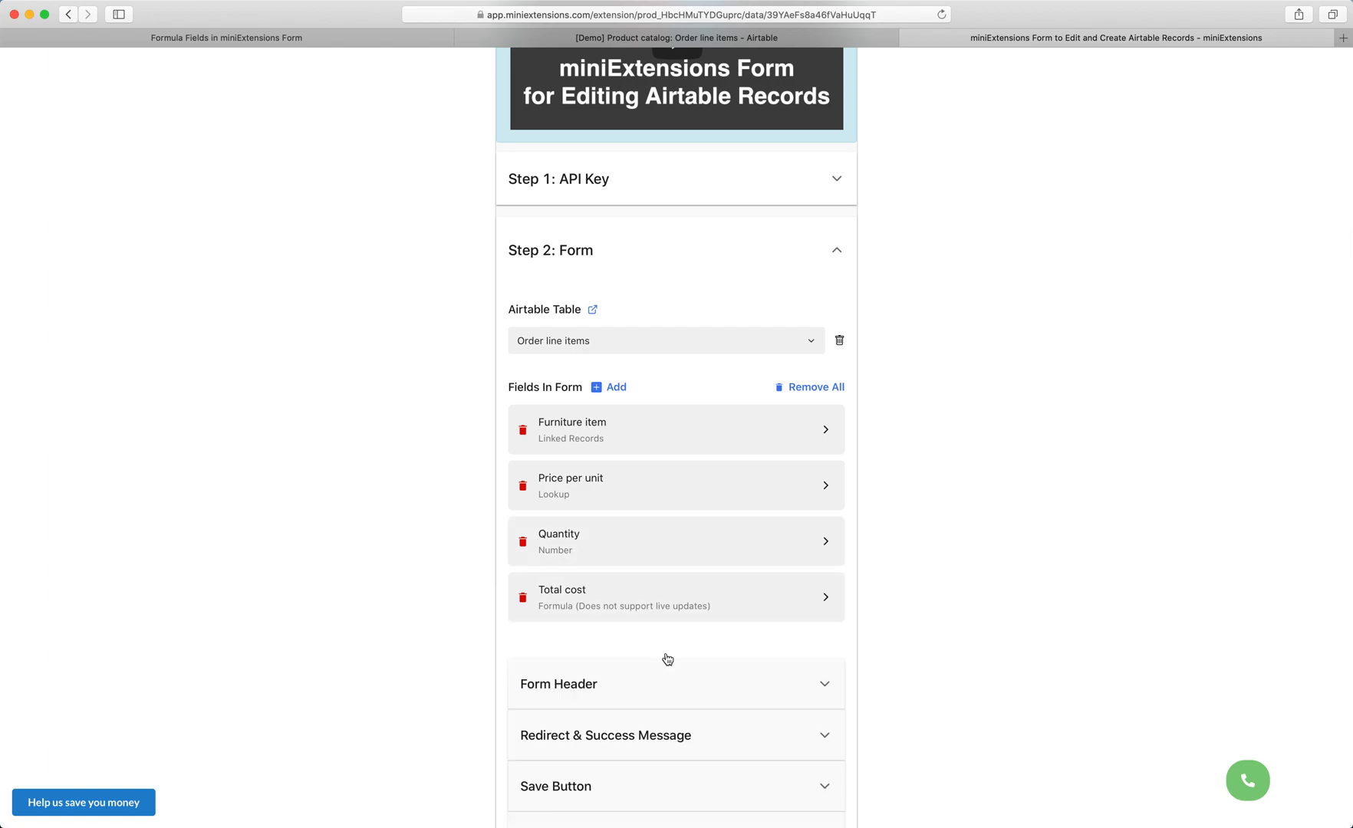
Step: Enable Compute Mode under Formulas & Computed Fields, then view the Airtable product catalog
scroll("down", 3)
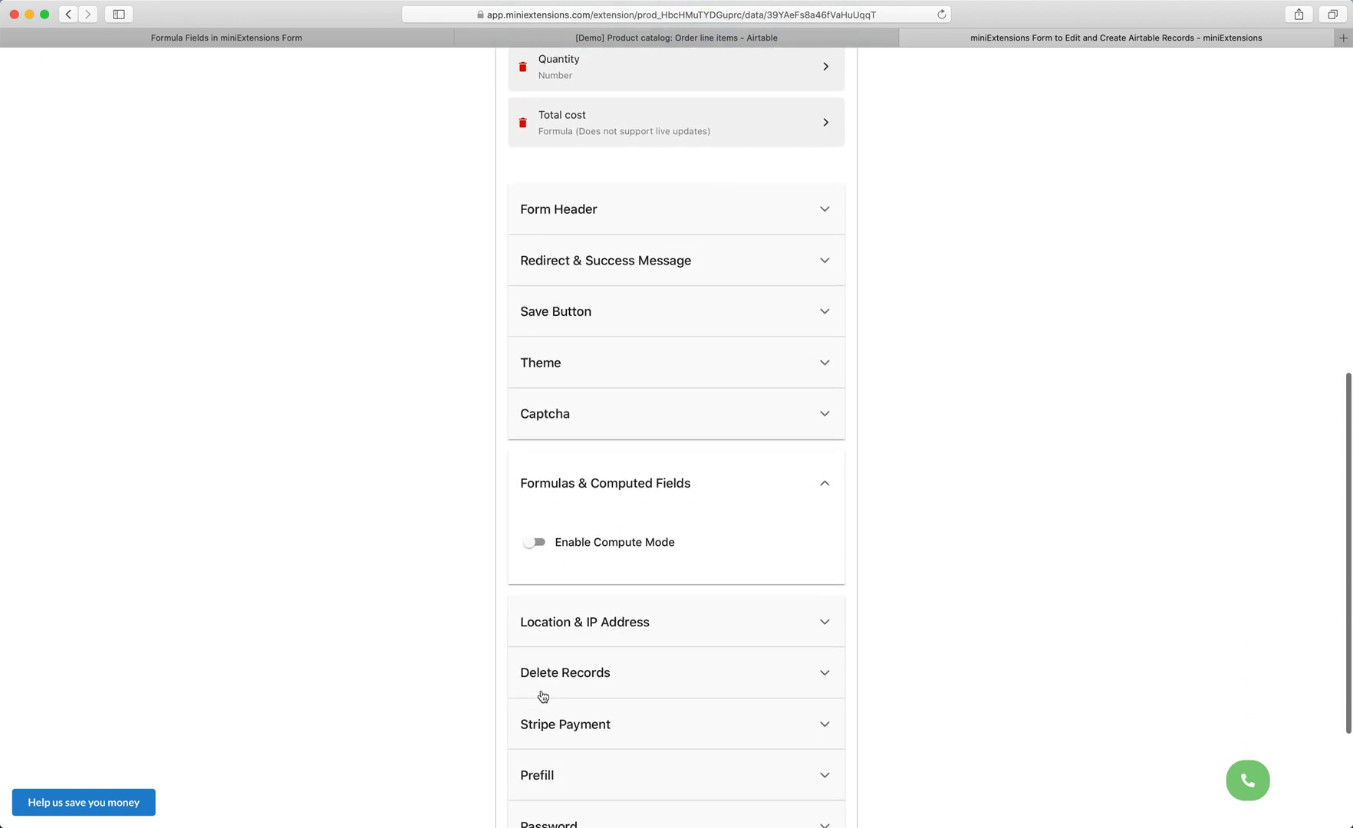
left_click(536, 541)
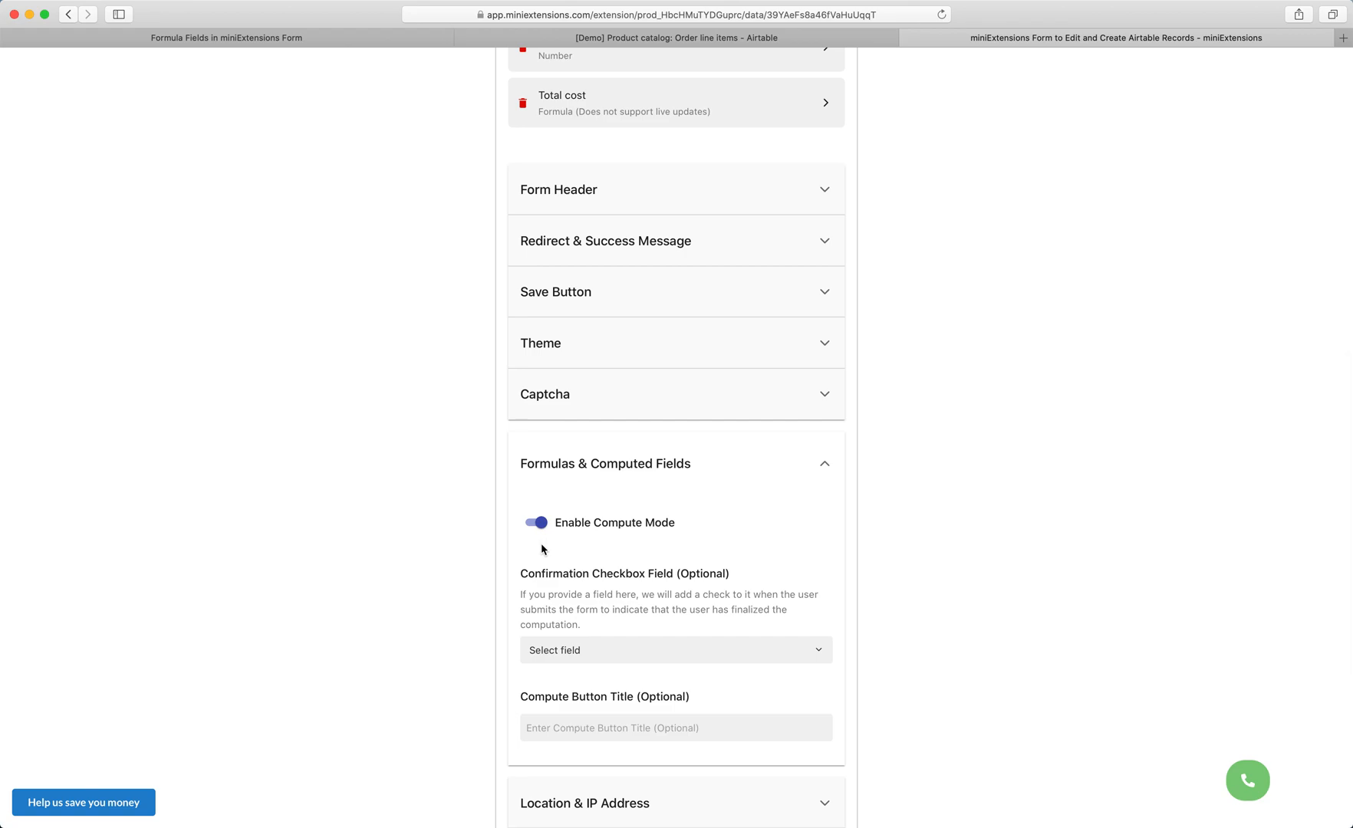
scroll("down", 3)
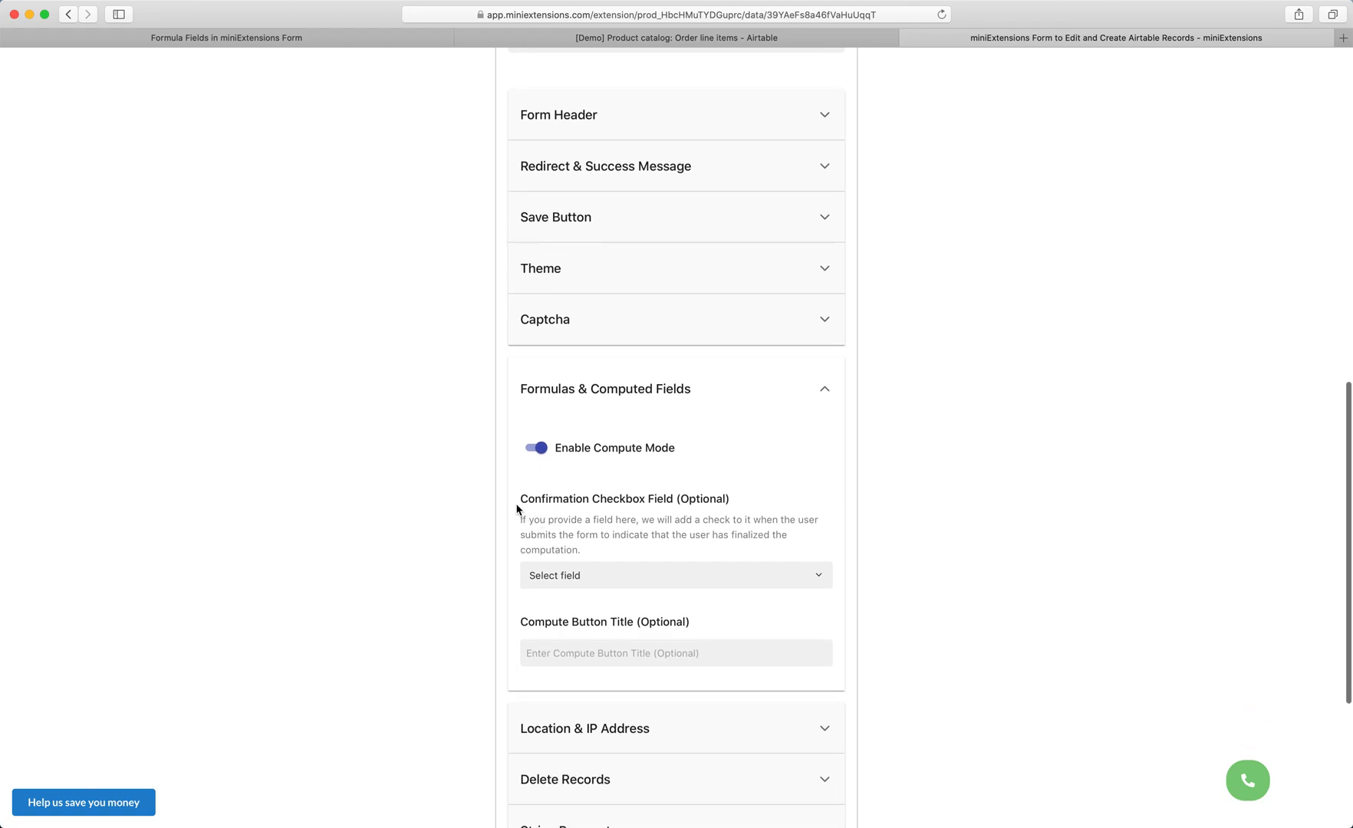
double_click(599, 499)
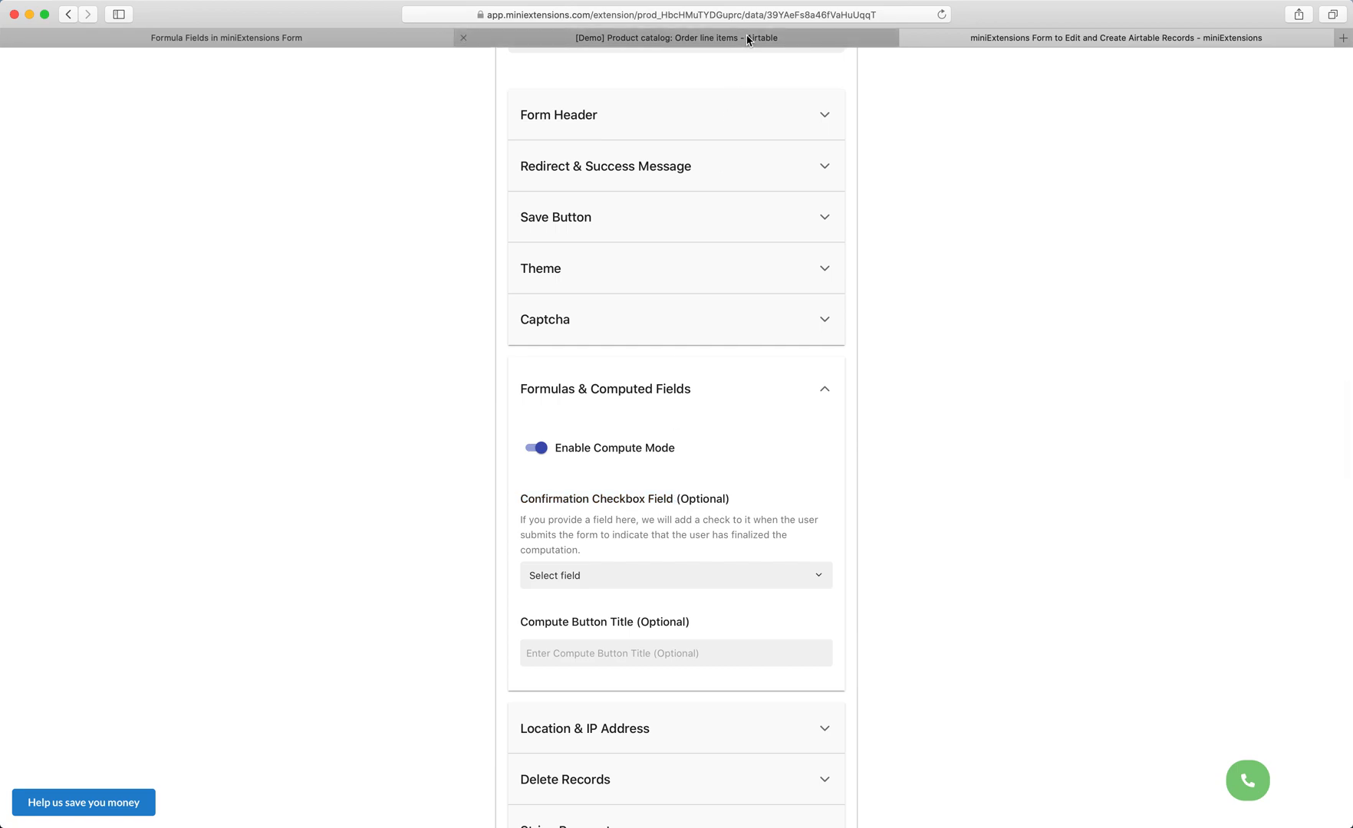
left_click(657, 37)
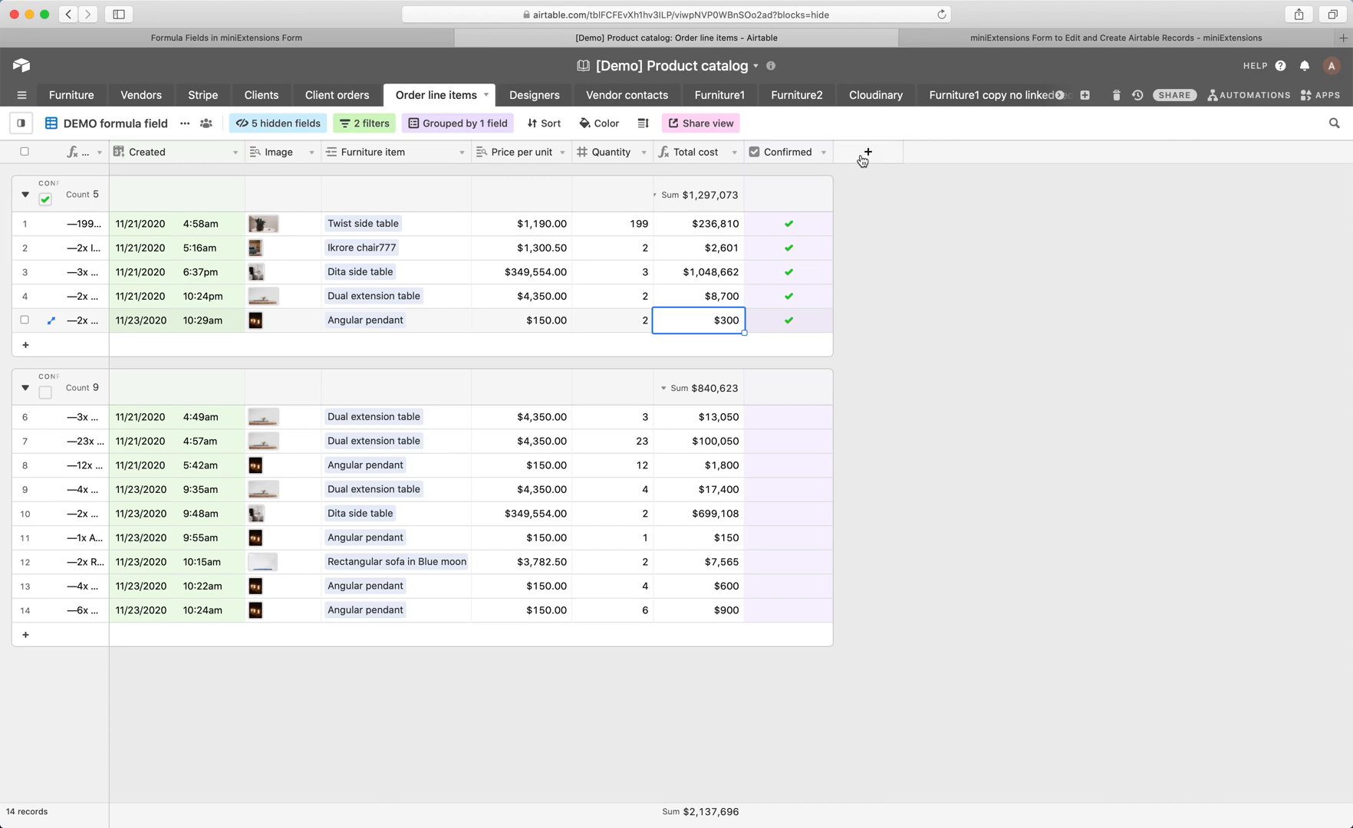
left_click(867, 152)
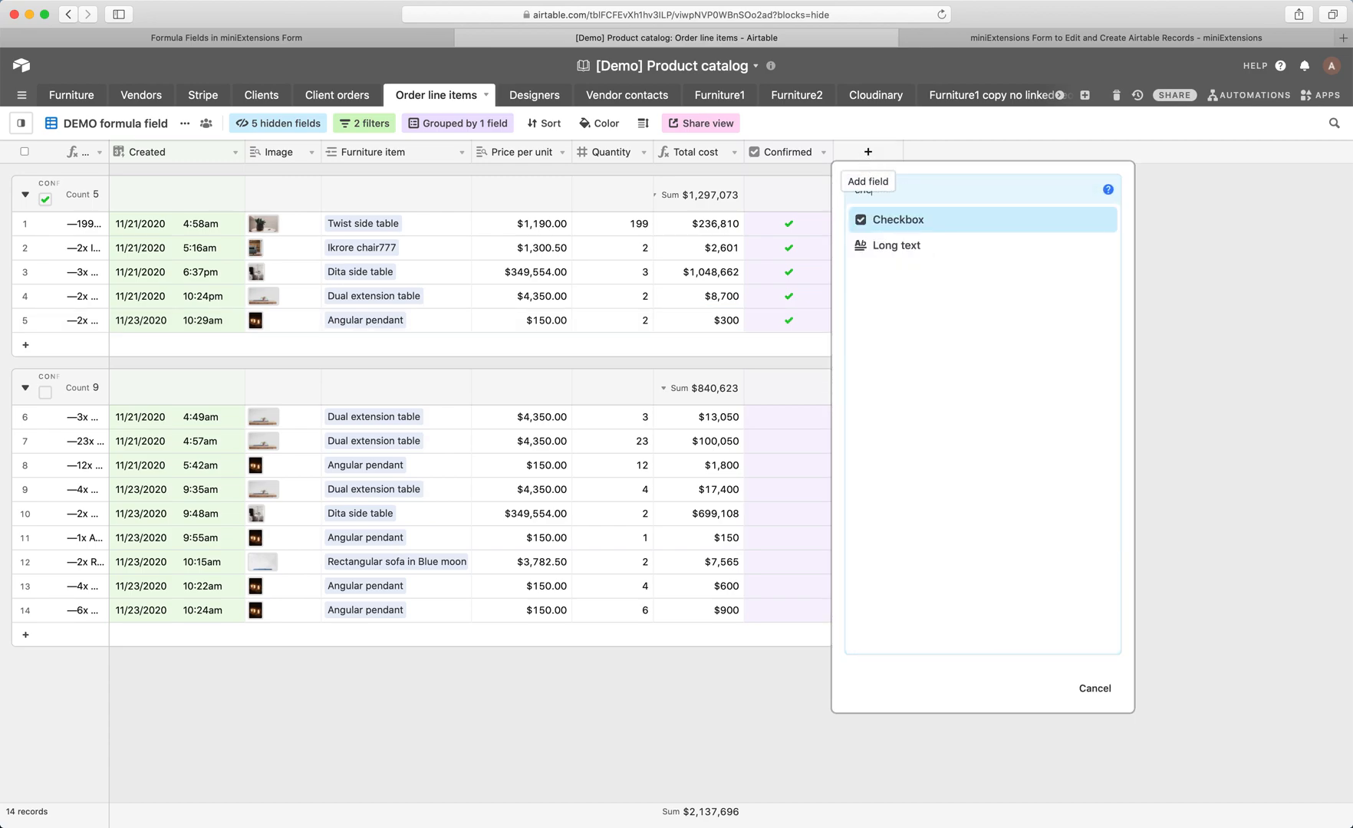
left_click(901, 219)
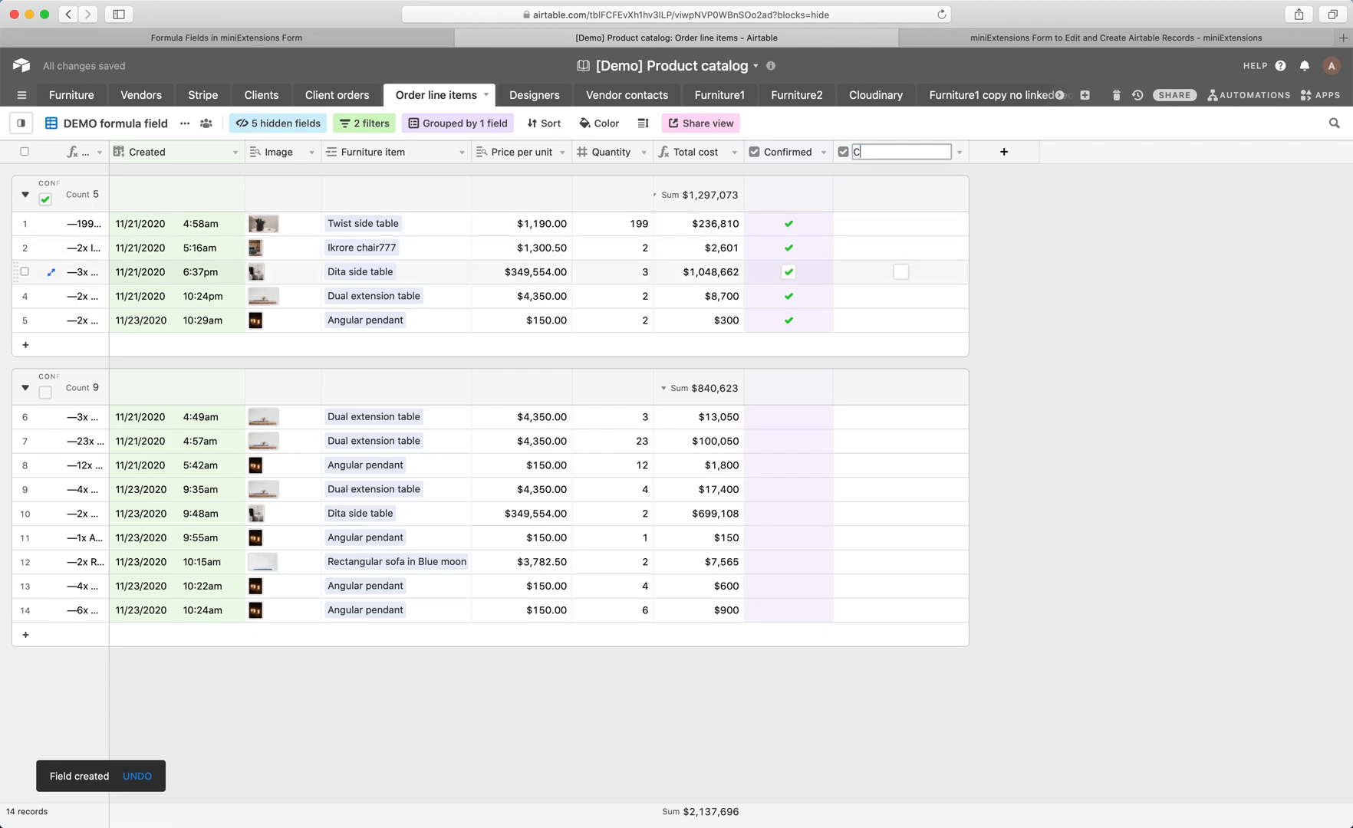
type("Confirmed")
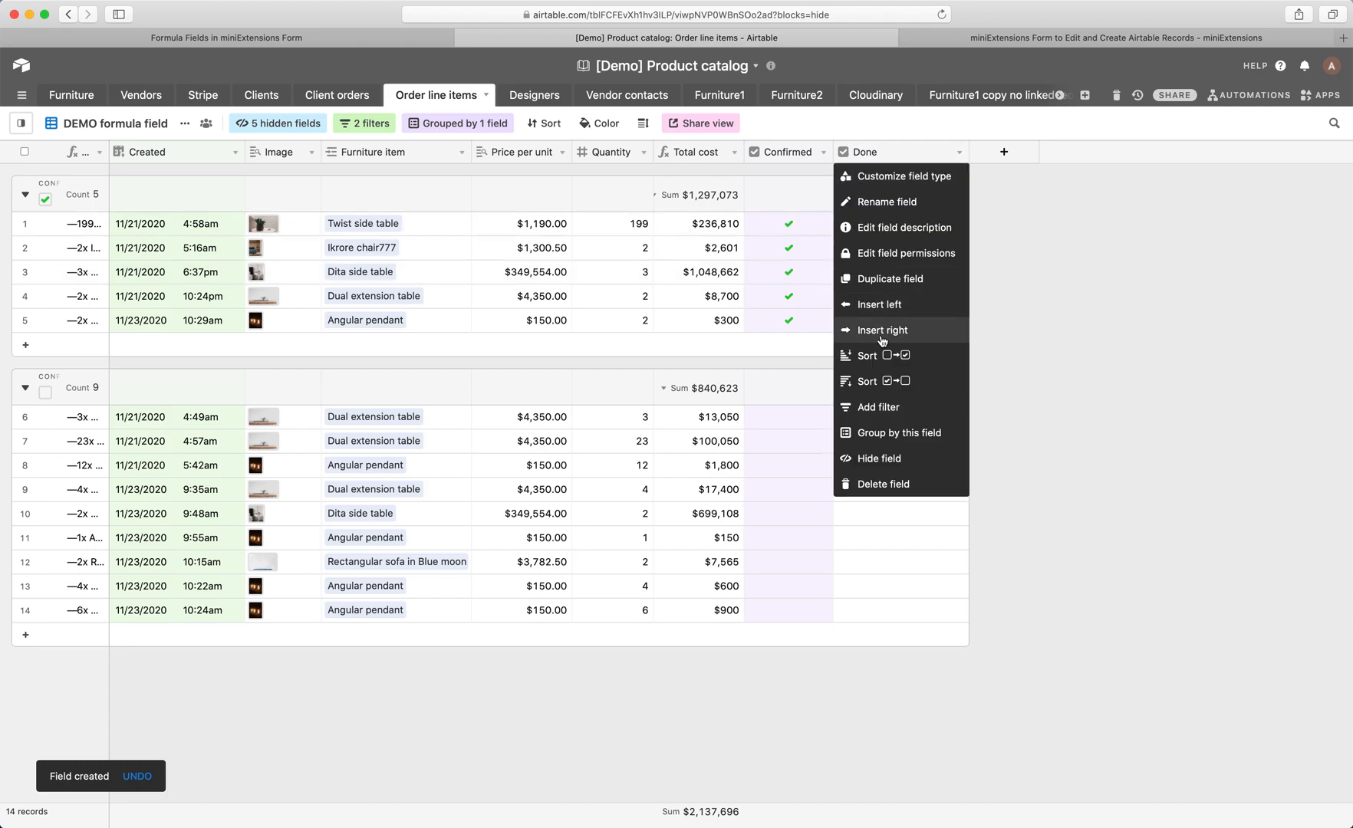
left_click(1114, 37)
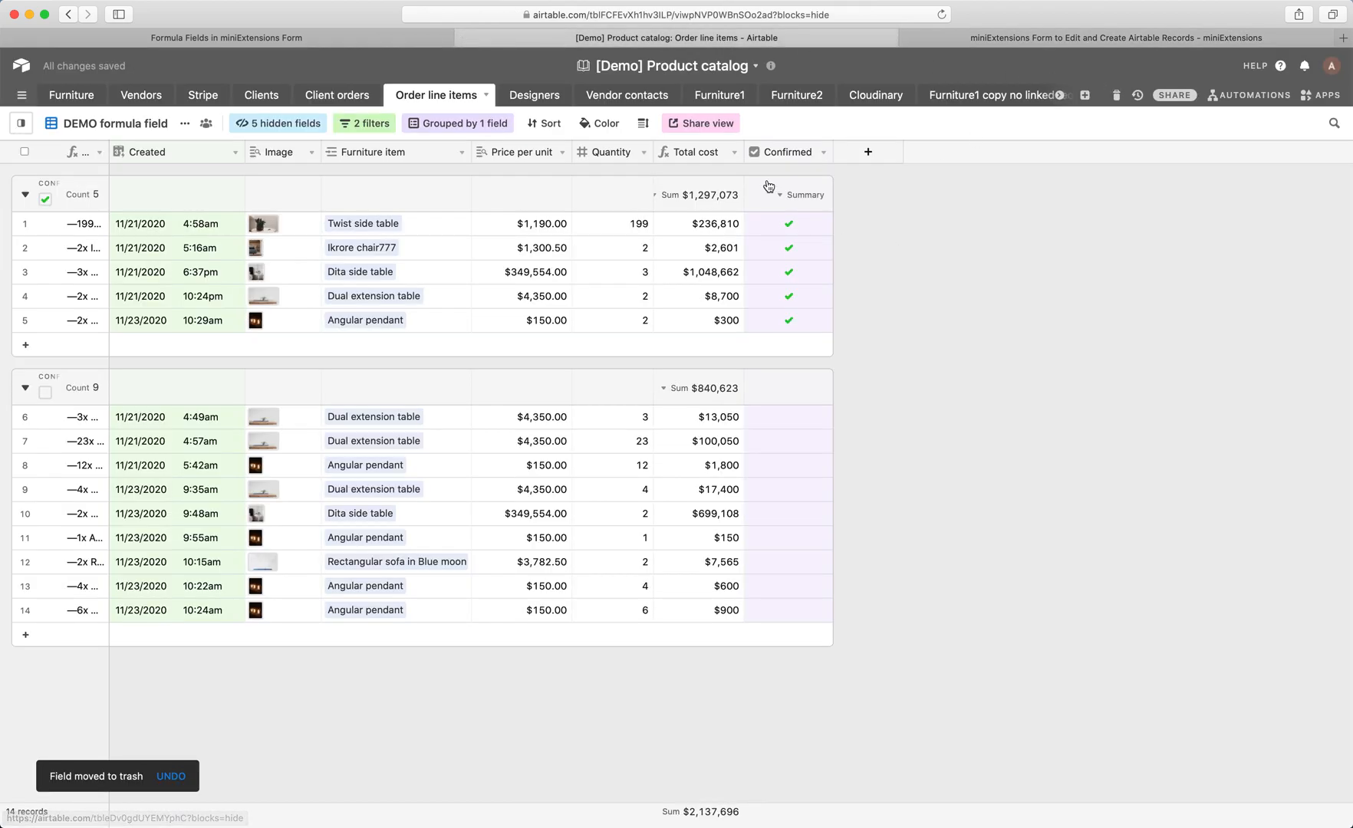
mouse_move(935, 144)
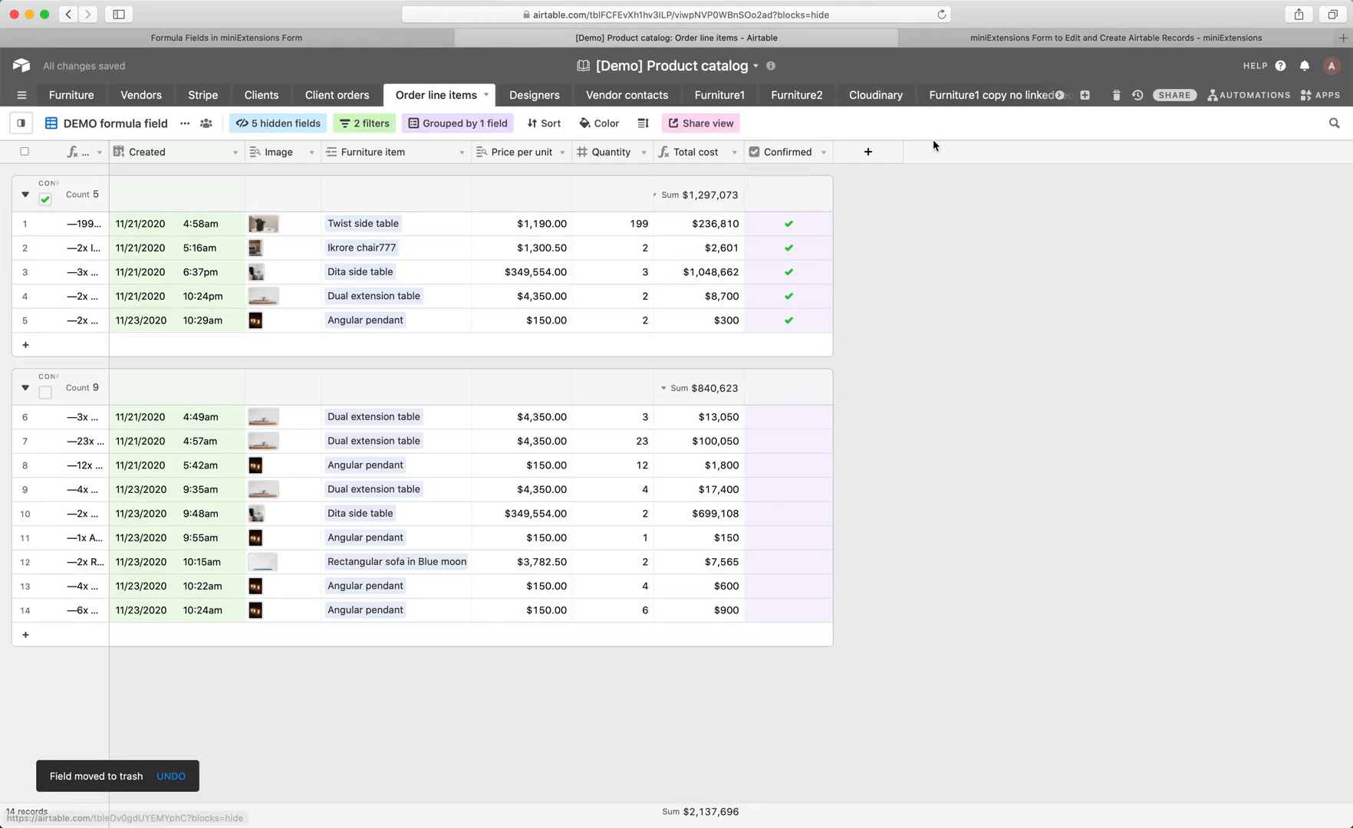
Step: Open the live edit form from the Form URL, showing Furniture item and Quantity
left_click(1115, 37)
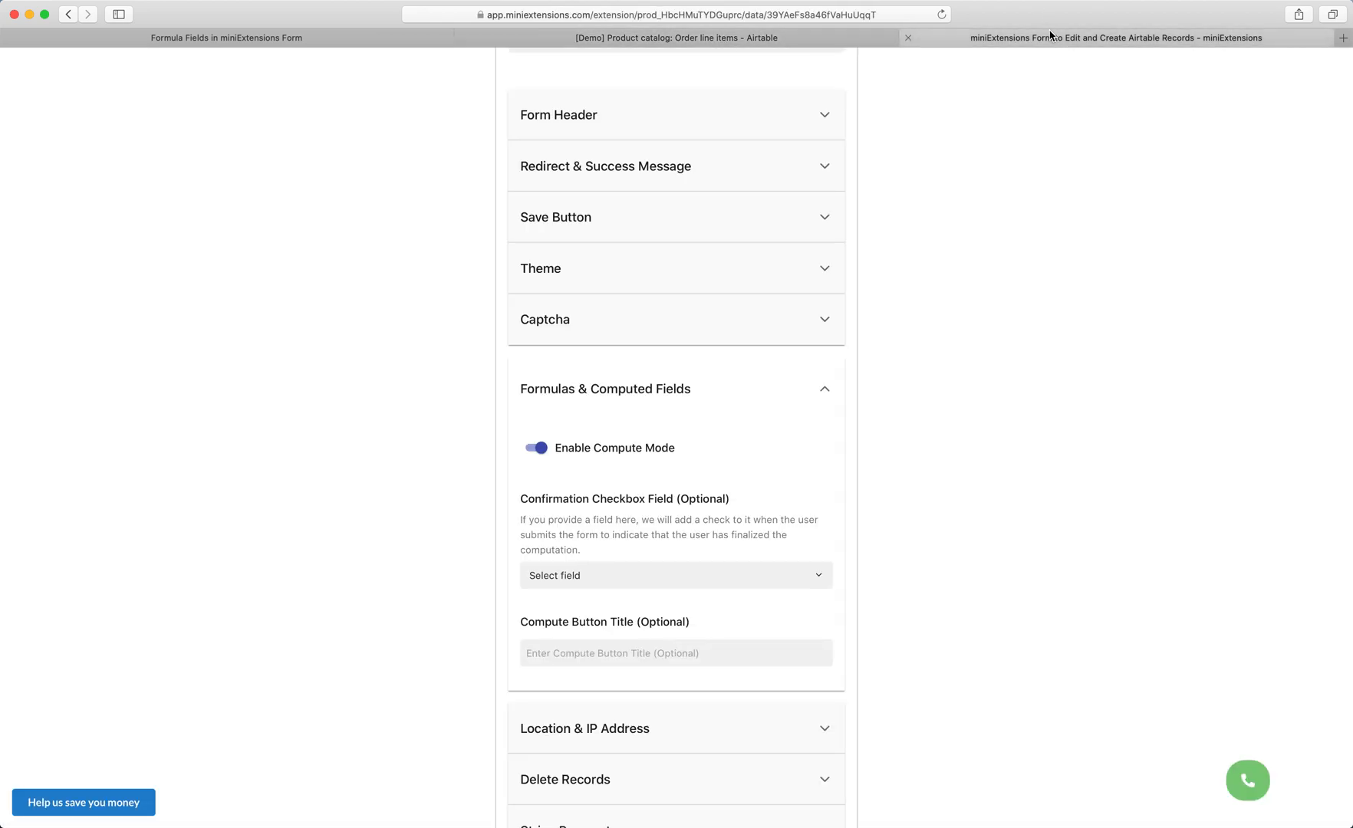
left_click(675, 576)
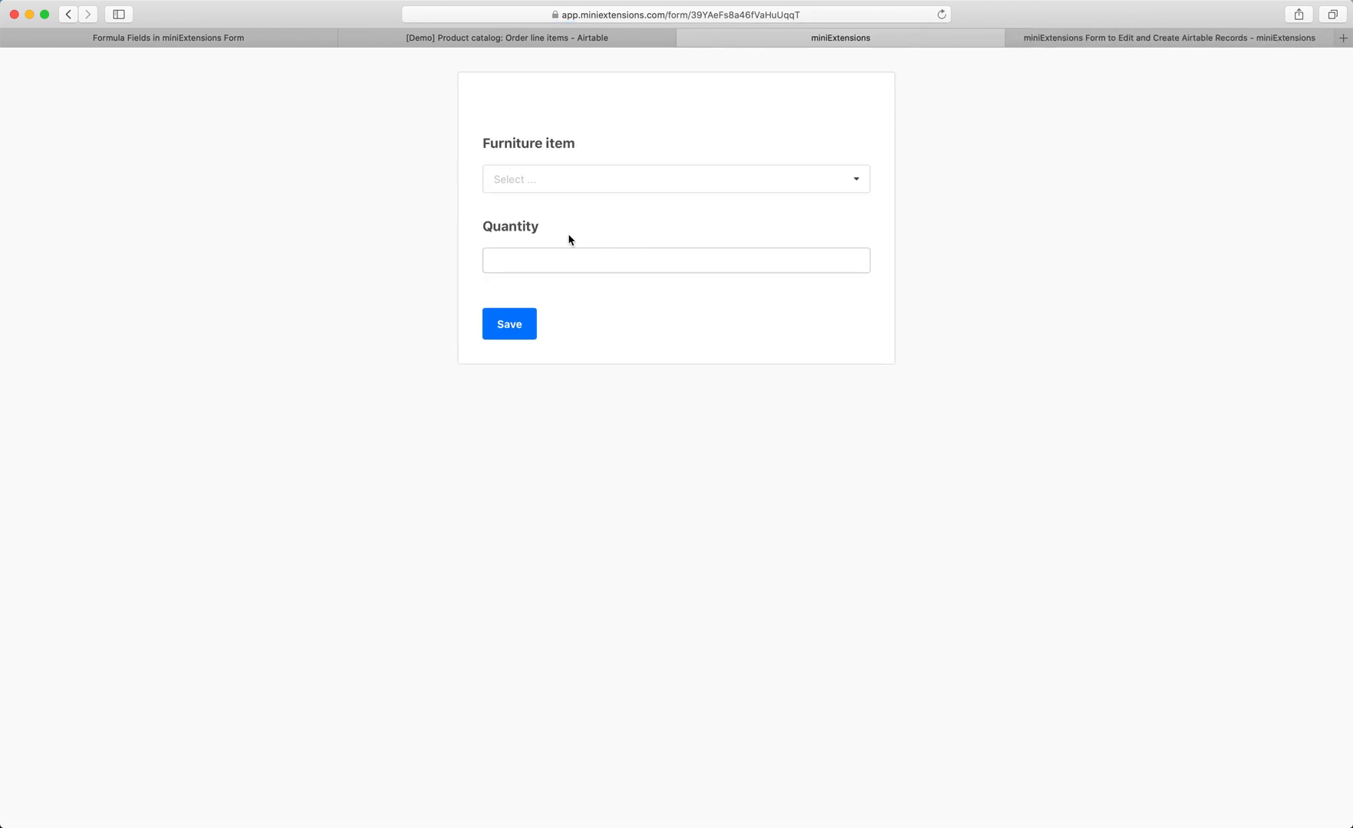
Step: Submit an order line for 6 Angular pendants via Compute
left_click(675, 178)
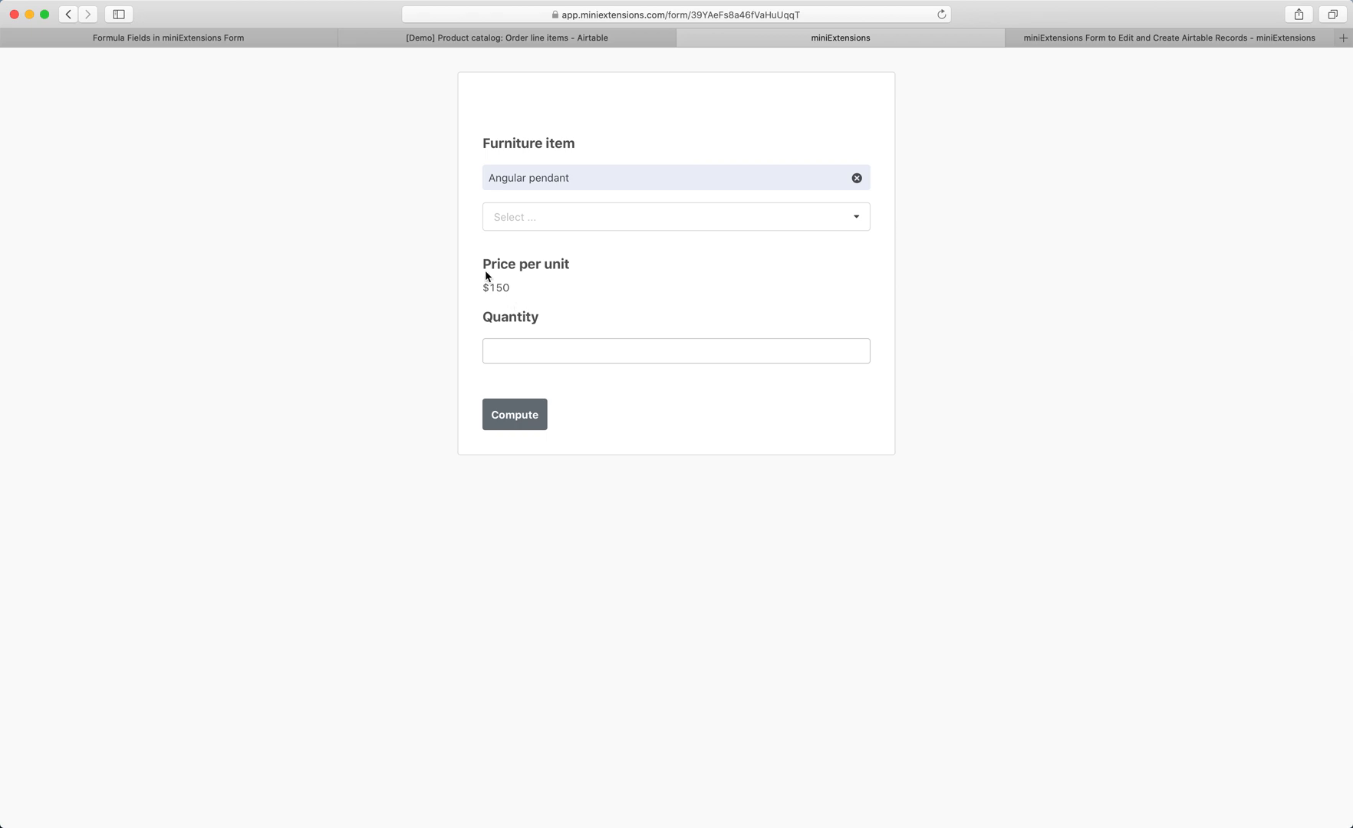
left_click(675, 350)
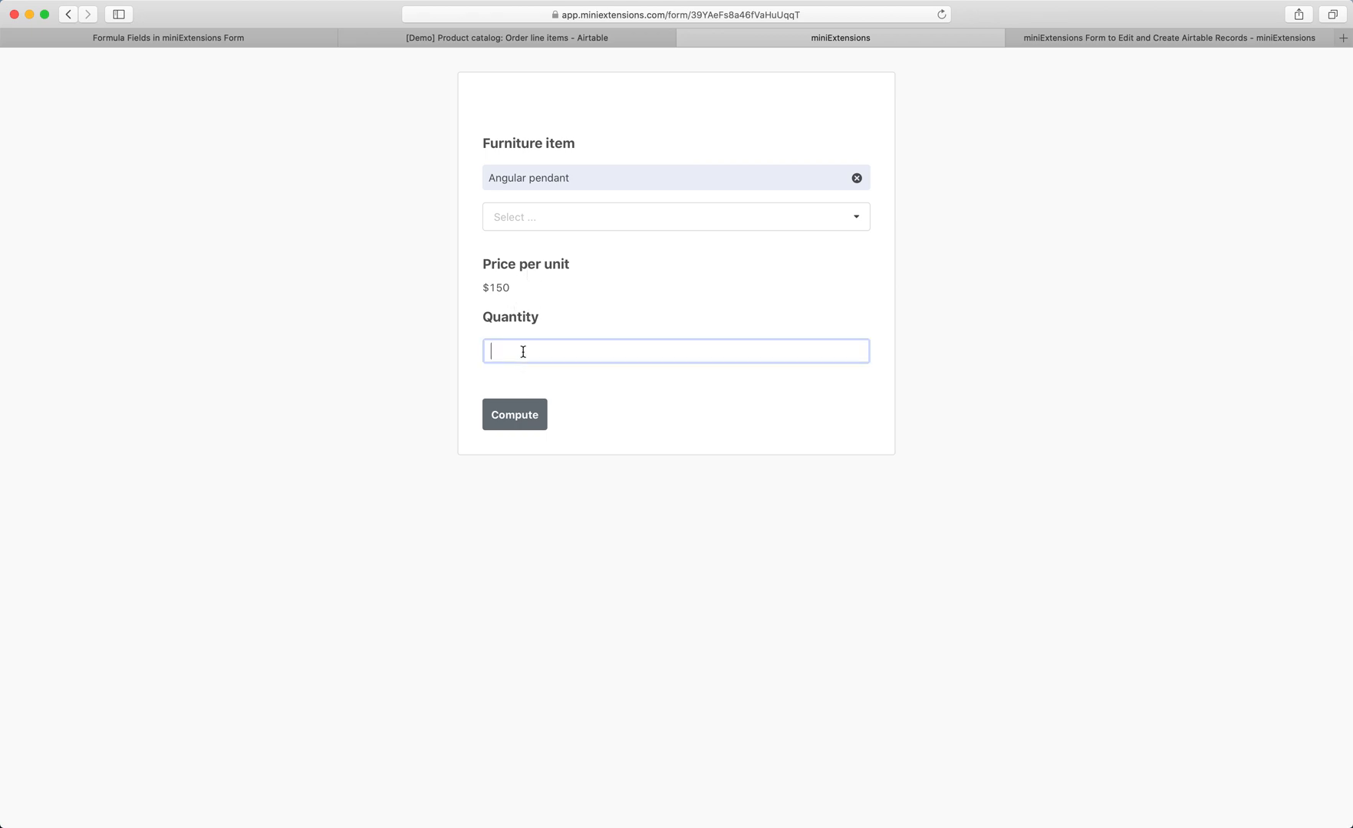
type("6")
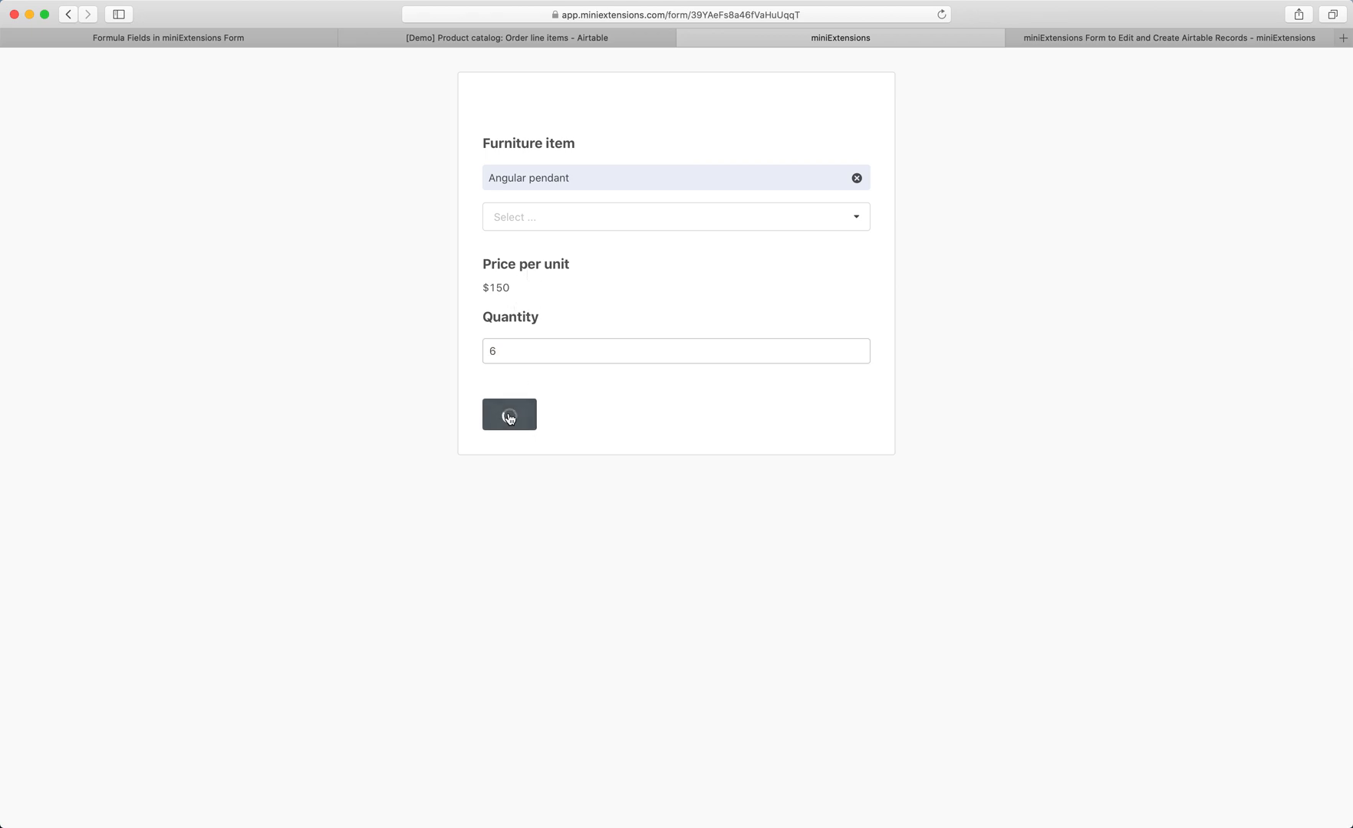
left_click(509, 414)
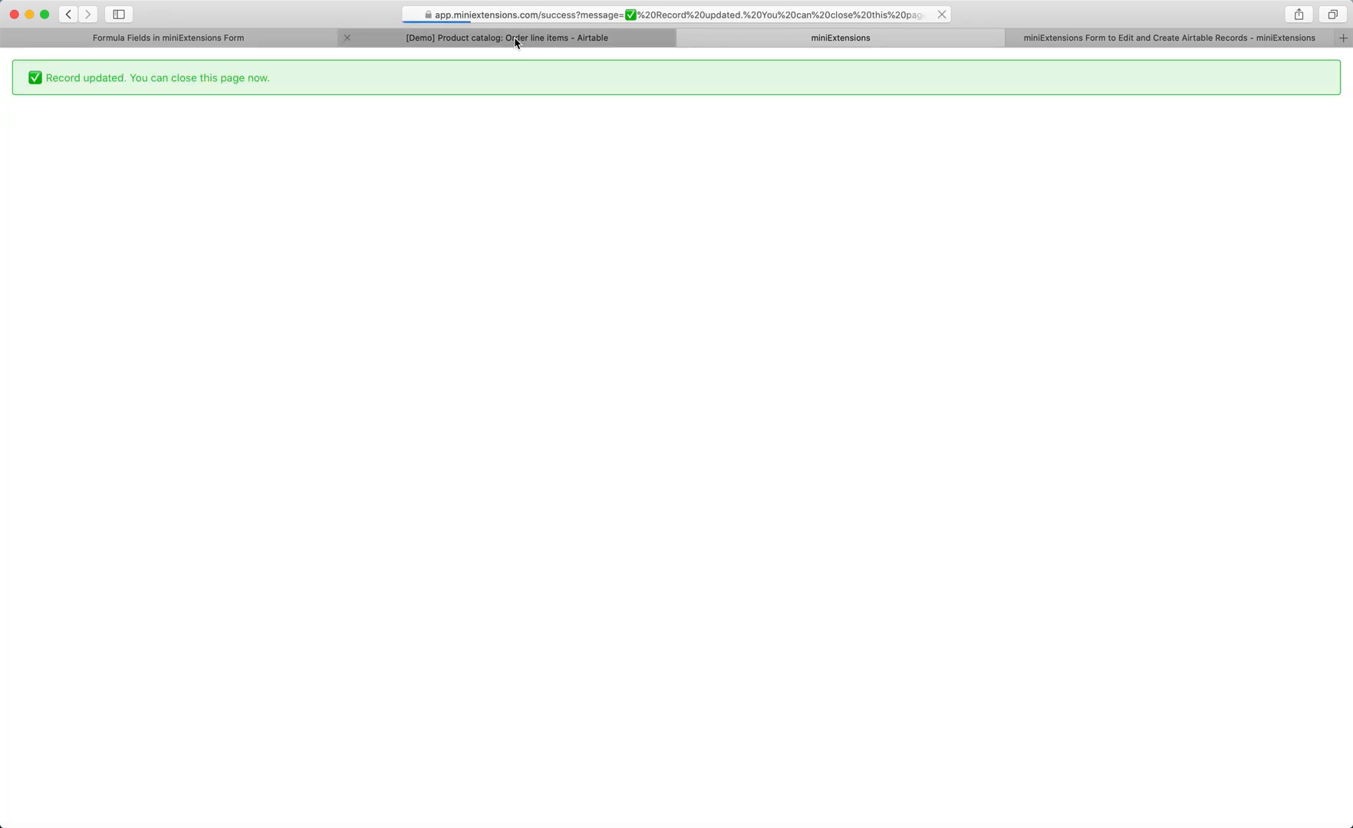
Step: Verify the new confirmed $900 record in Airtable and return to the settings page
left_click(504, 37)
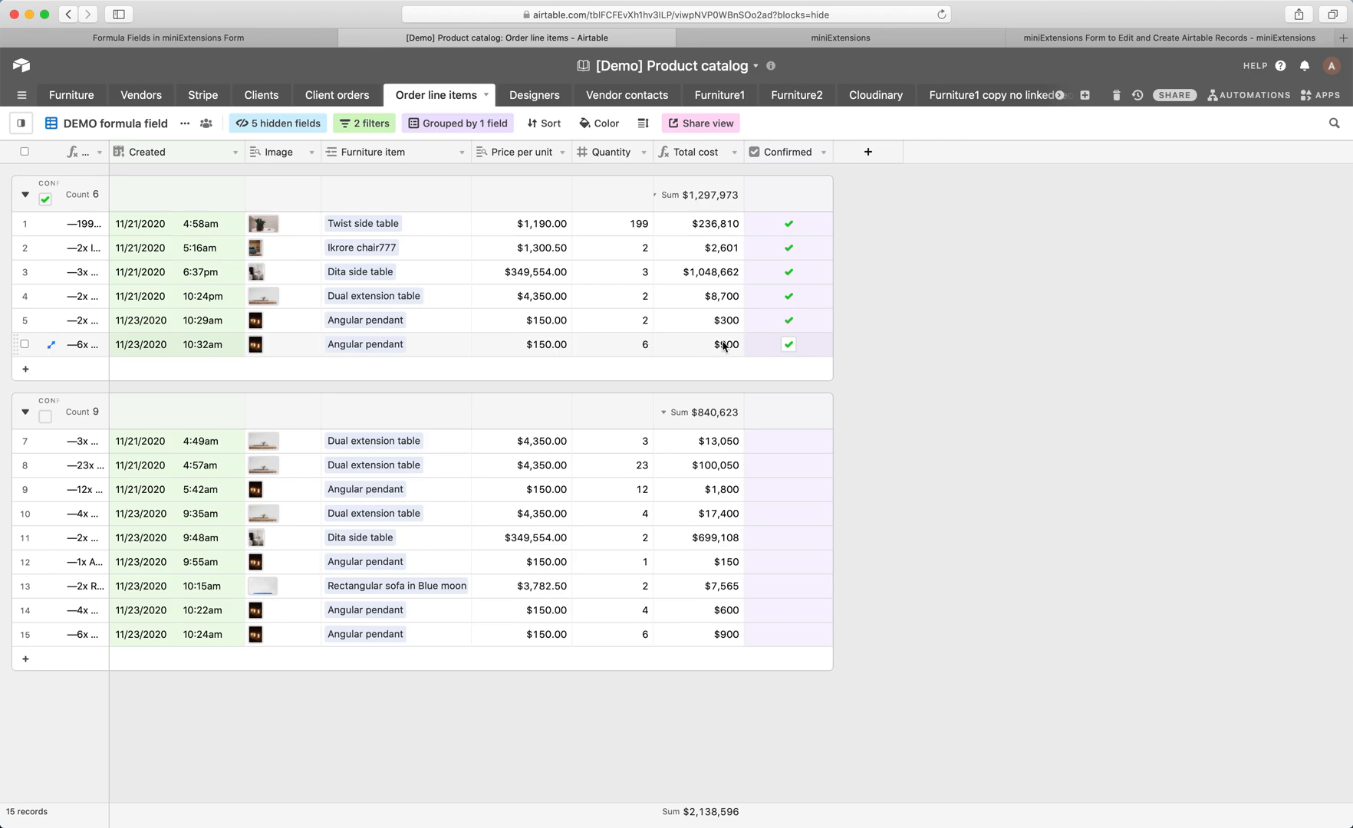
left_click(696, 343)
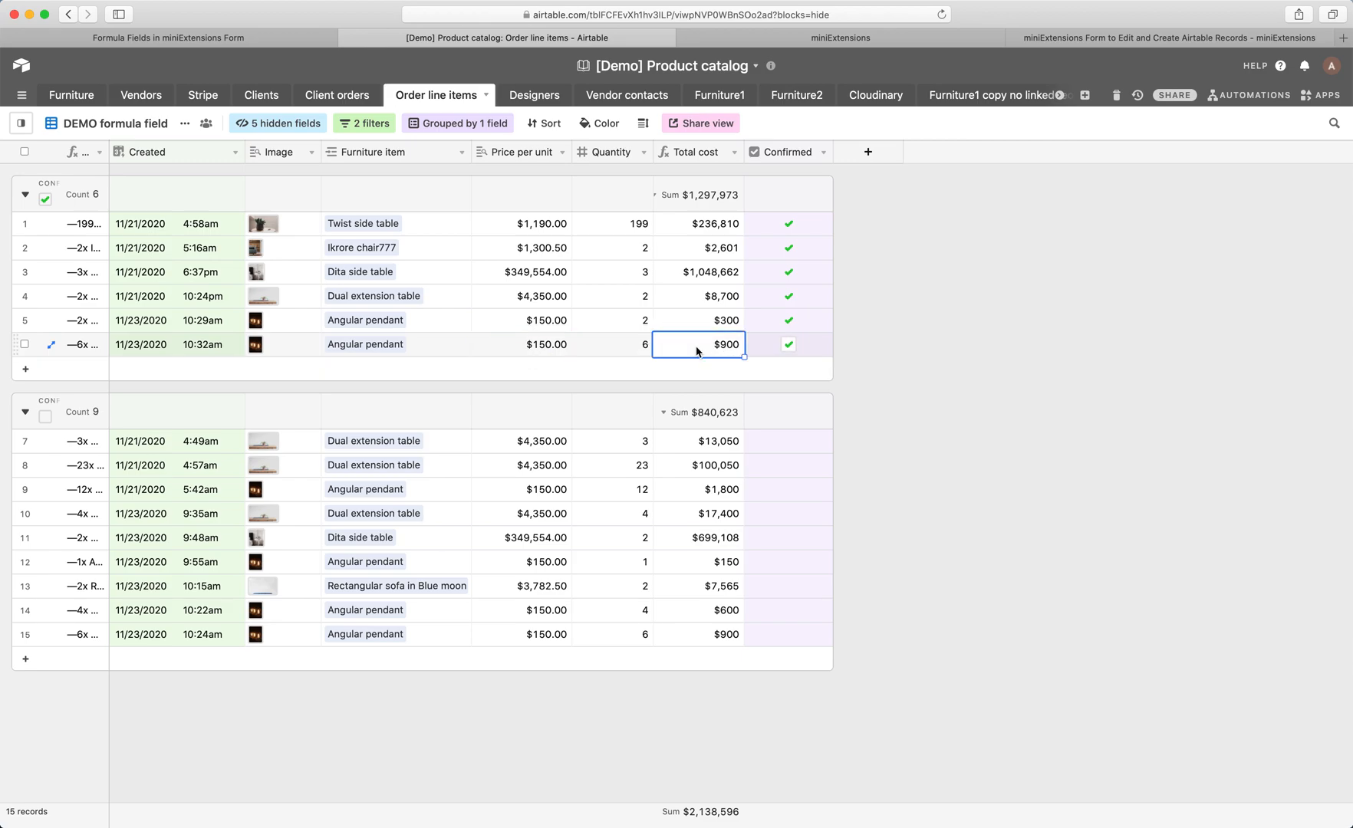
left_click(839, 37)
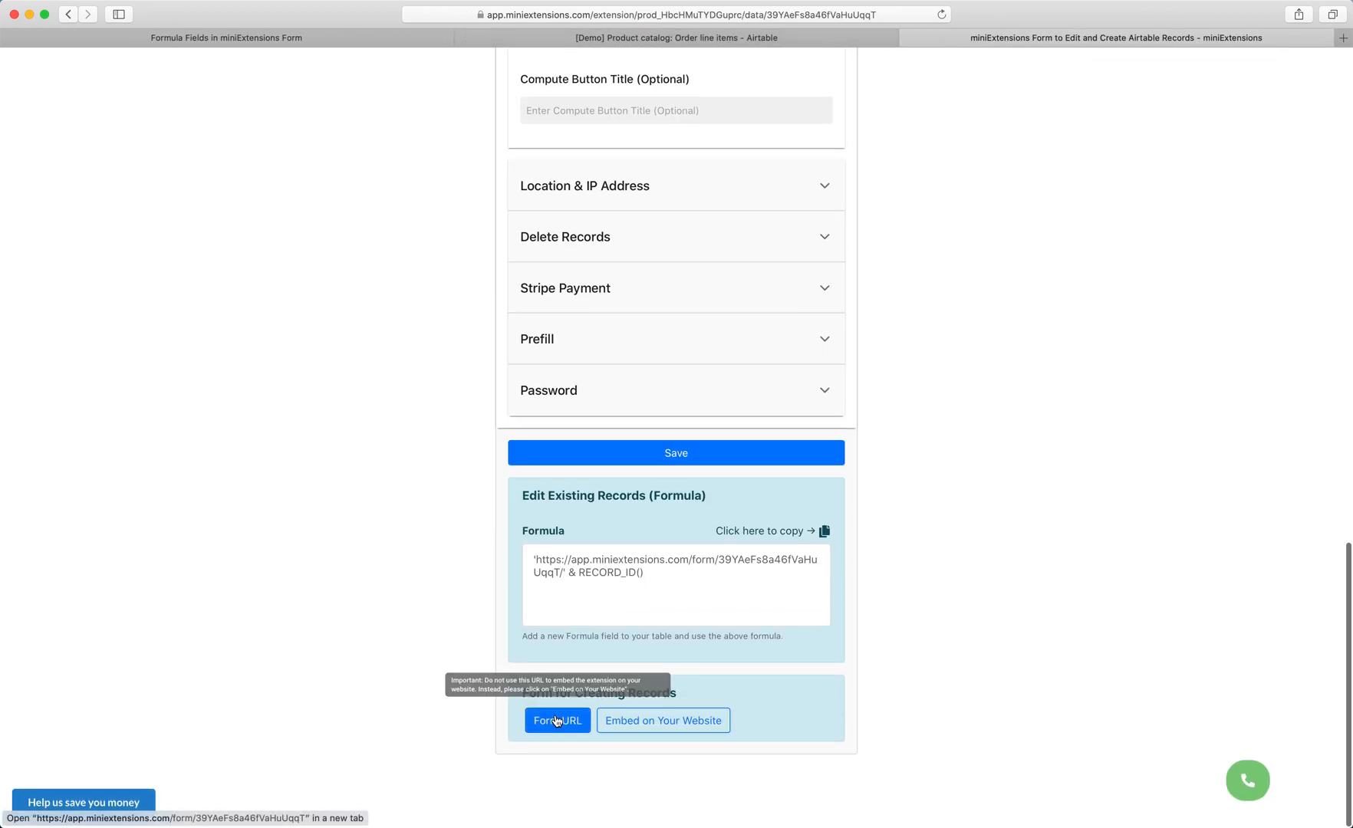
Step: In a fresh form, choose Angular pendant, enter quantity 9 and compute the $1,350 total
left_click(557, 721)
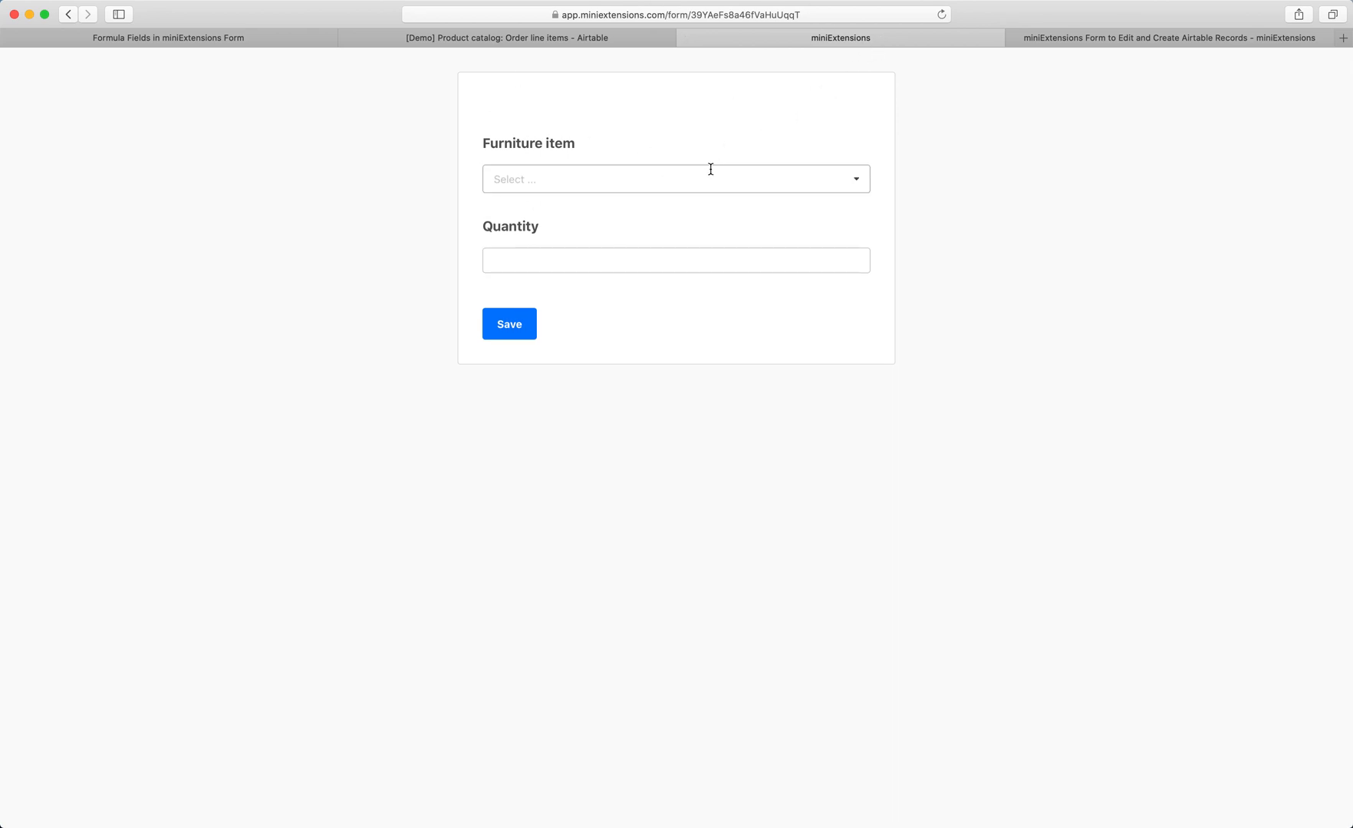
mouse_move(701, 172)
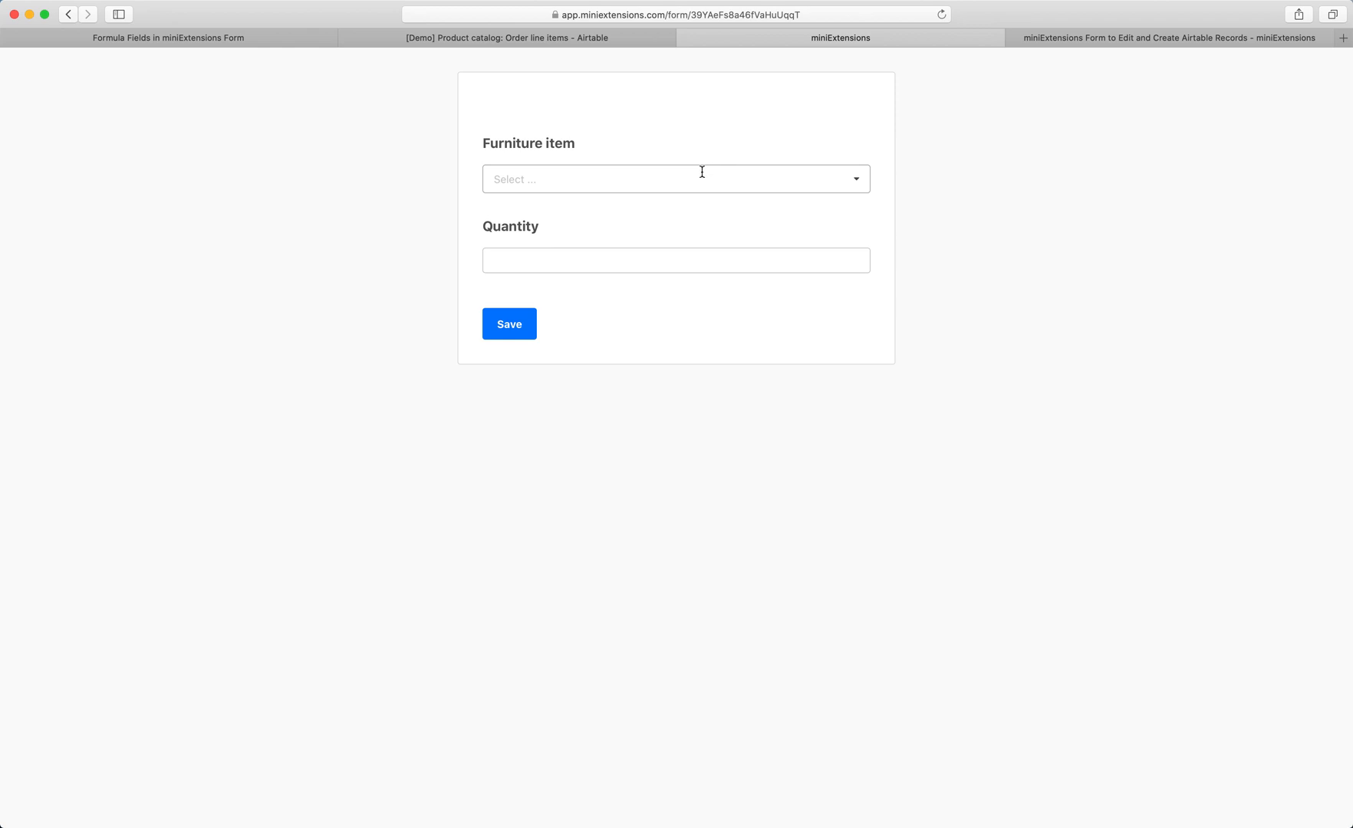
left_click(675, 178)
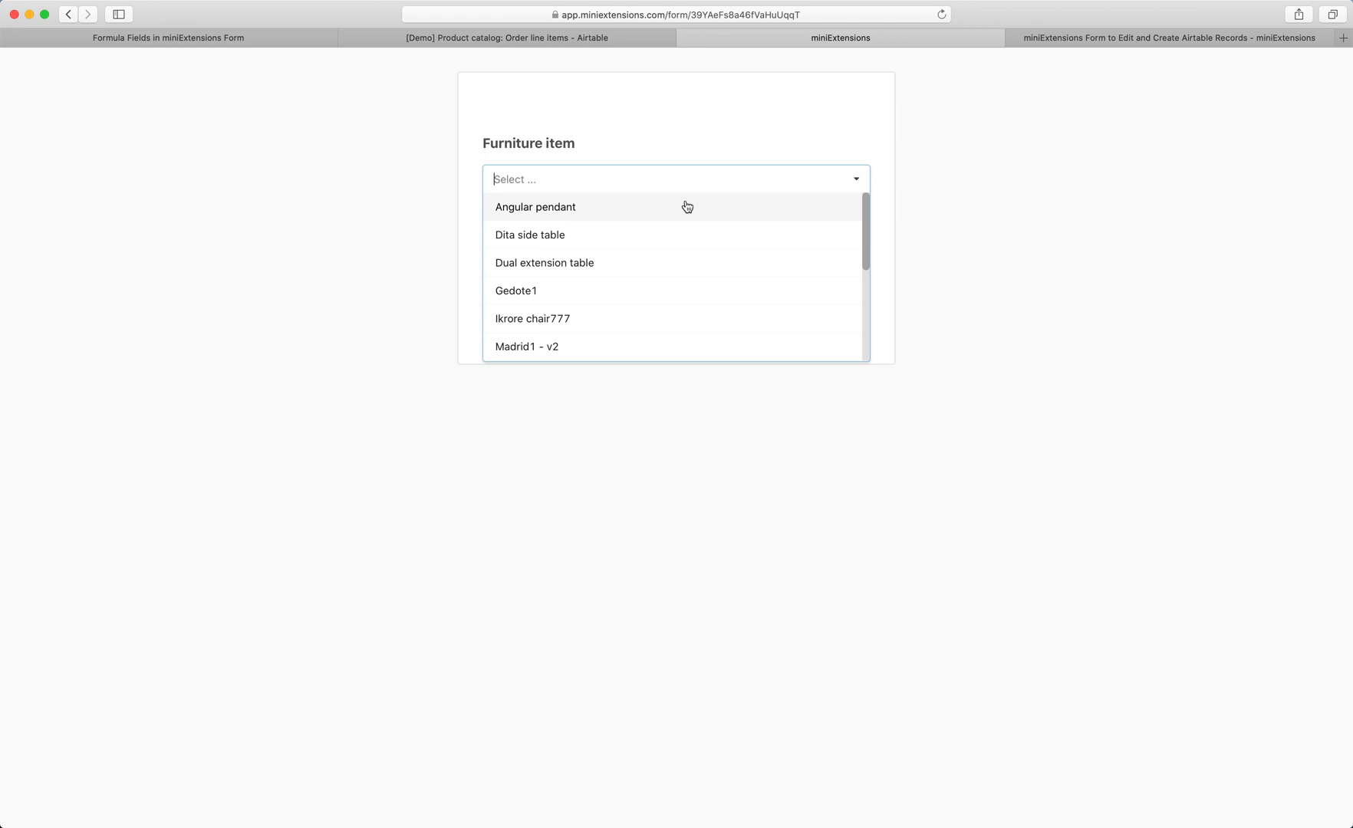
mouse_move(520, 218)
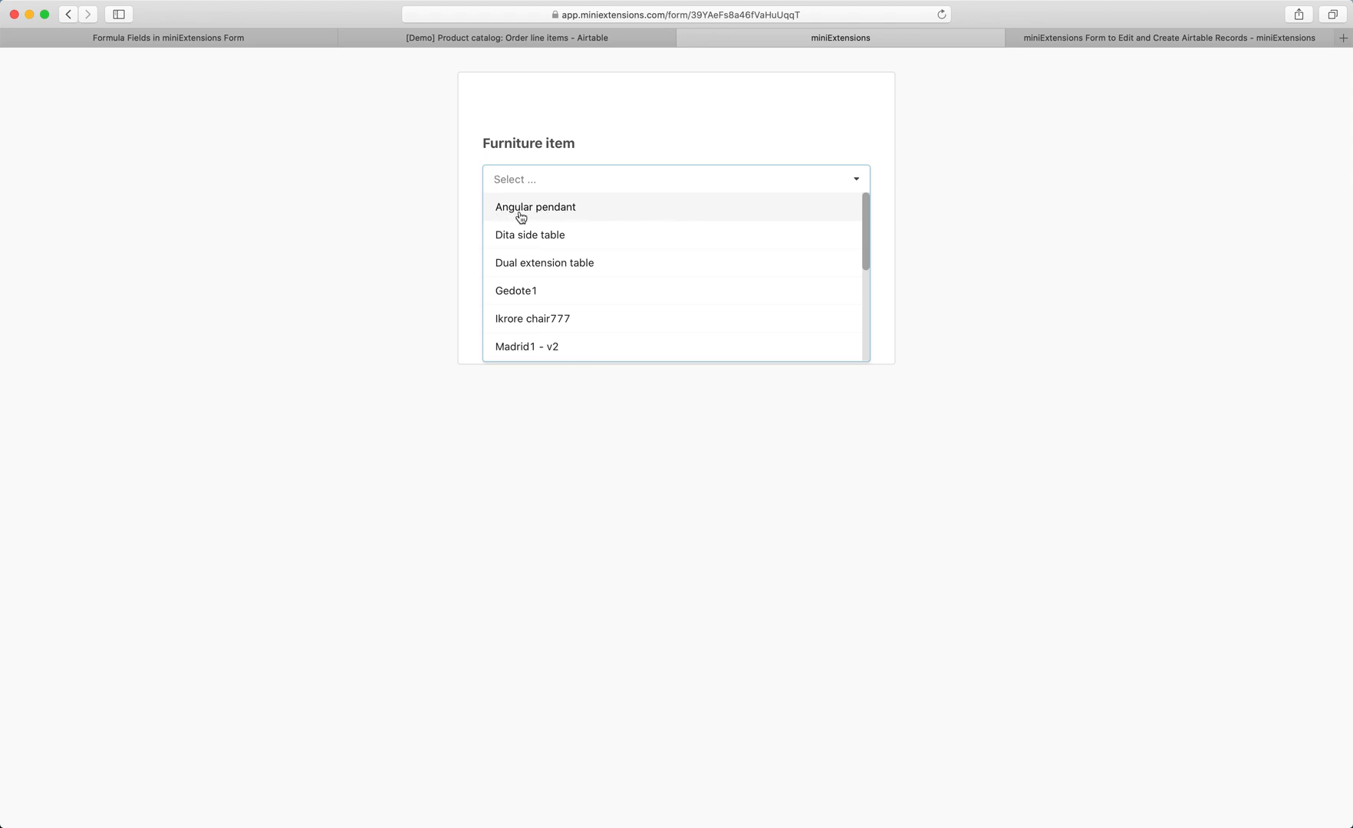
left_click(536, 207)
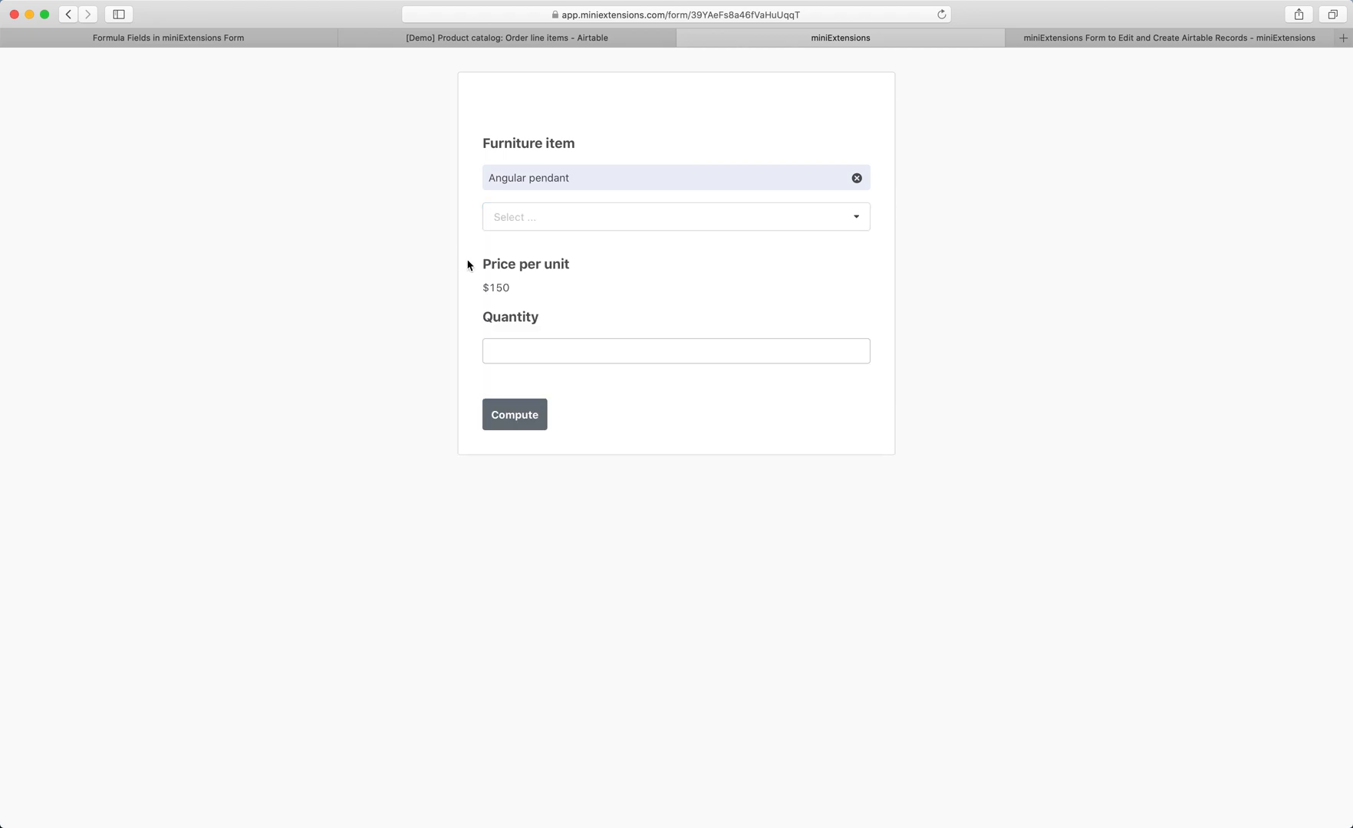
type("9")
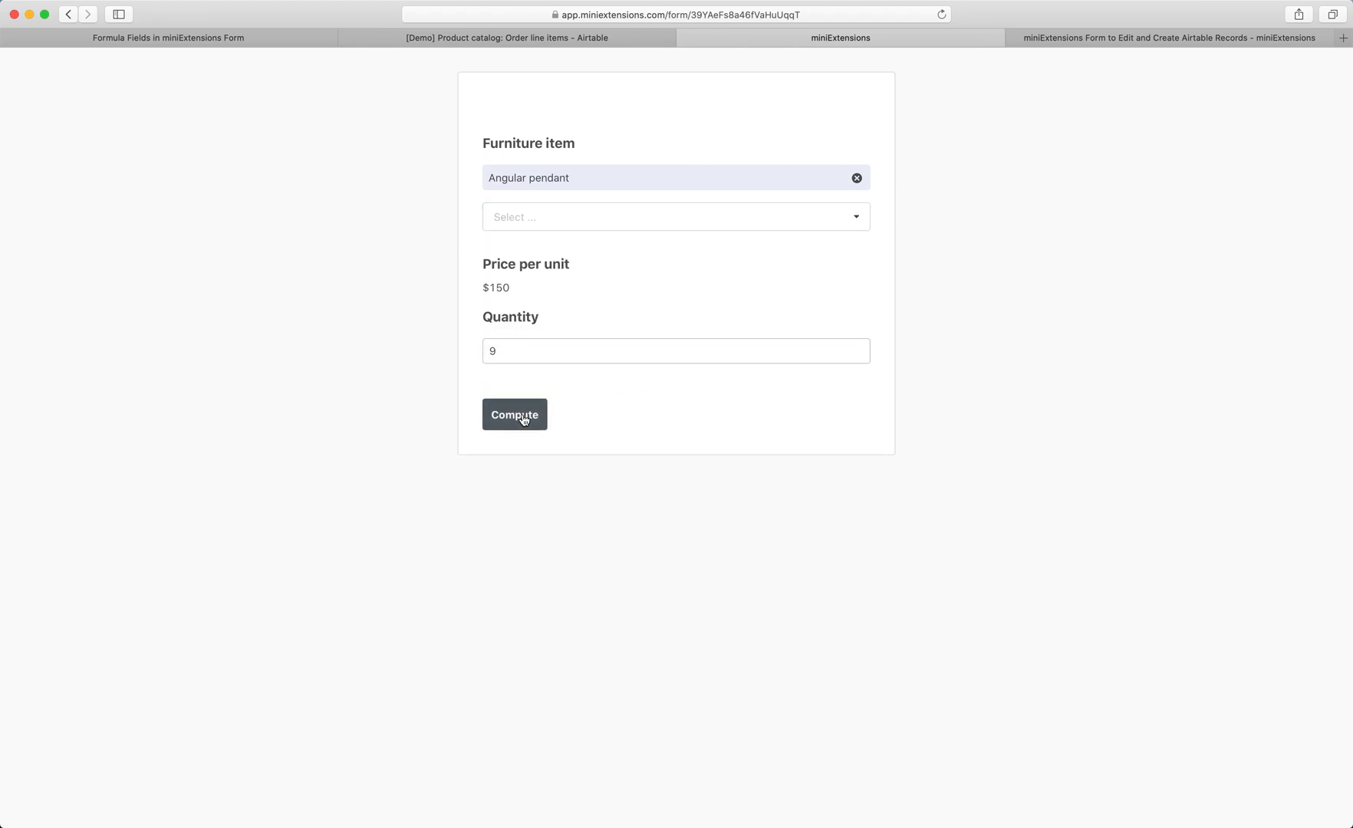
left_click(514, 414)
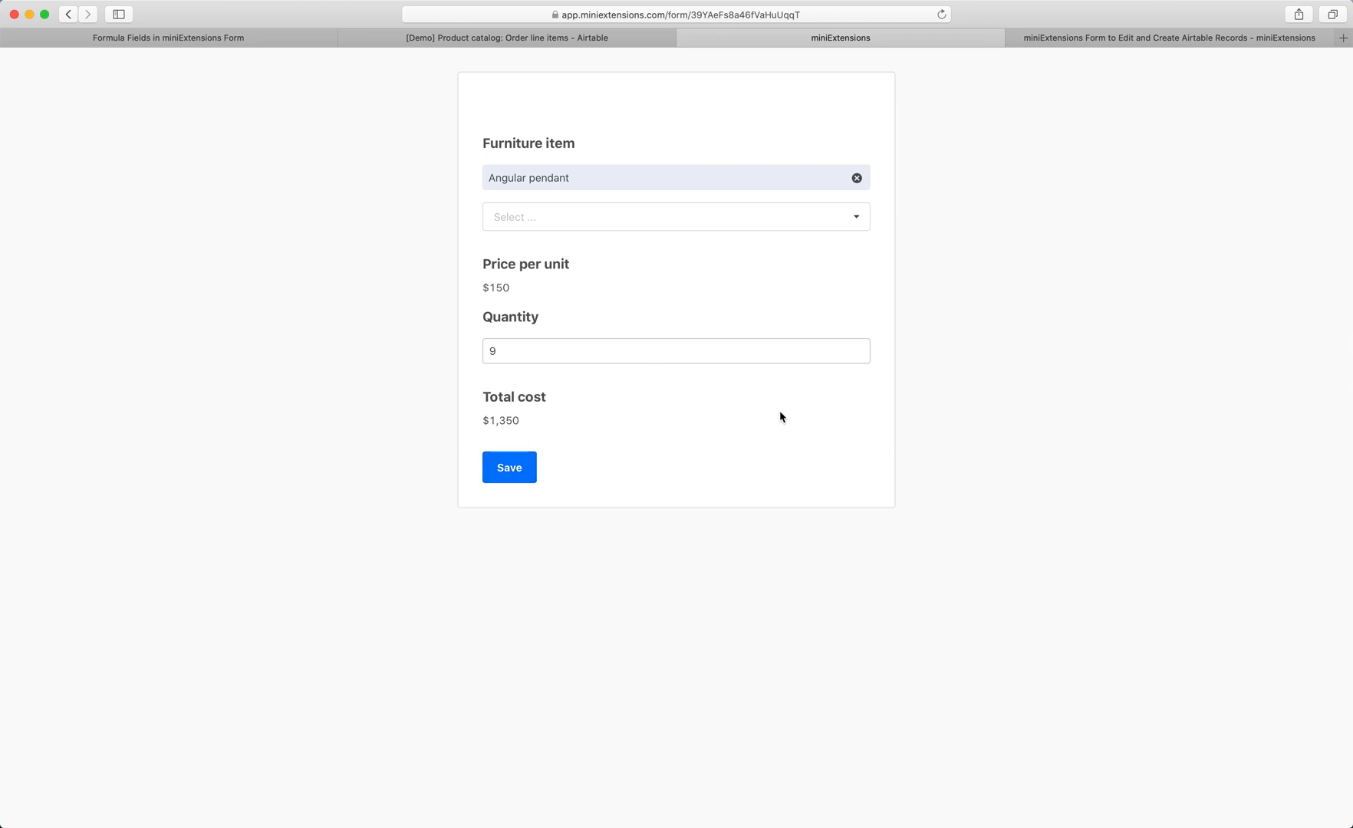
mouse_move(672, 308)
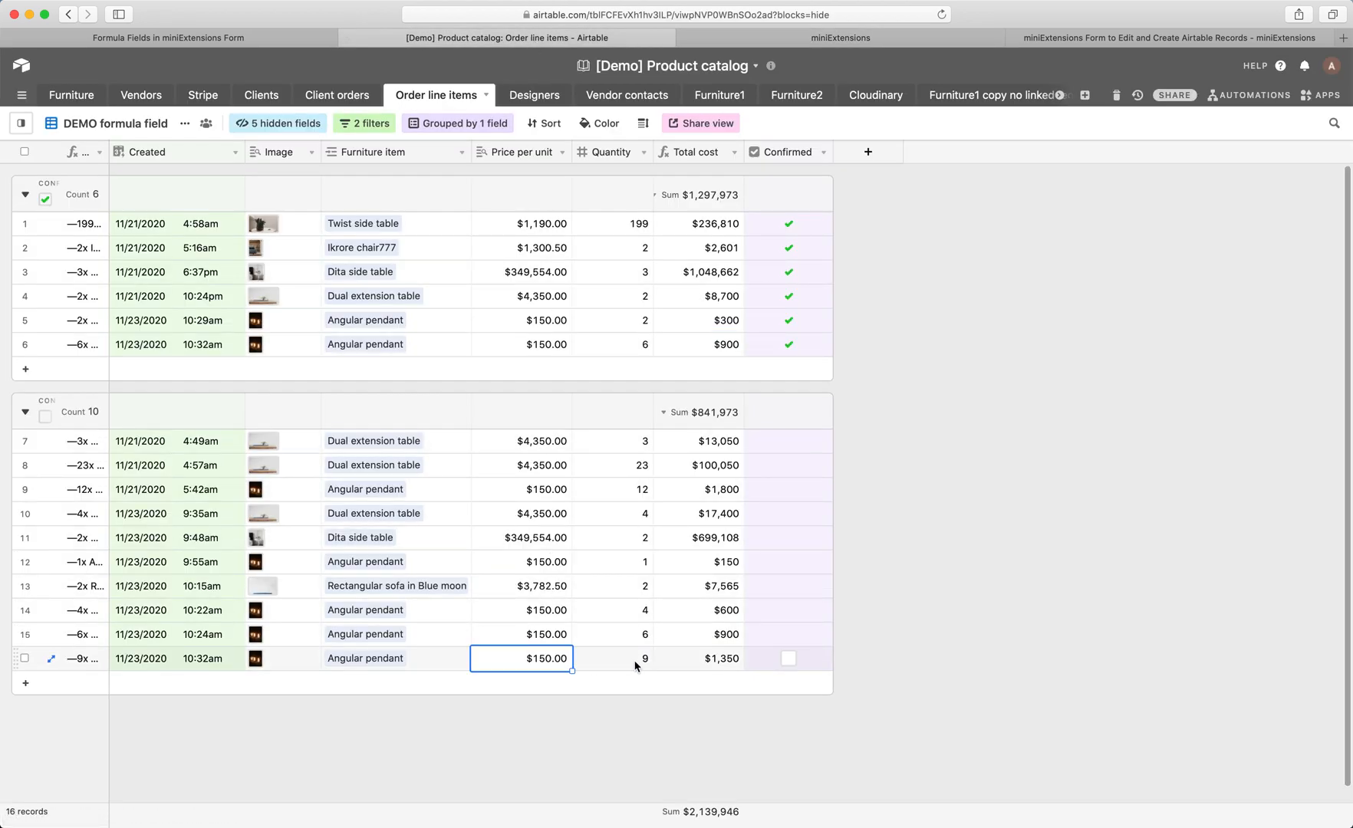
Step: Save the 9-pendant $1,350 order and verify its Confirmed checkbox is ticked in Airtable
left_click(839, 37)
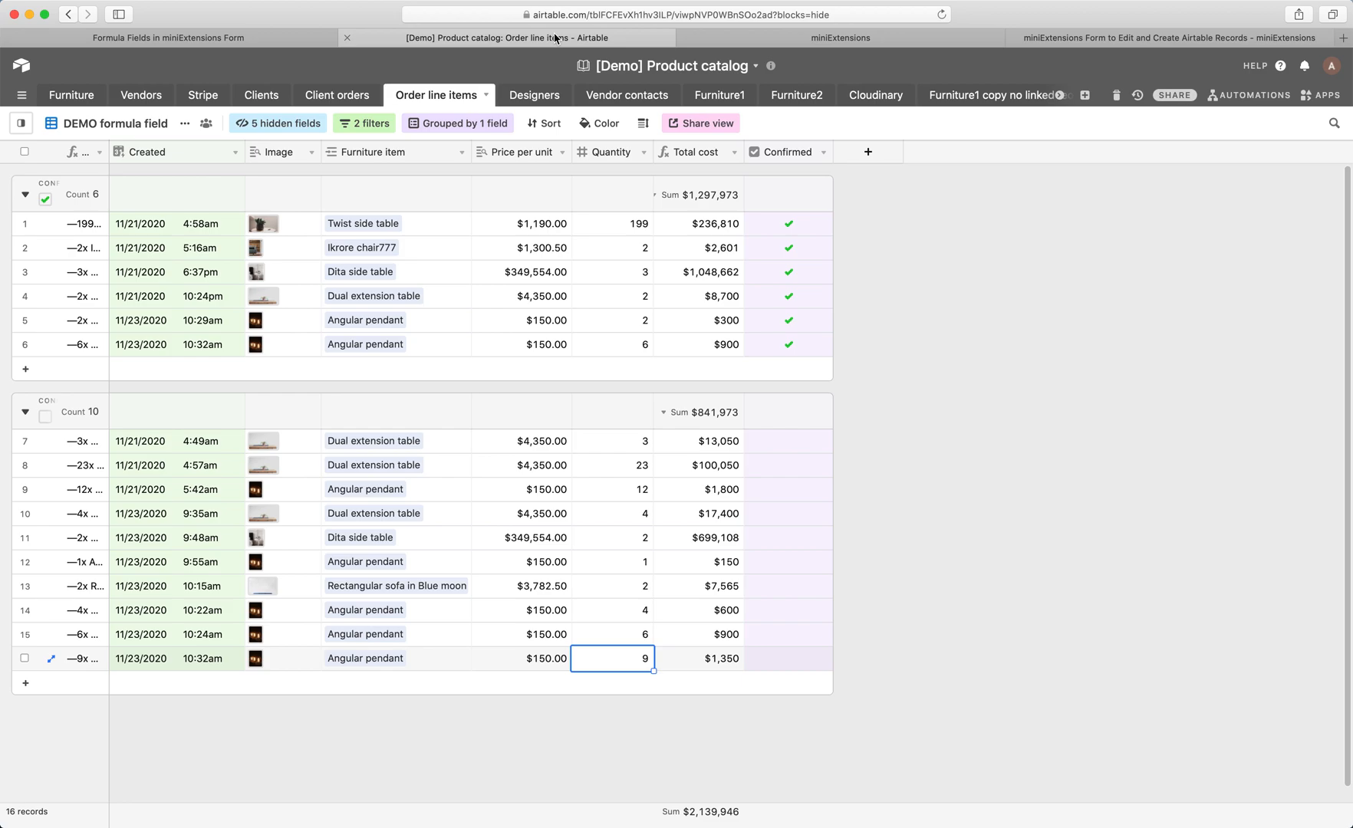
left_click(838, 37)
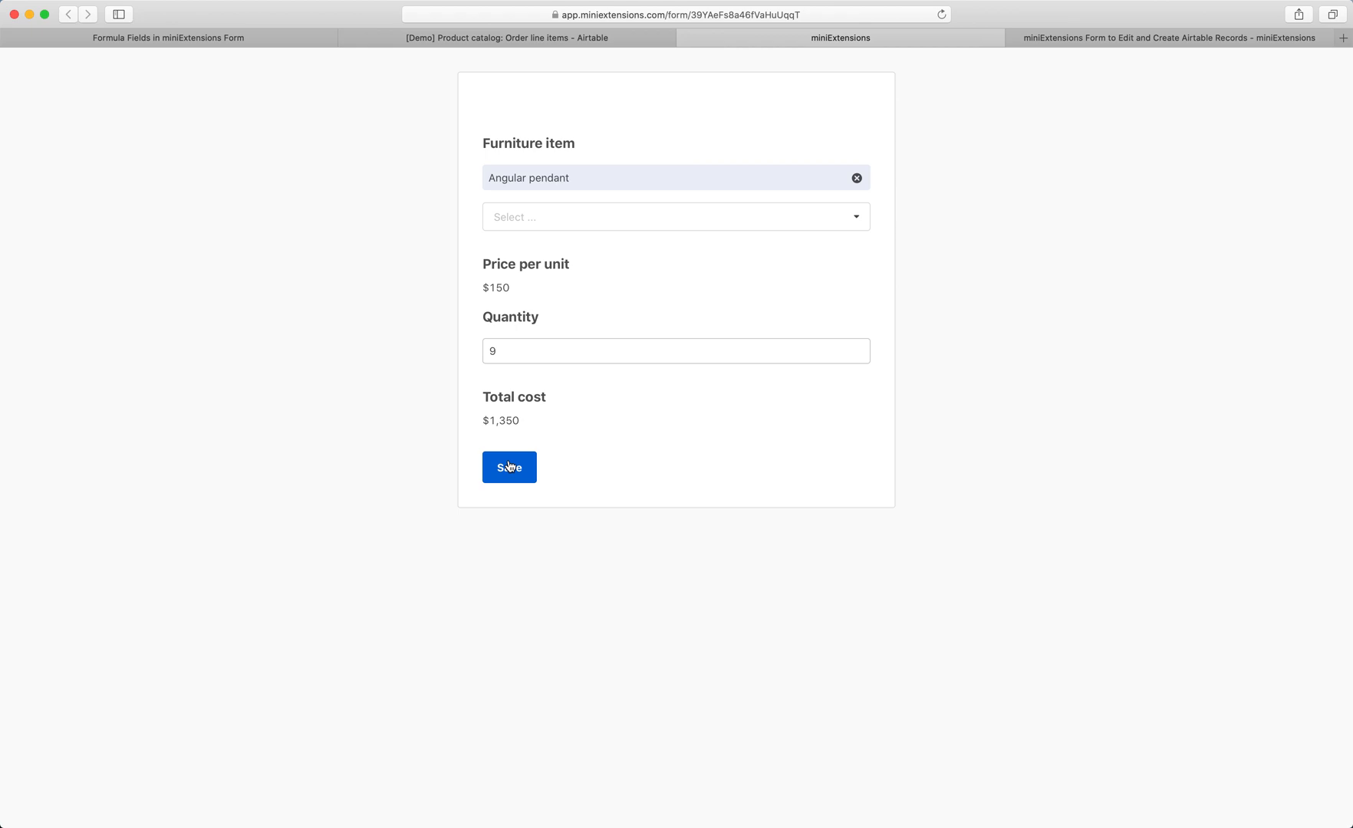
mouse_move(557, 270)
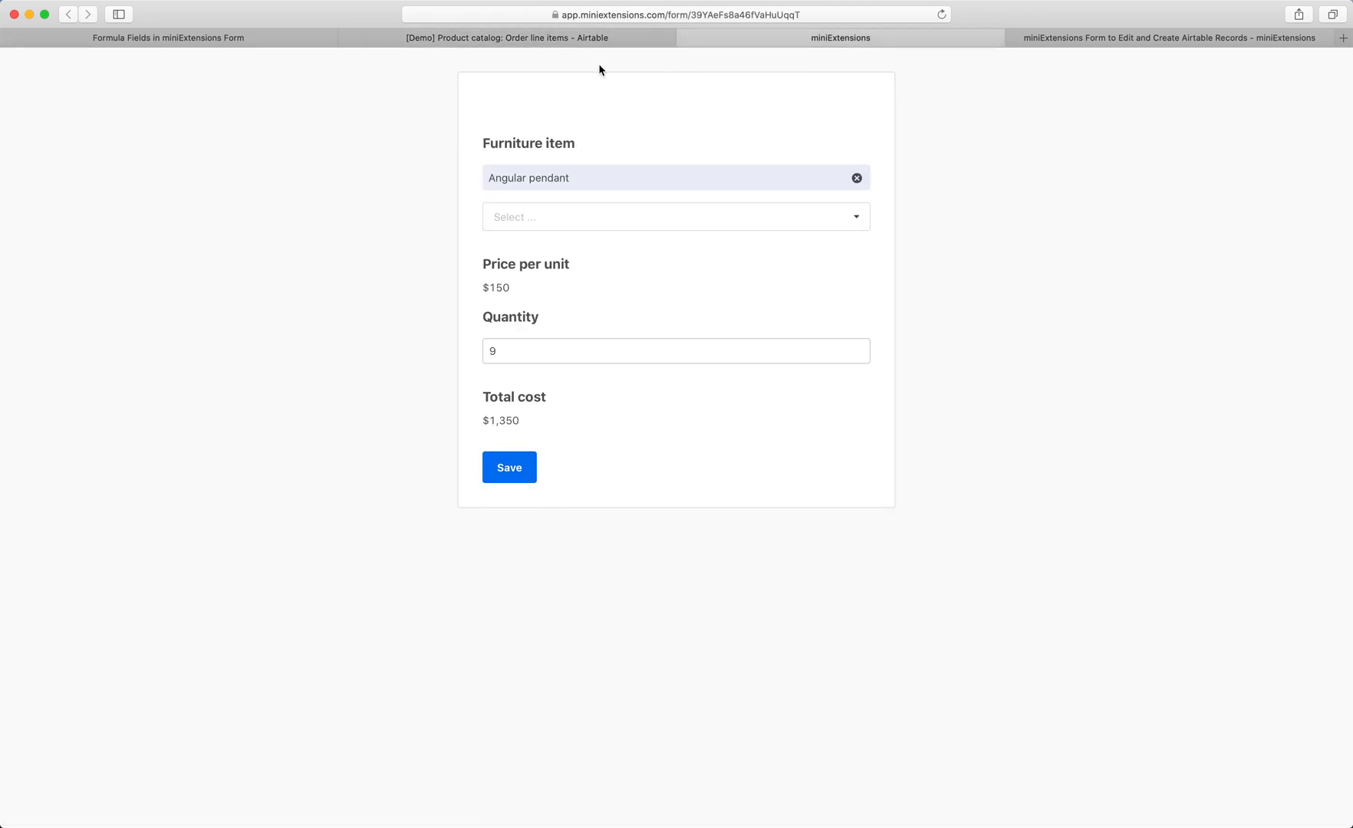
left_click(508, 37)
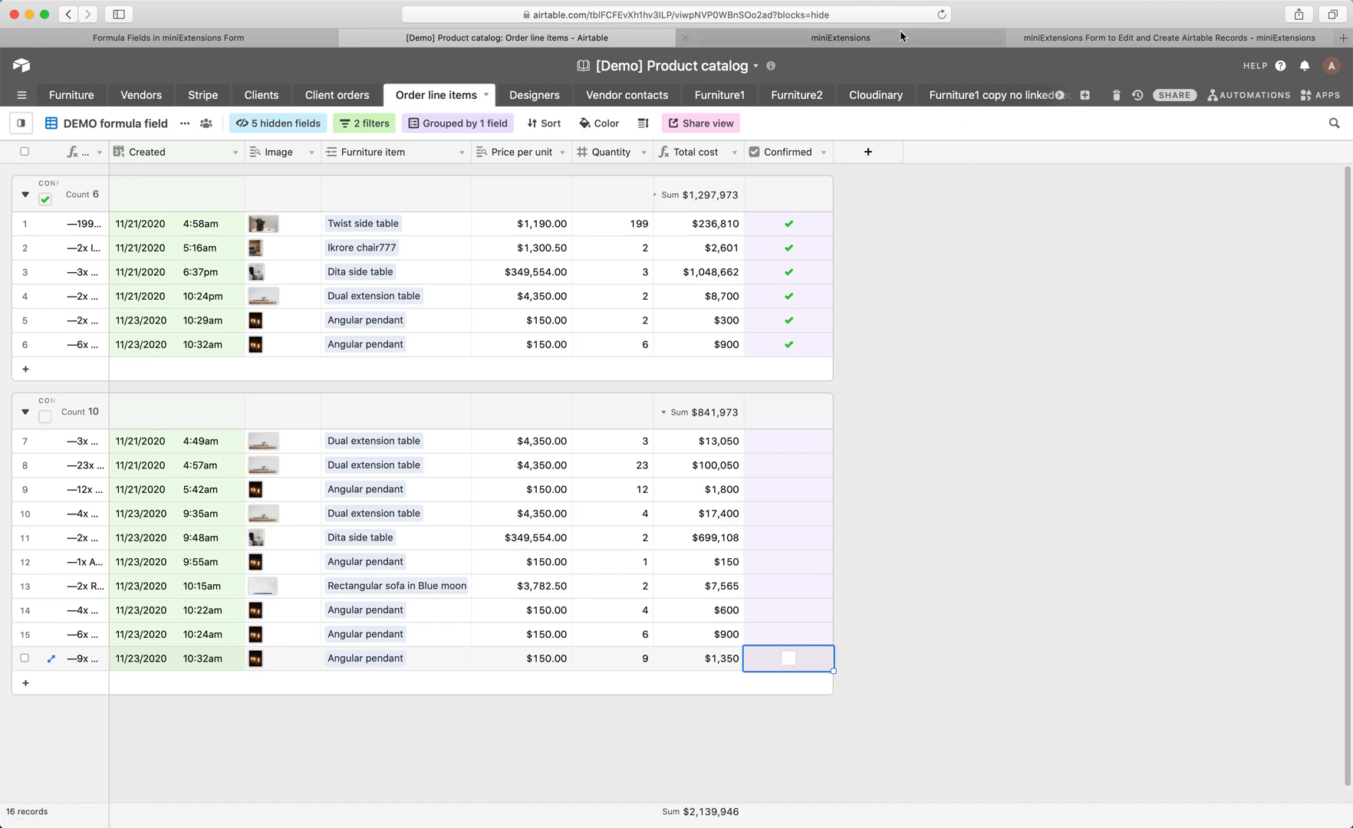
left_click(786, 658)
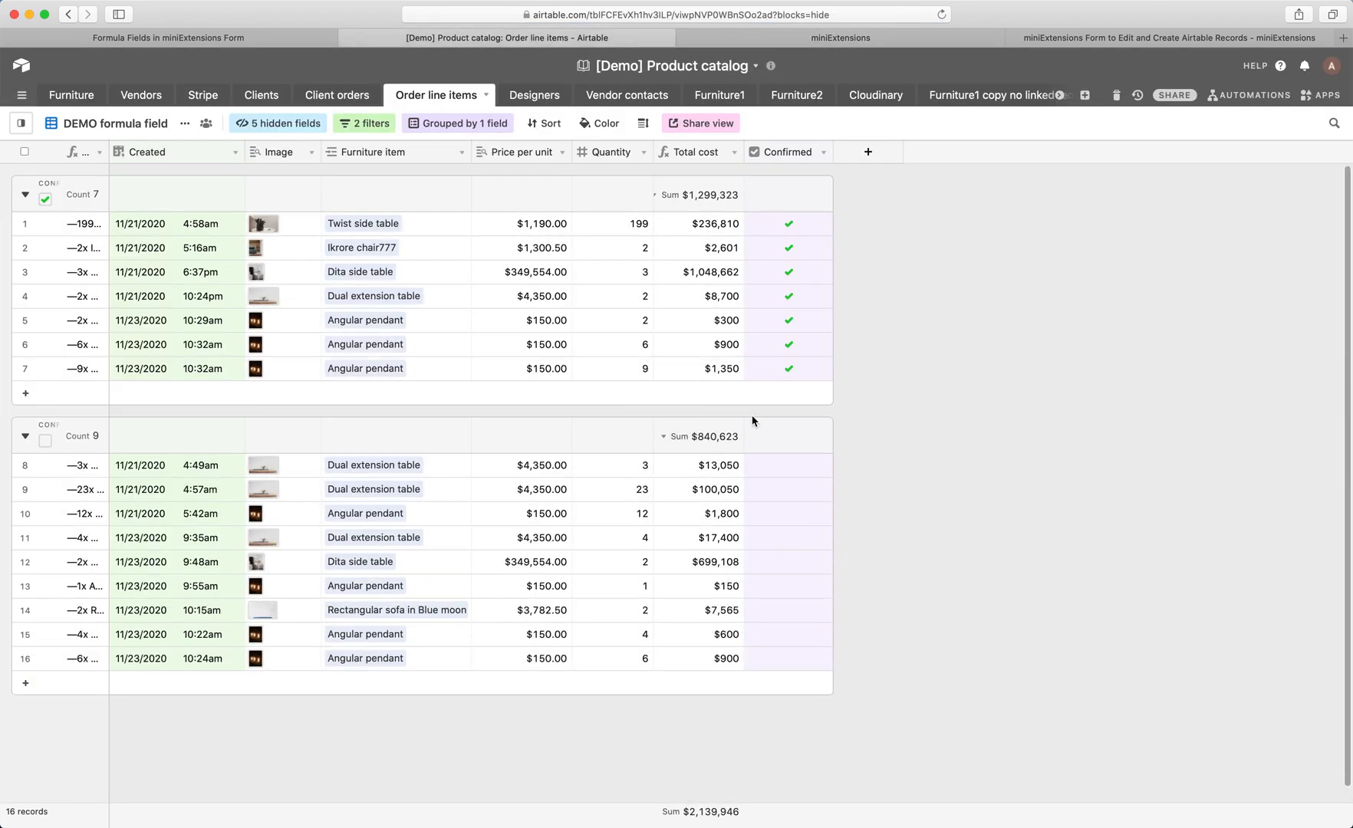
left_click(788, 368)
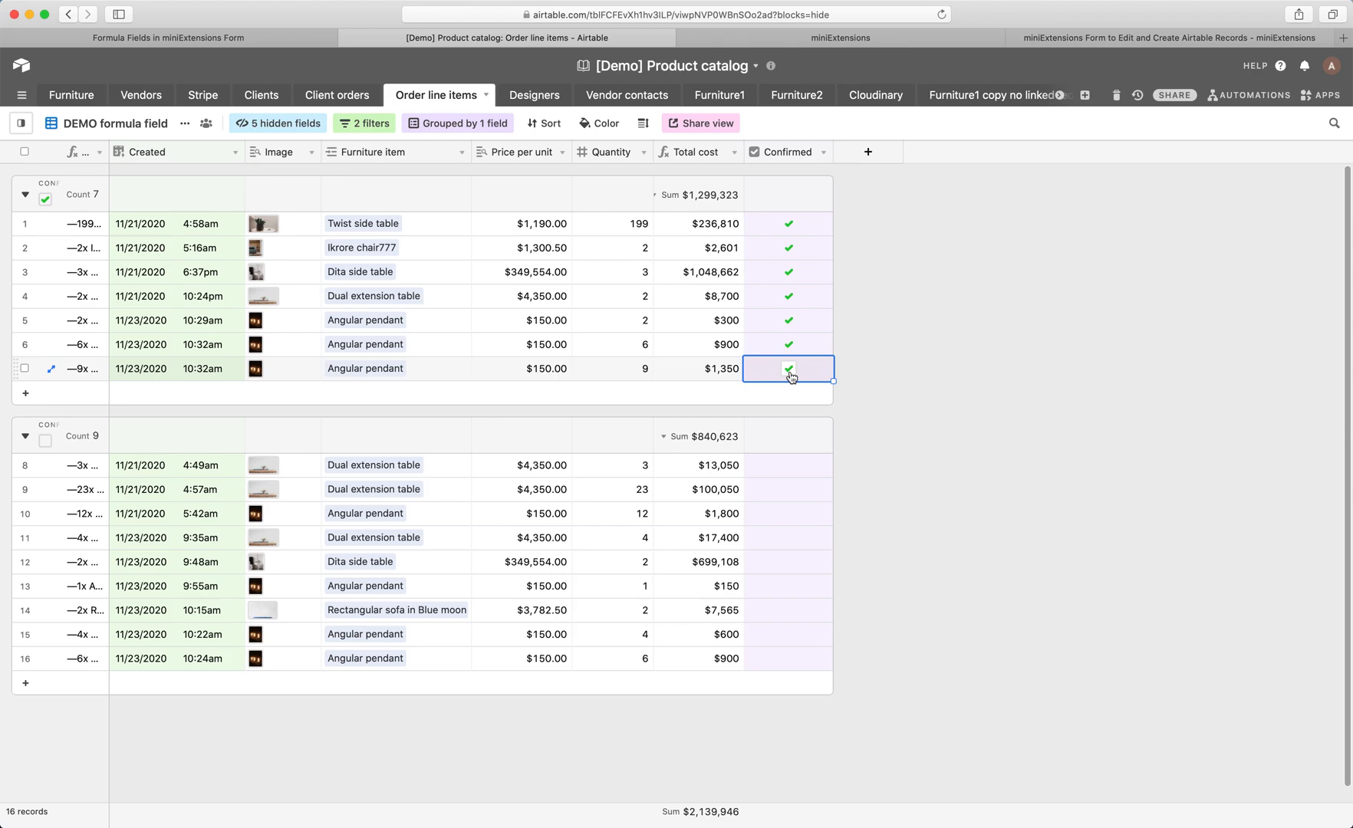
Step: Open the record's edit form, change quantity to 8 and recompute the $1,200 total
right_click(611, 368)
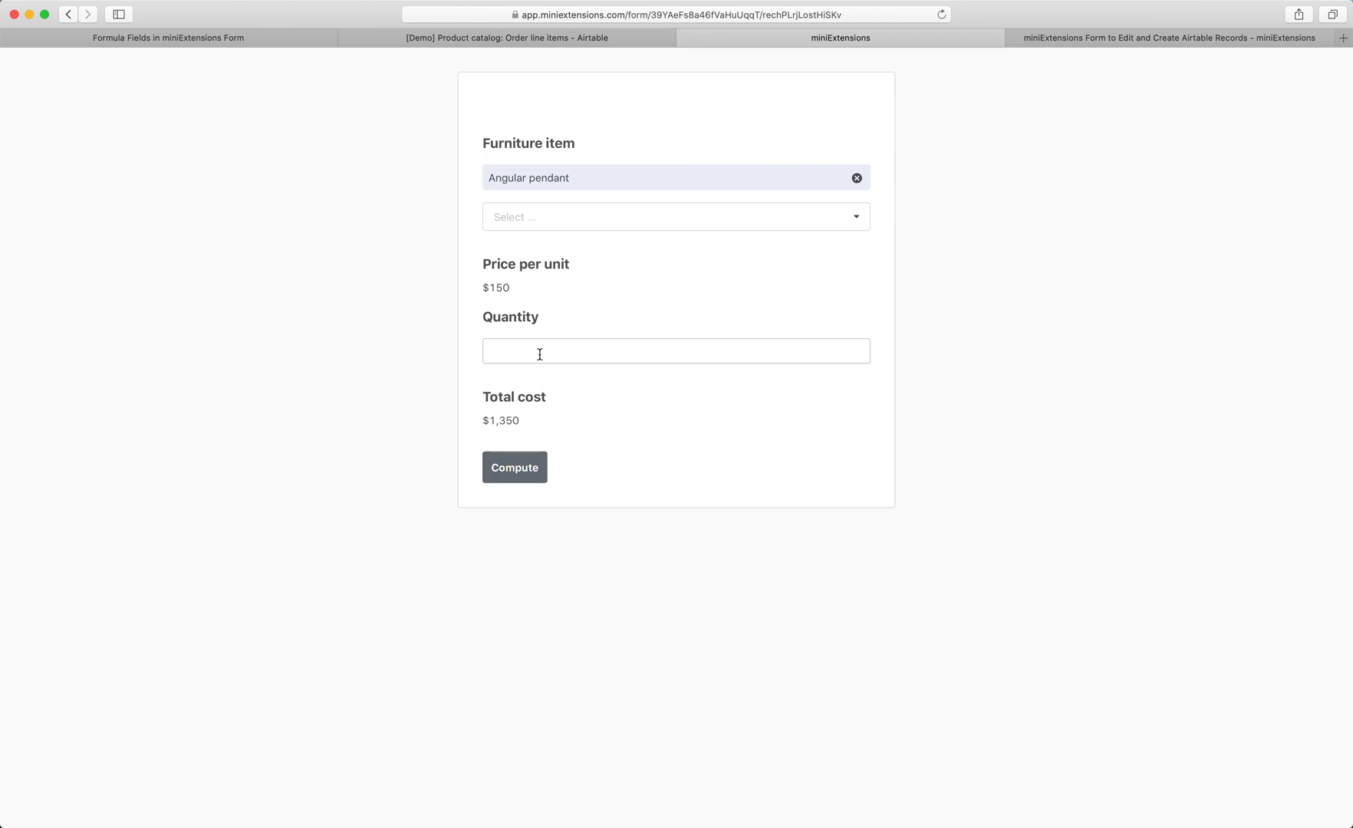
type("8")
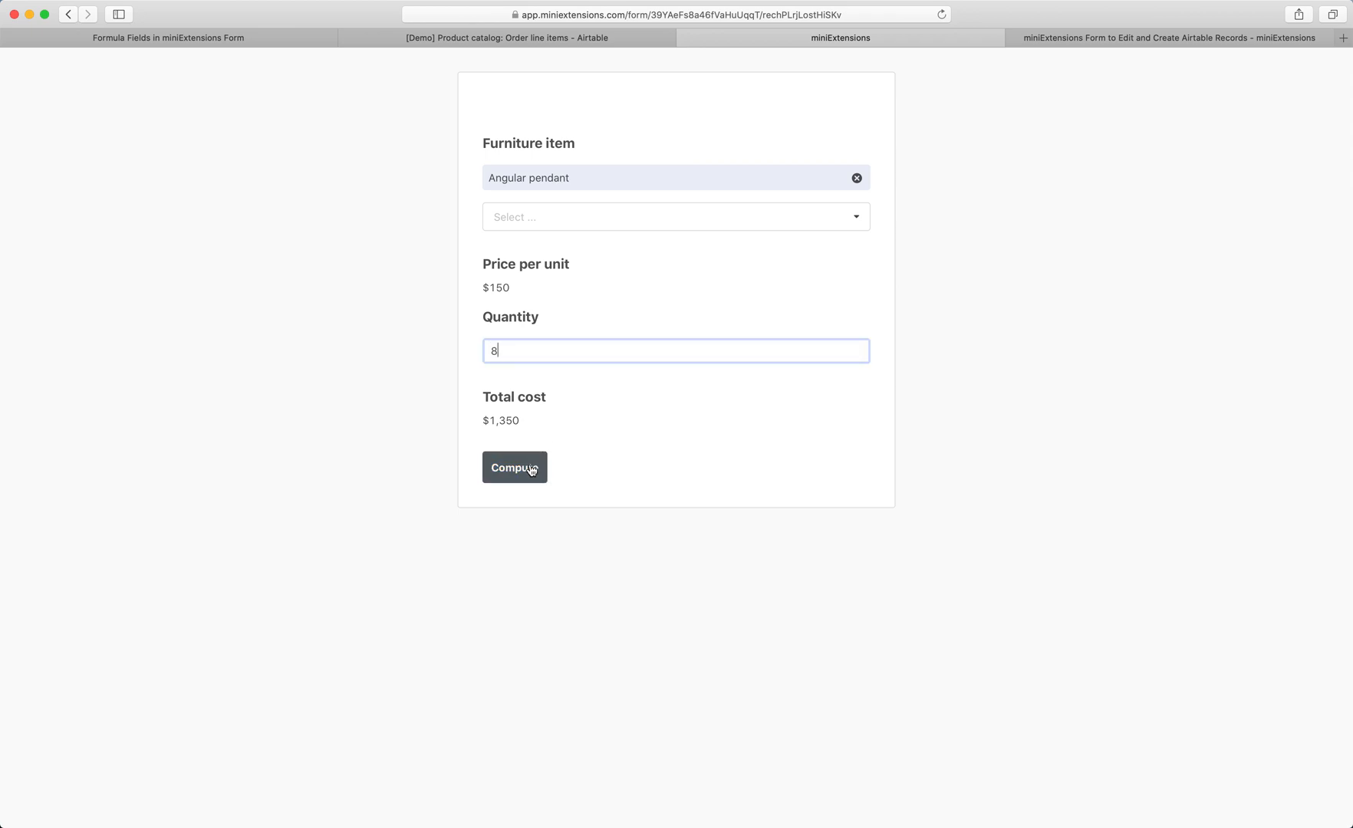
left_click(514, 467)
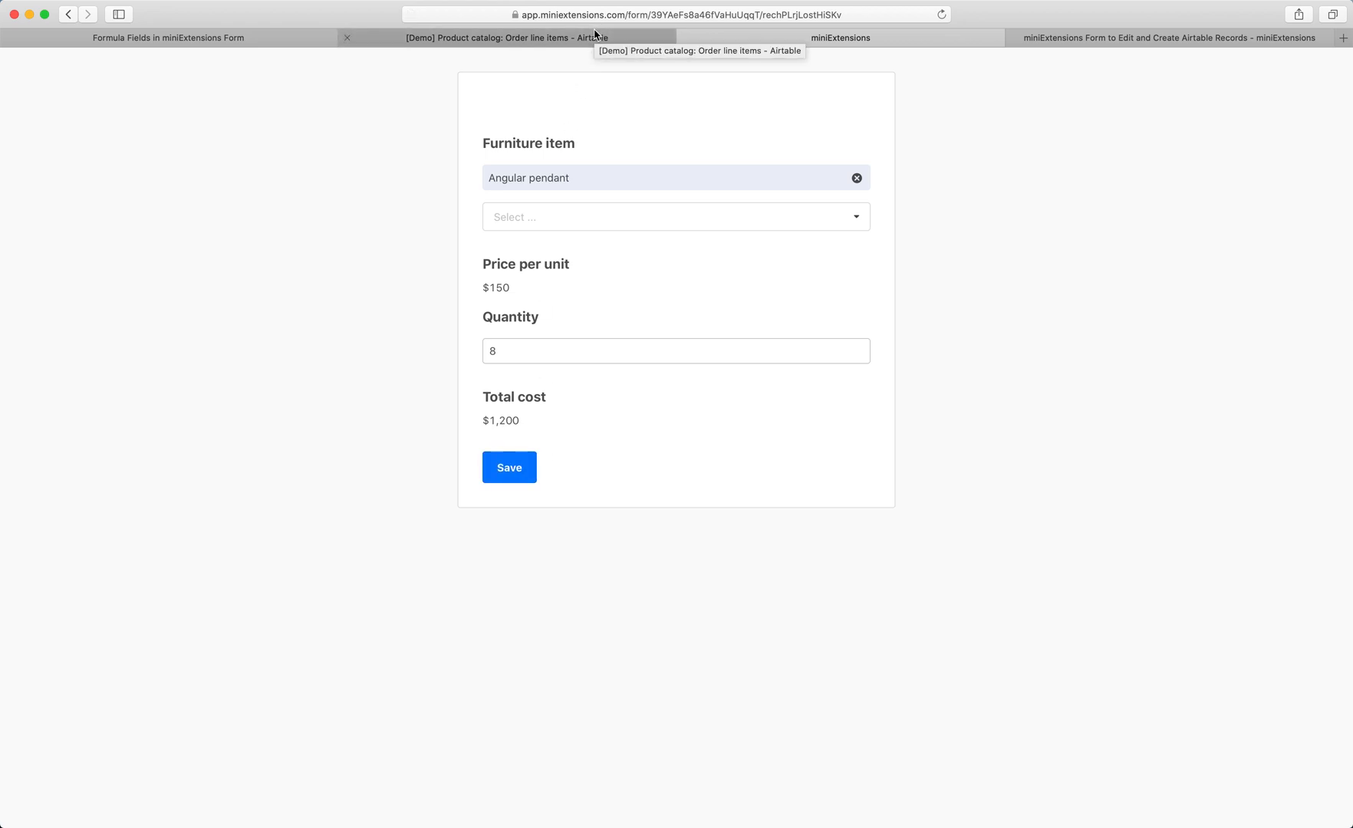
left_click(675, 349)
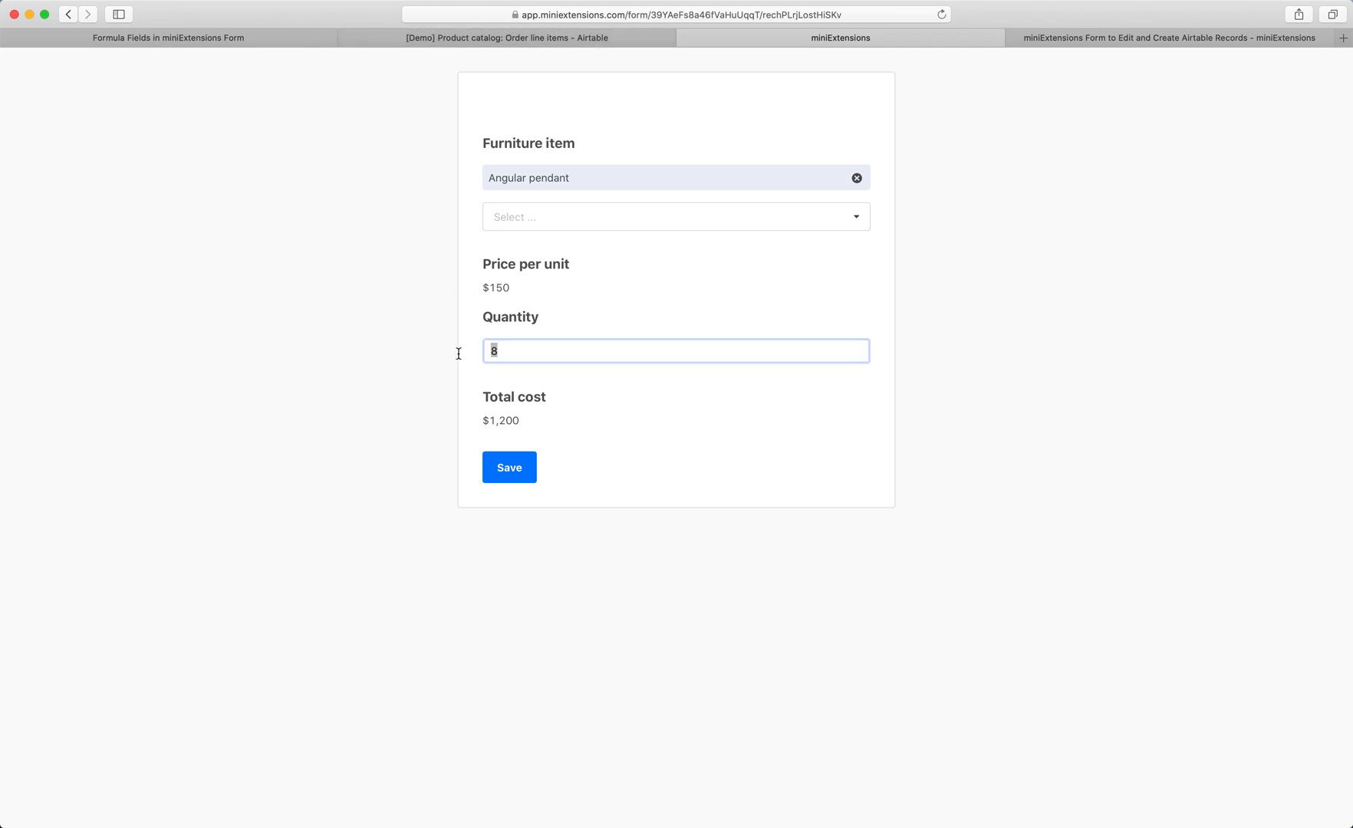
left_click(507, 37)
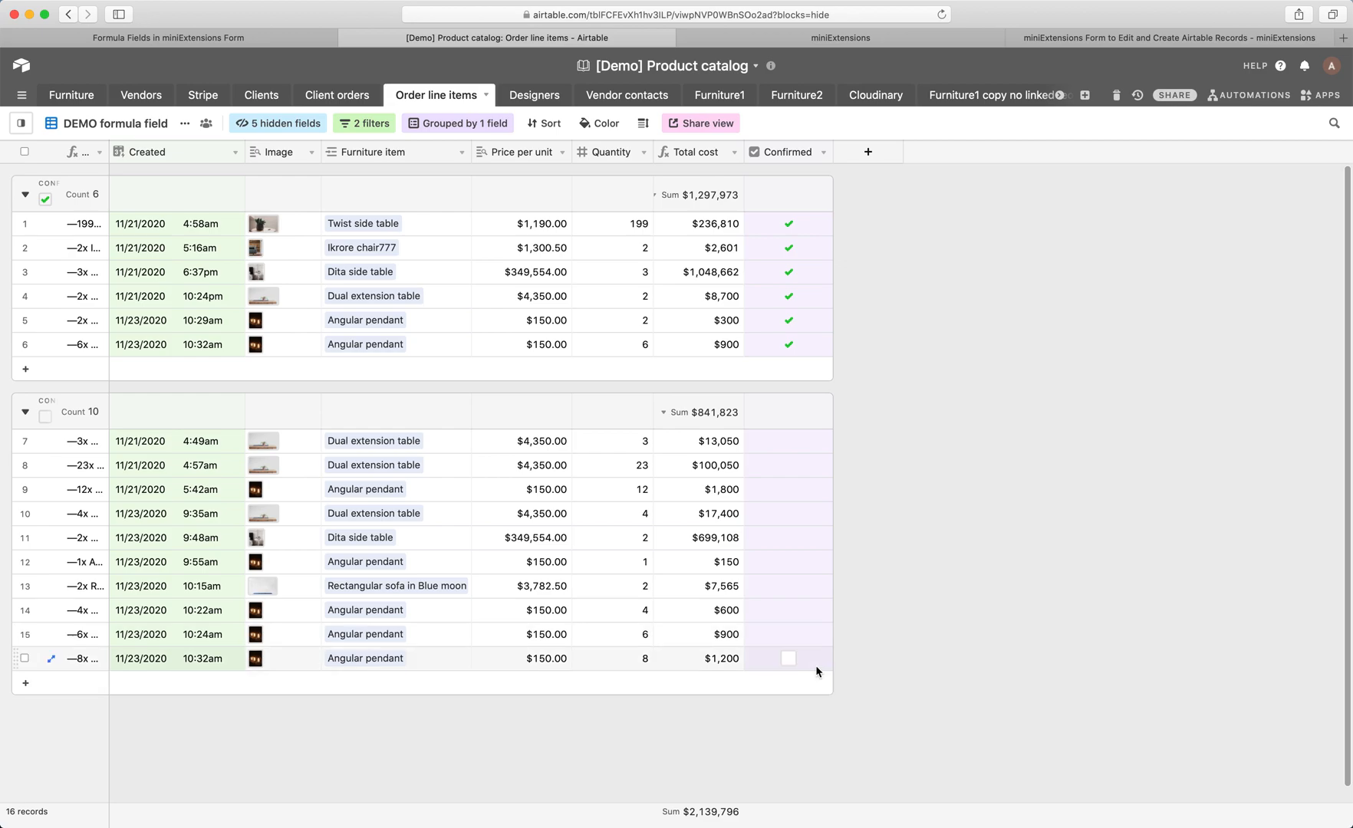
Step: Check the unconfirmed 8-unit $1,200 record, then return to the Formulas & Computed Fields settings
left_click(787, 658)
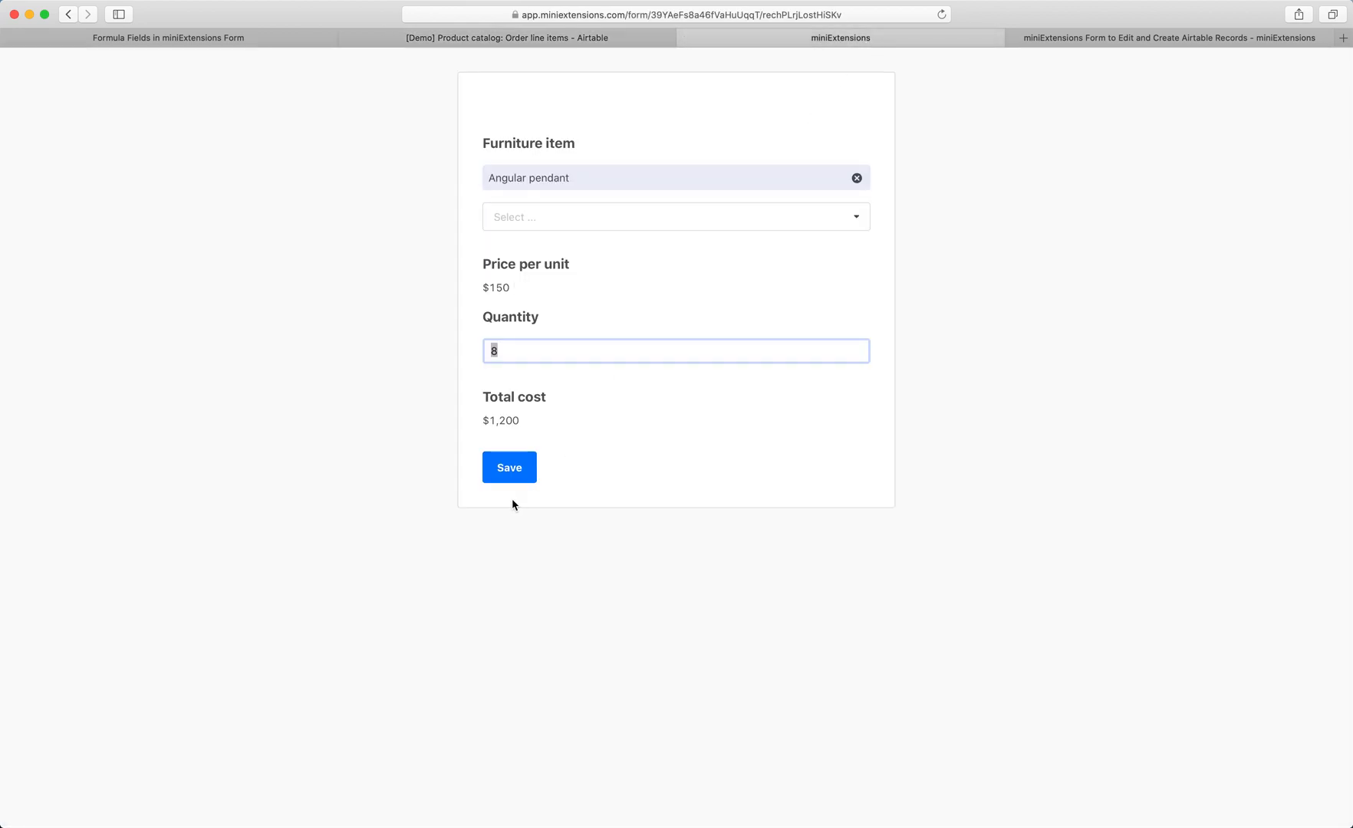
left_click(508, 468)
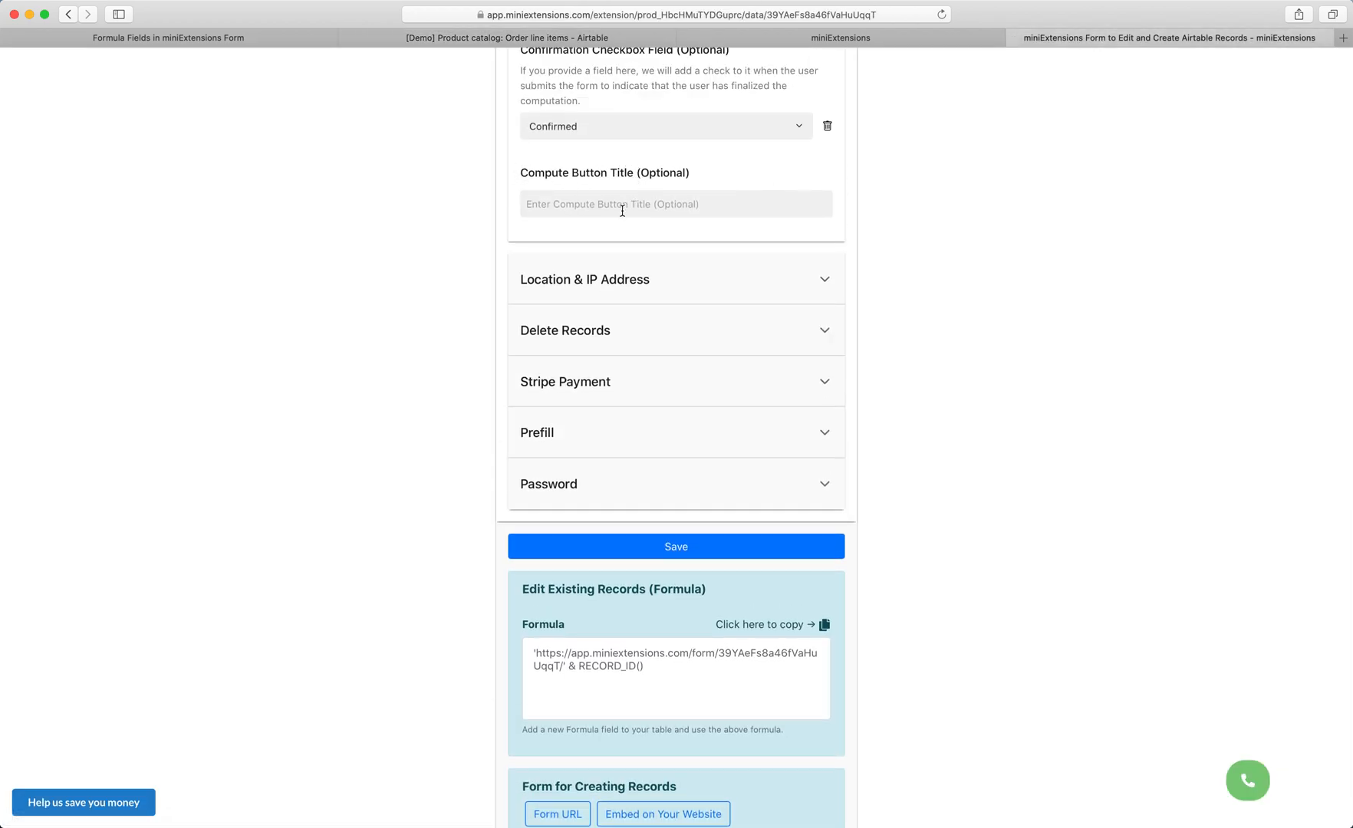
Step: Expand the Save Button section showing blank button text and Blue colour
left_click(675, 204)
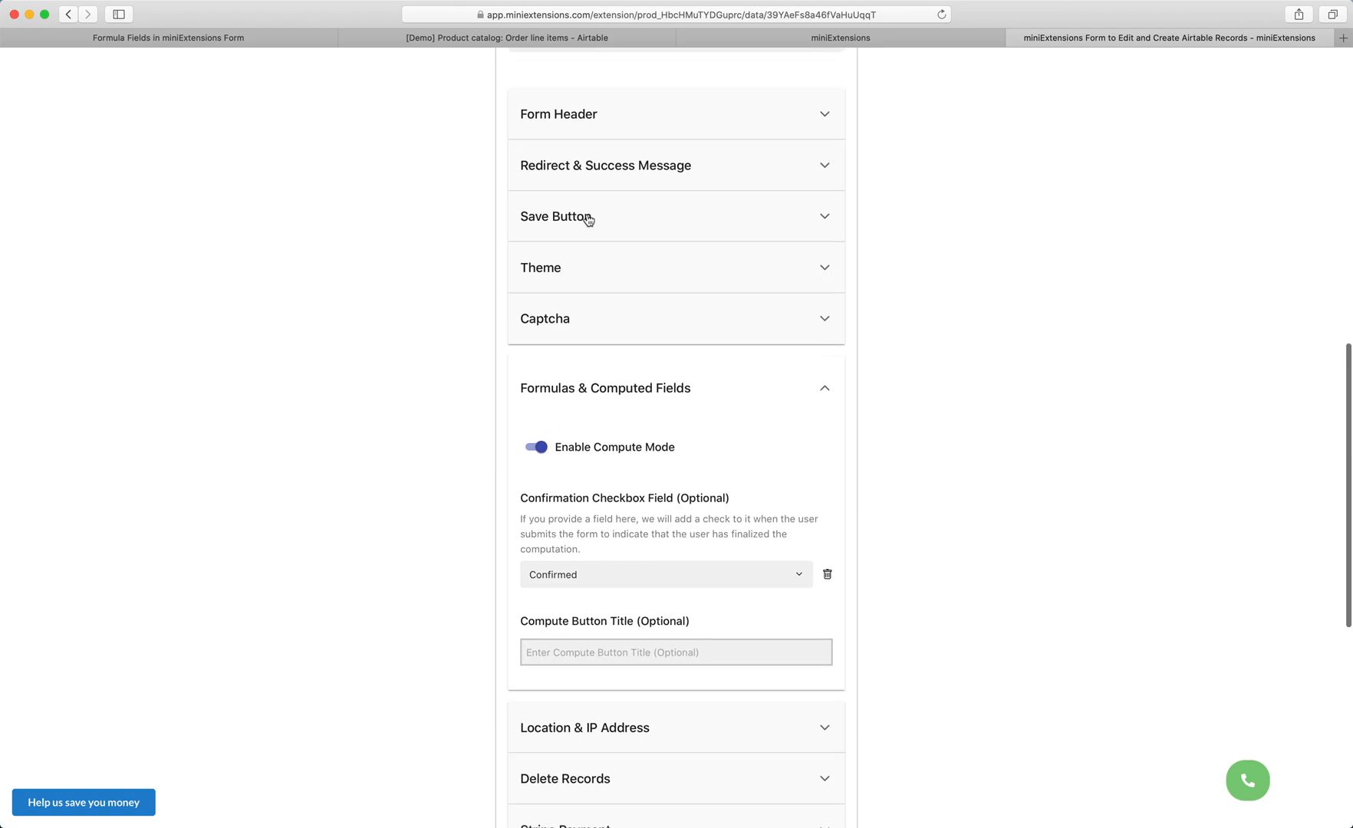
left_click(557, 216)
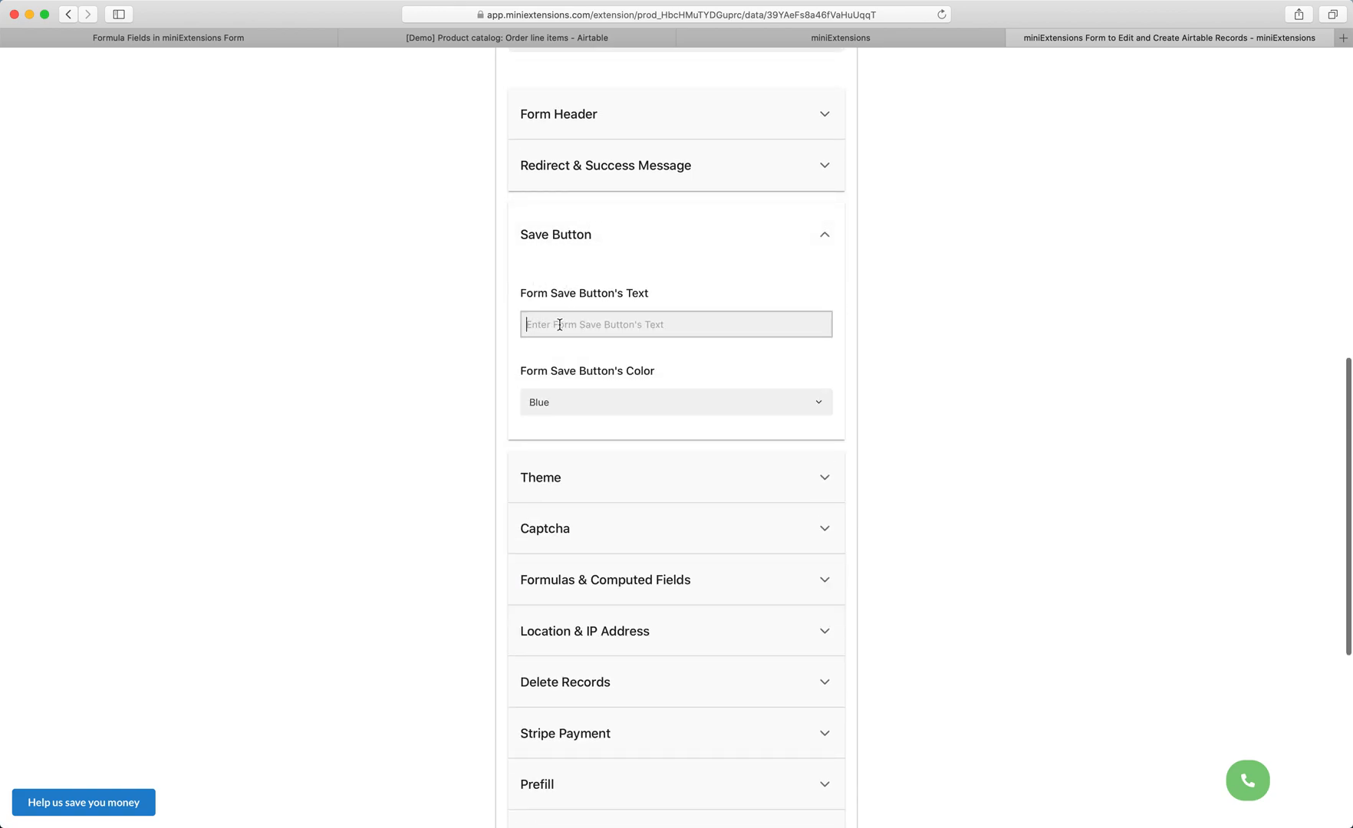